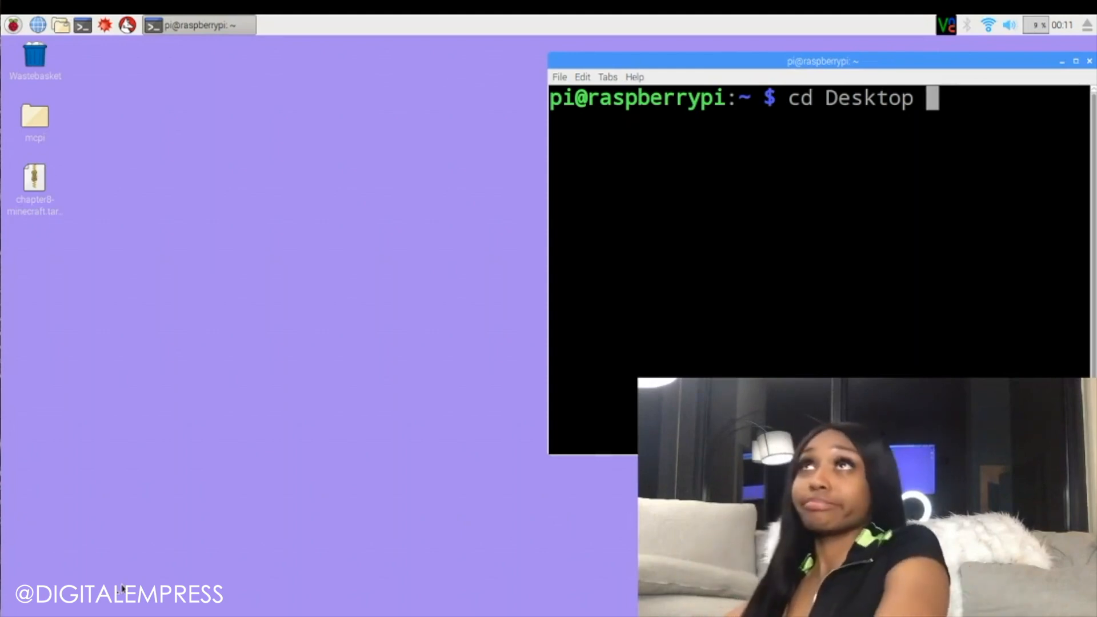
Enter the Desktop folder on the way to launching Minecraft: Pi Edition from mcpi.
key(Return)
text(minecraft-pi)
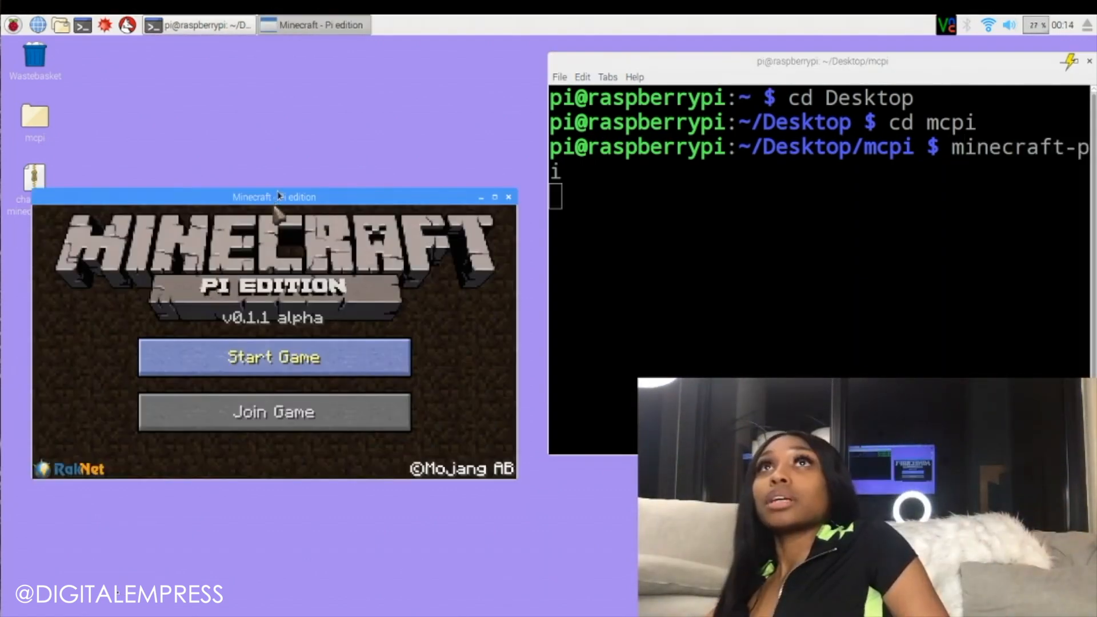
click(273, 357)
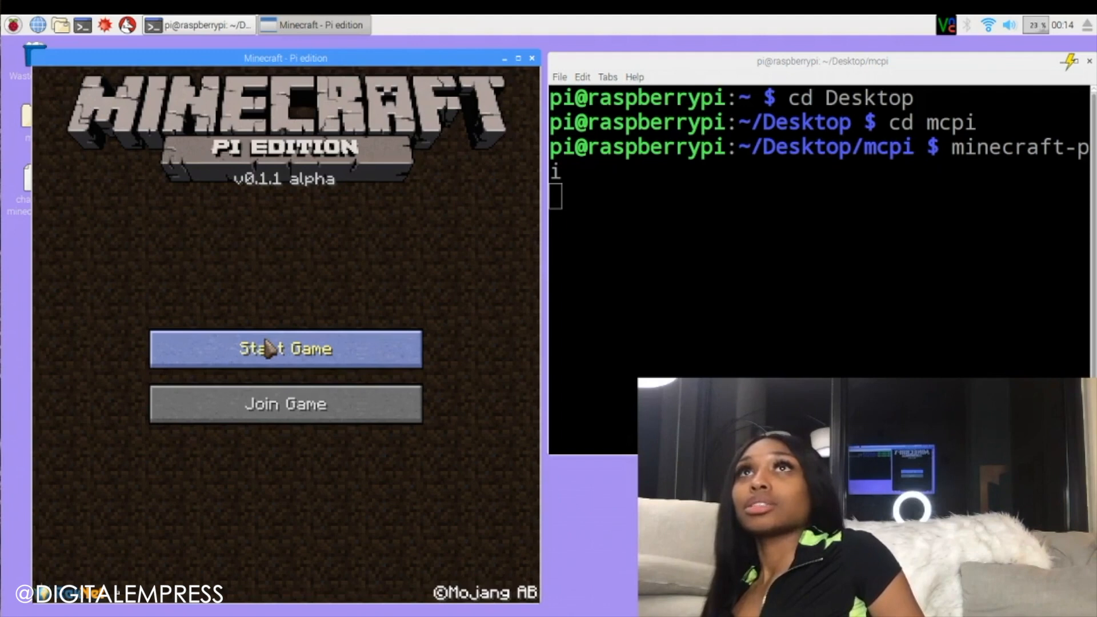
mouse_move(341, 340)
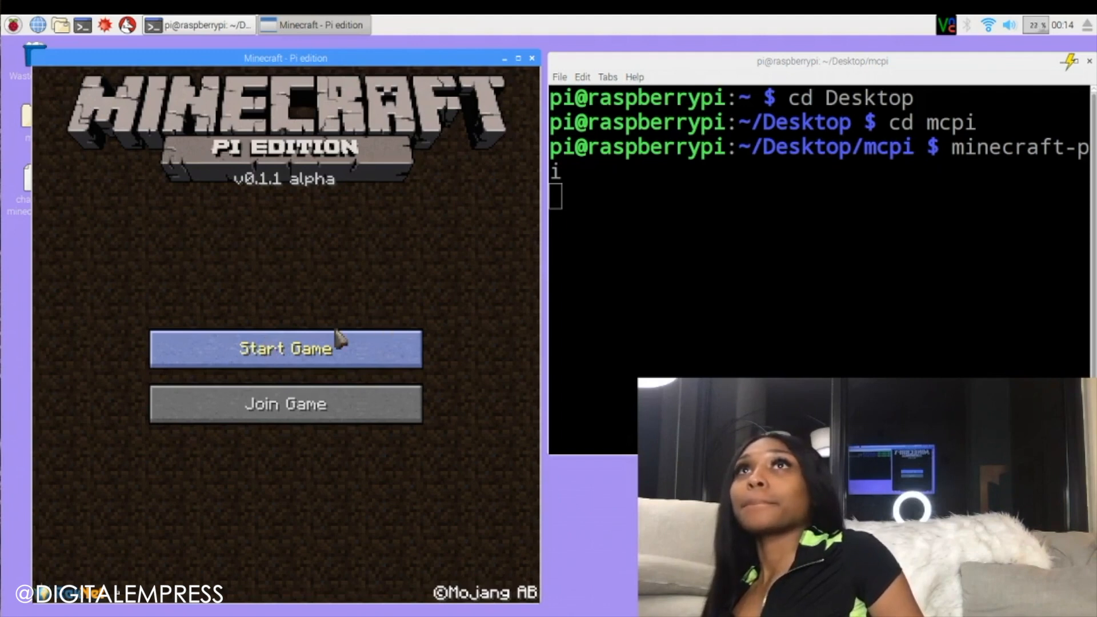
mouse_move(416, 125)
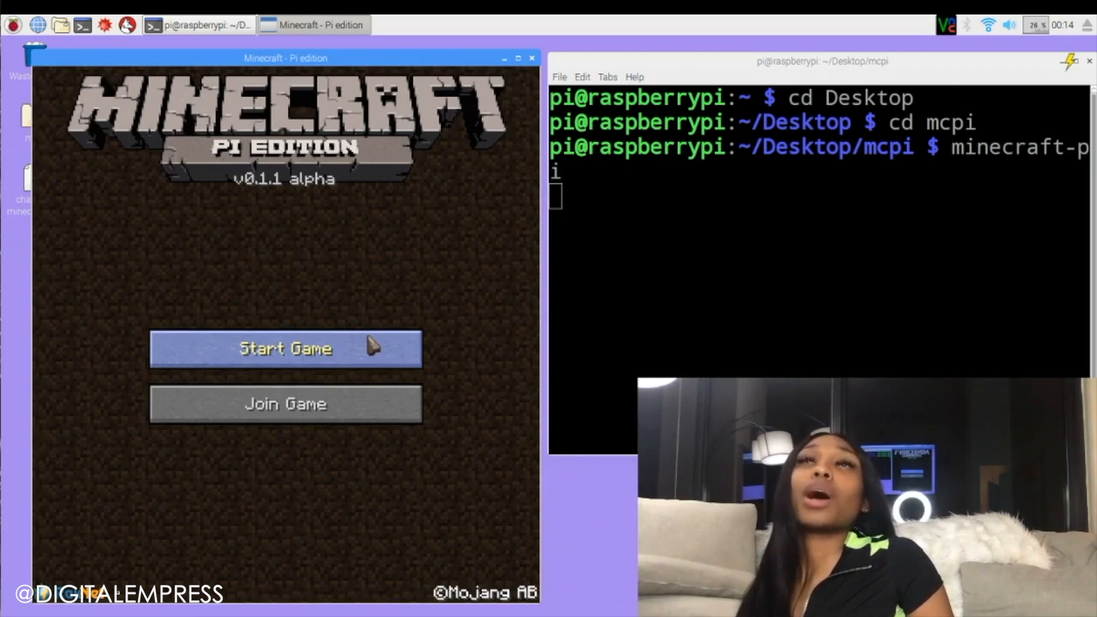
mouse_move(174, 302)
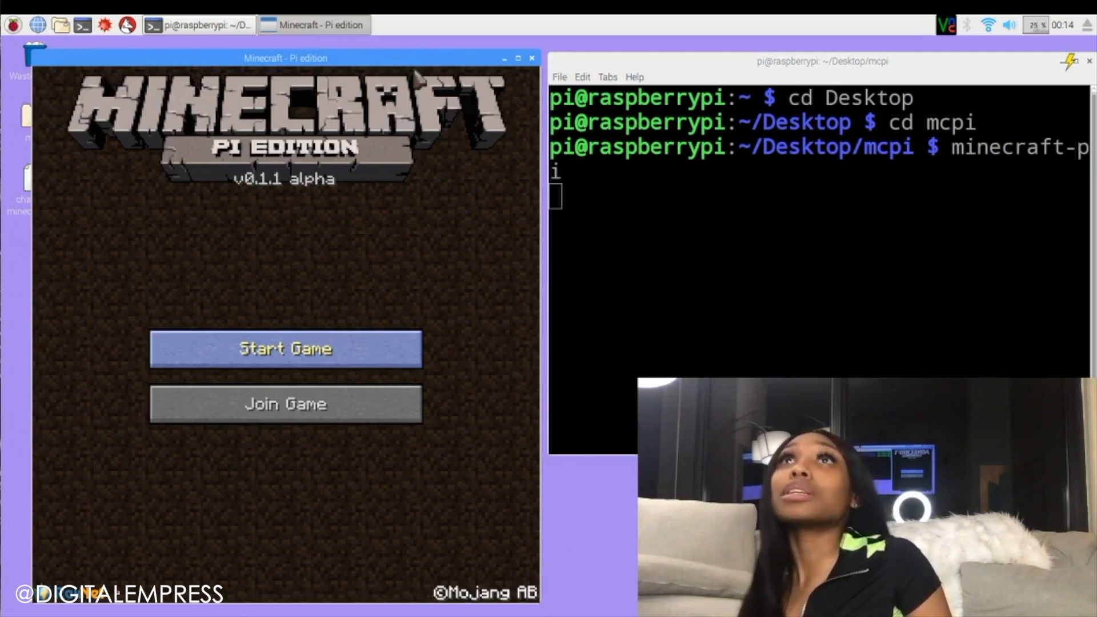
click(284, 349)
text(minecraft-pi)
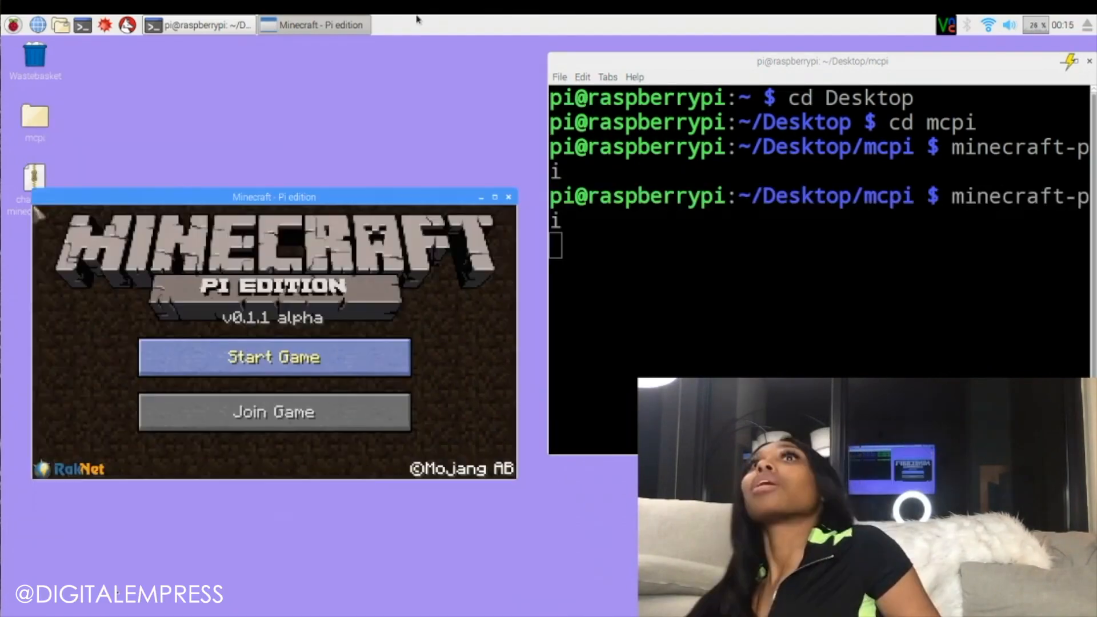
mouse_move(319, 406)
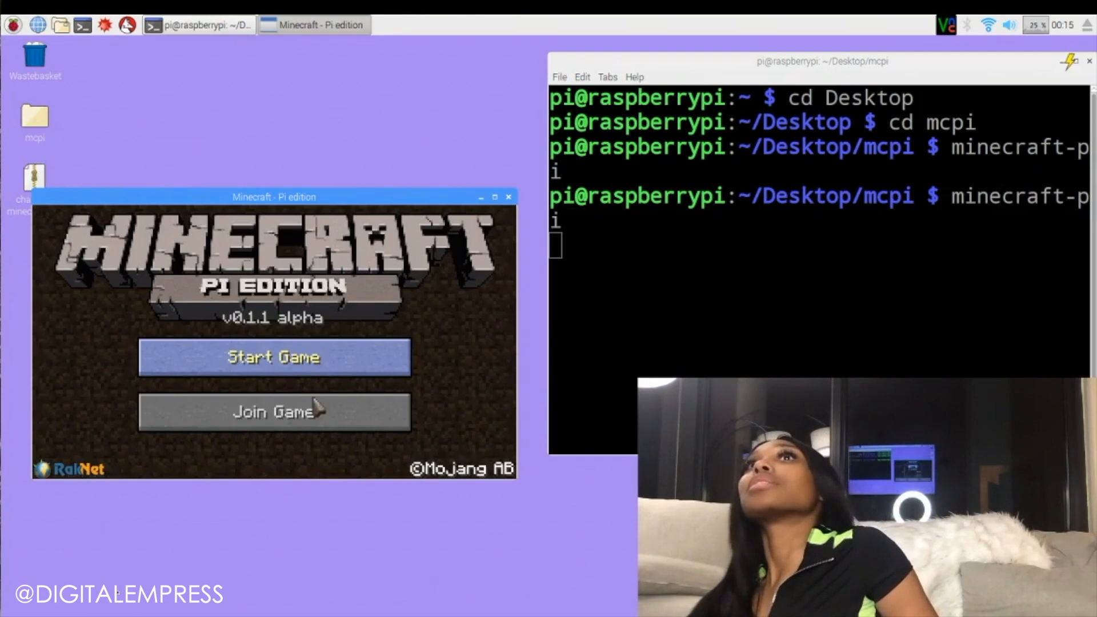
click(274, 356)
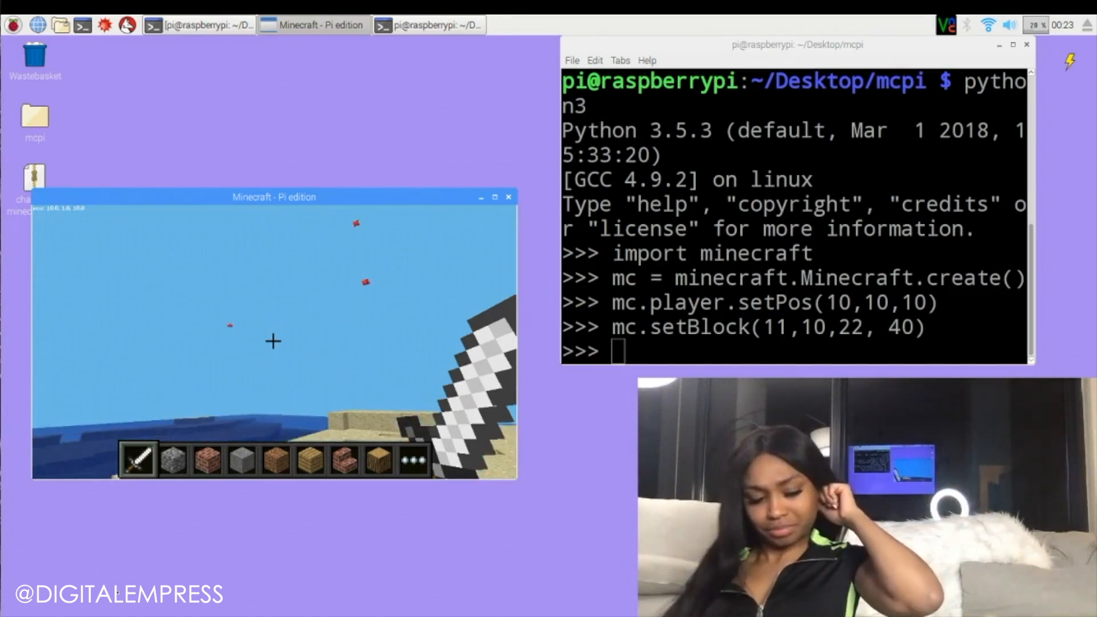
Run mc.setBlock(10,10,22, 40) to place a second block 40 beside the first.
text(mc.setBlock()
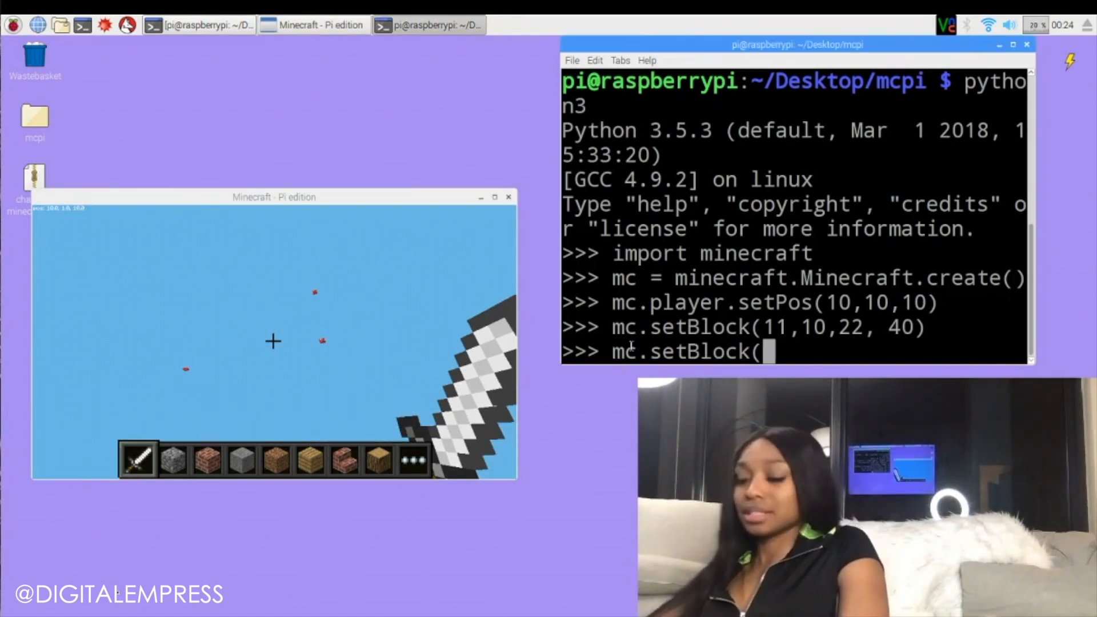
text(10,)
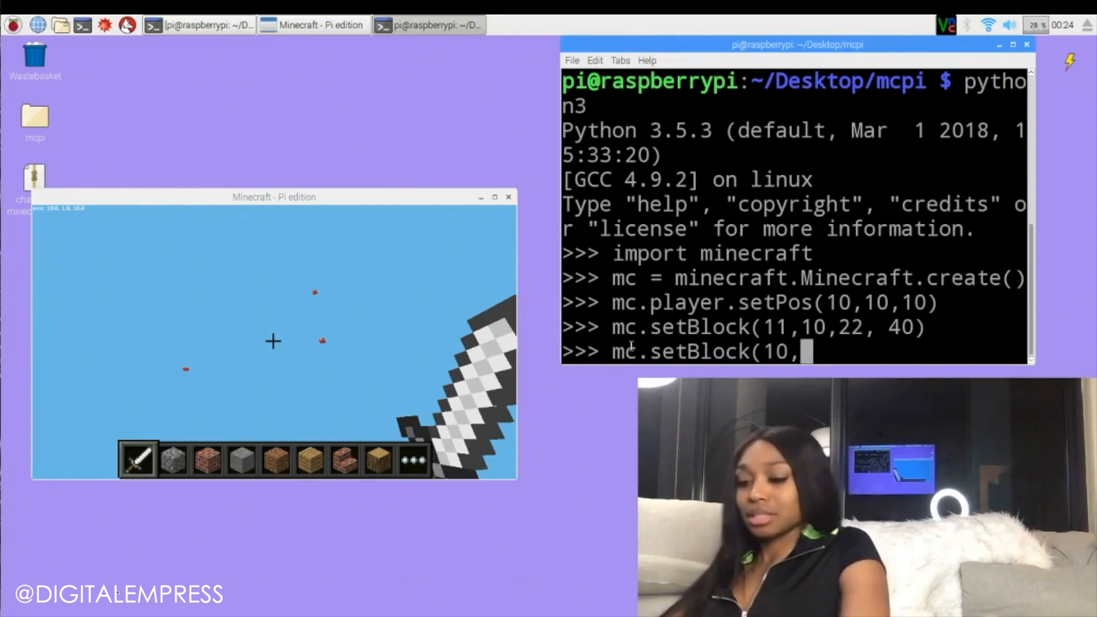
text(10,22)
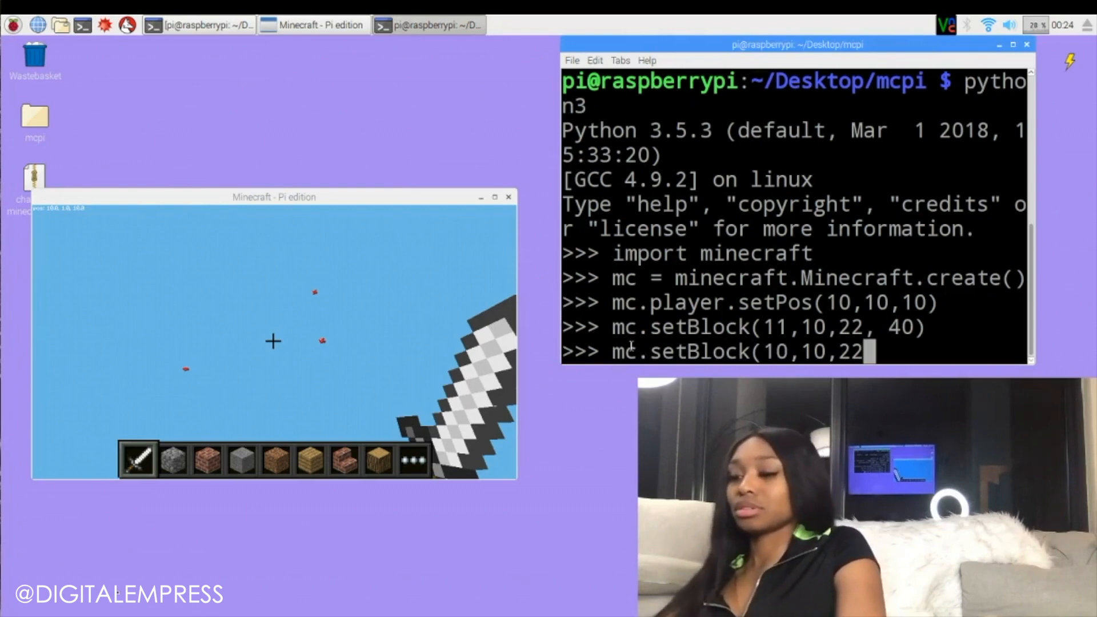
text(, 40))
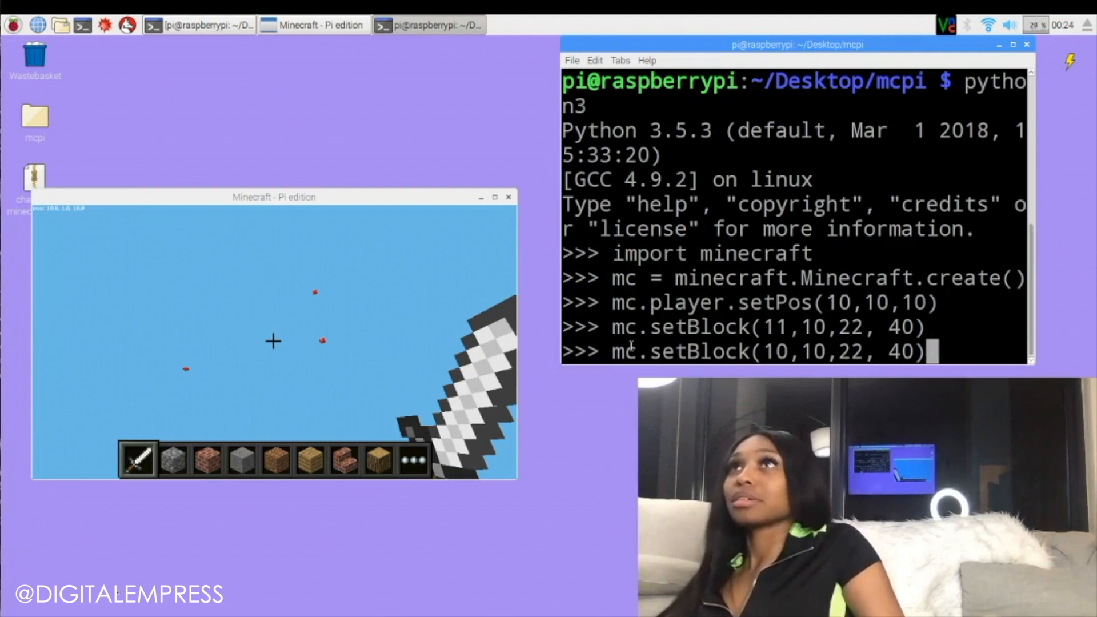
key(Return)
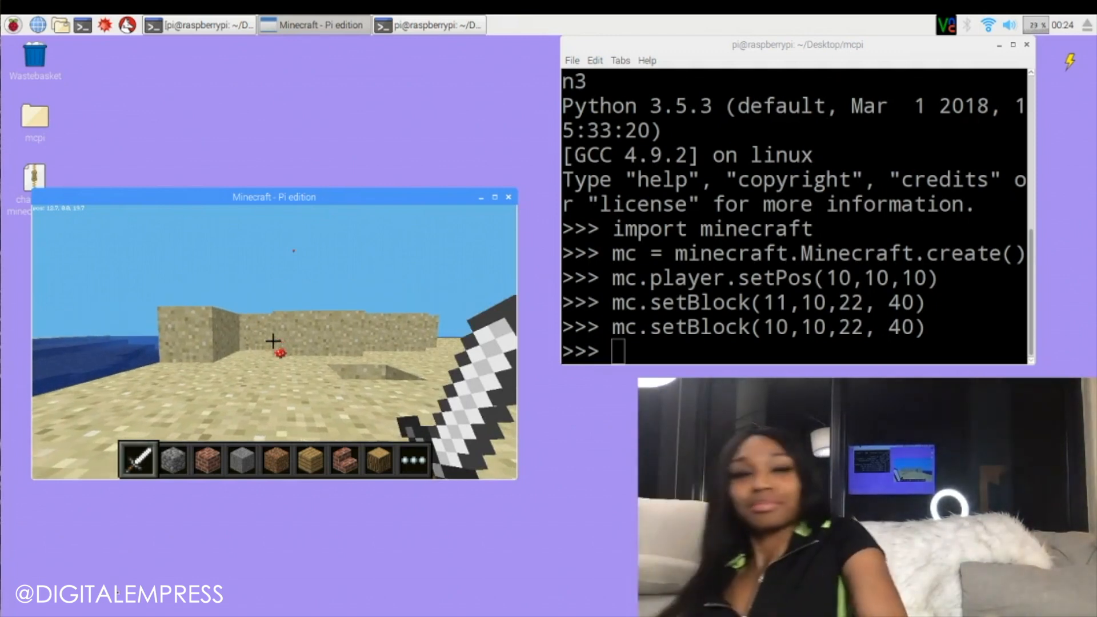
text(mc.)
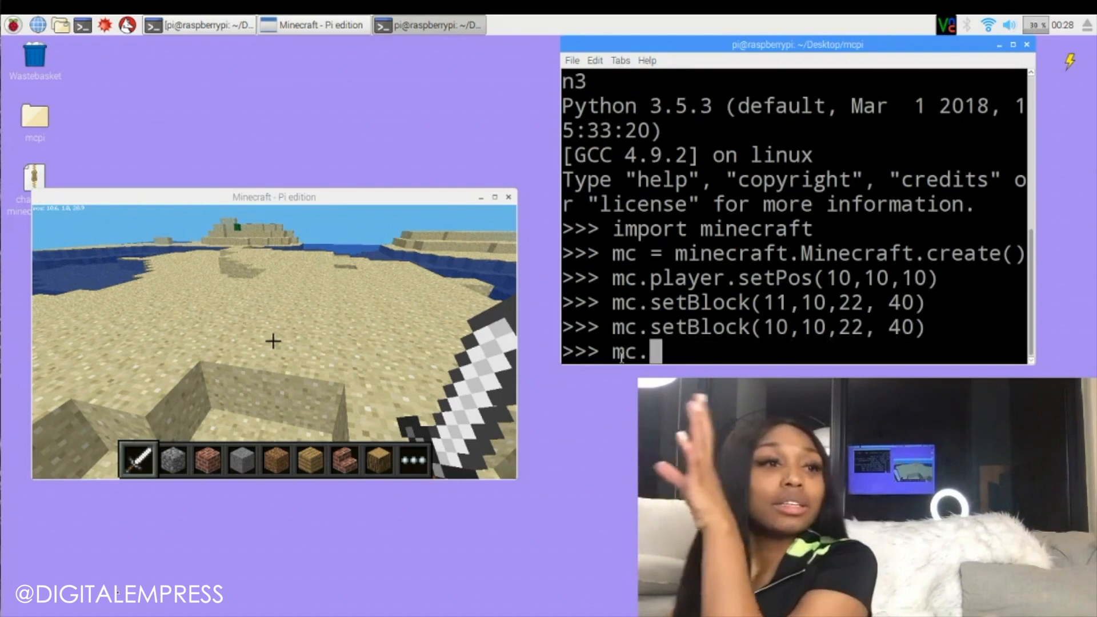
key(BackSpace)
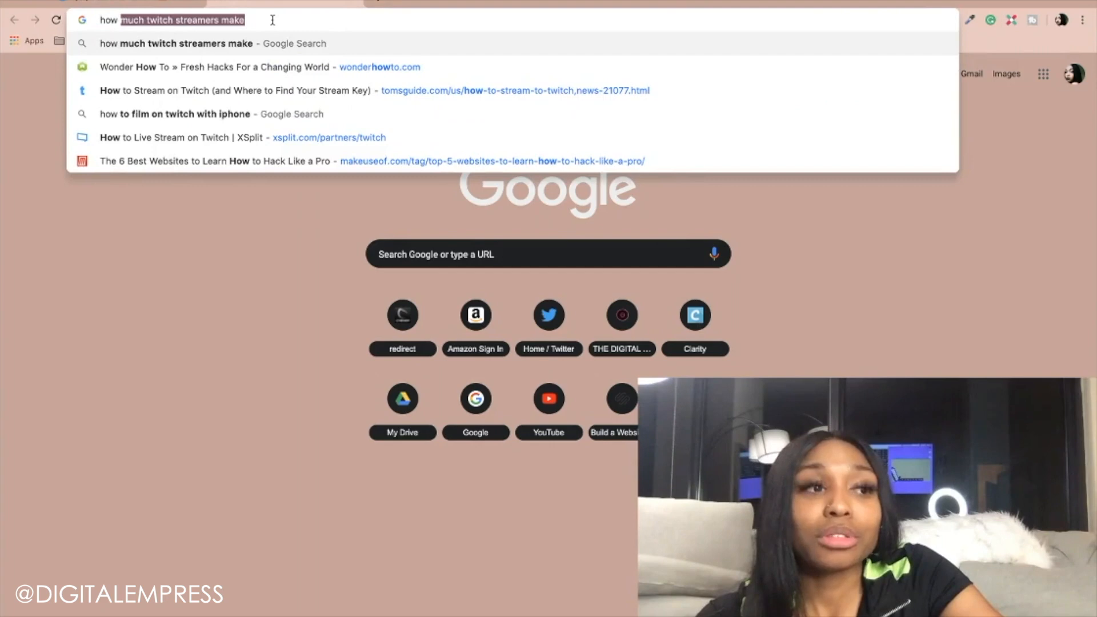
Search 'how to update raspberry pi' and scroll the CNET guide to its update commands.
text(how to updat)
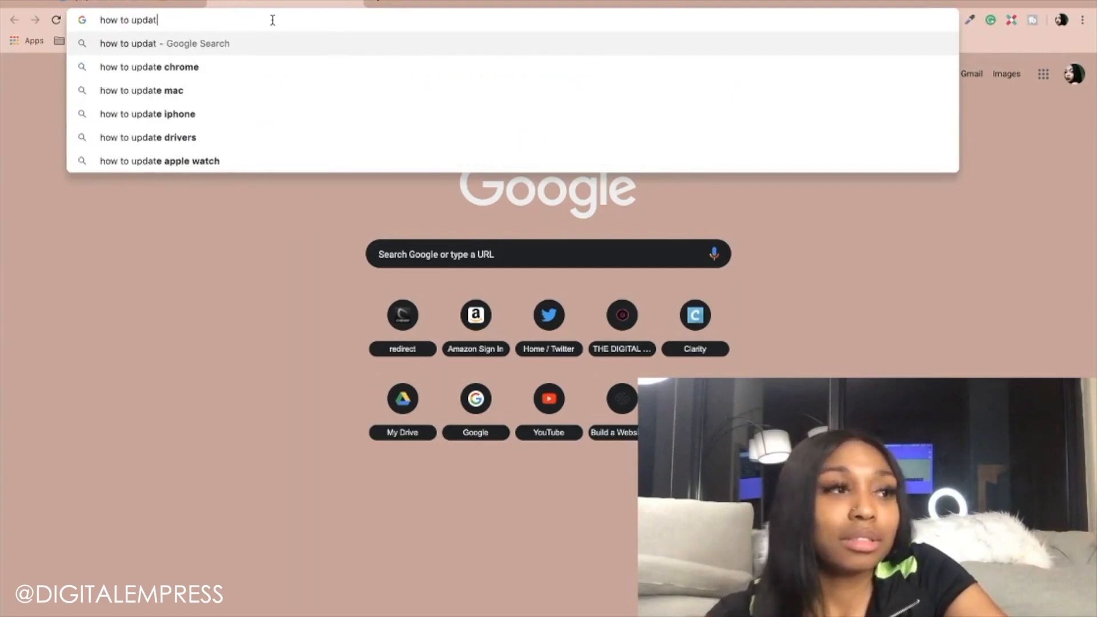
text(e raps)
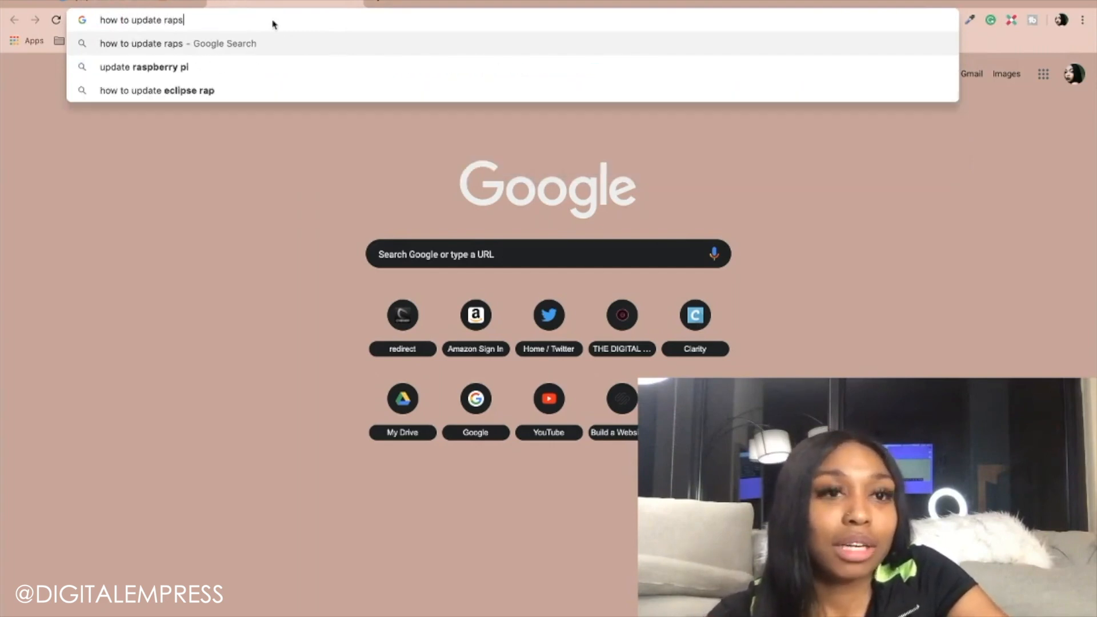
key(Backspace)
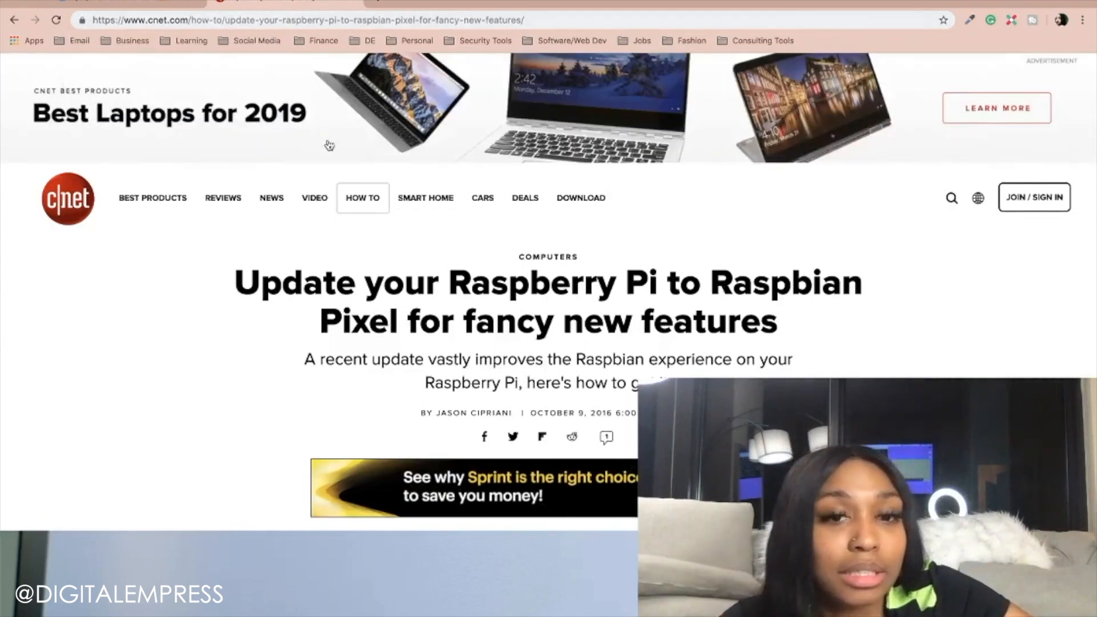
scroll(down, 3)
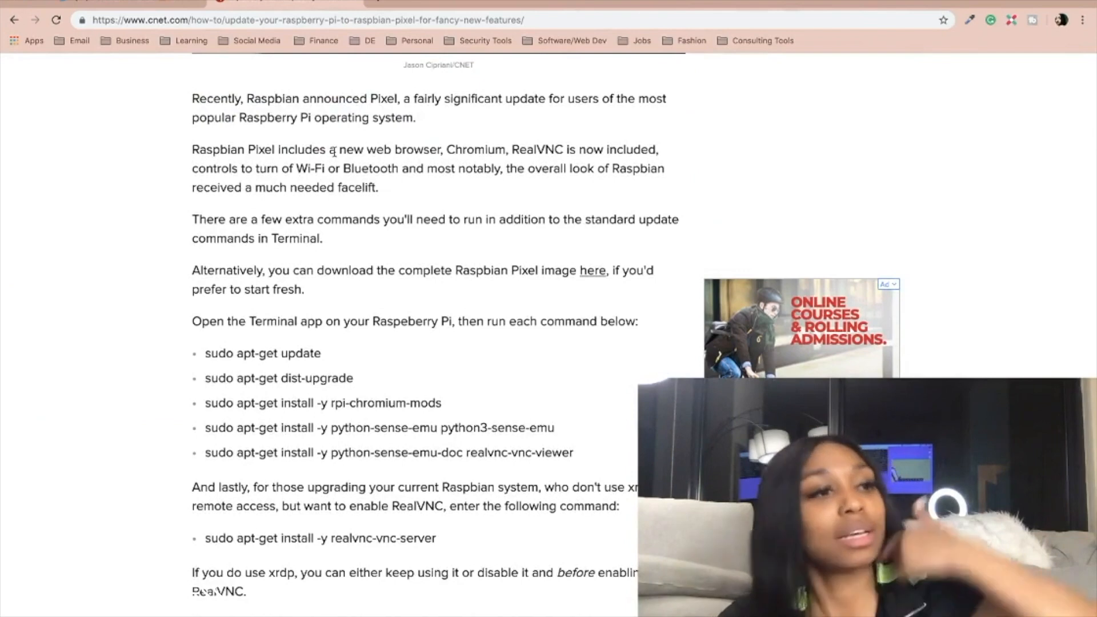
scroll(down, 3)
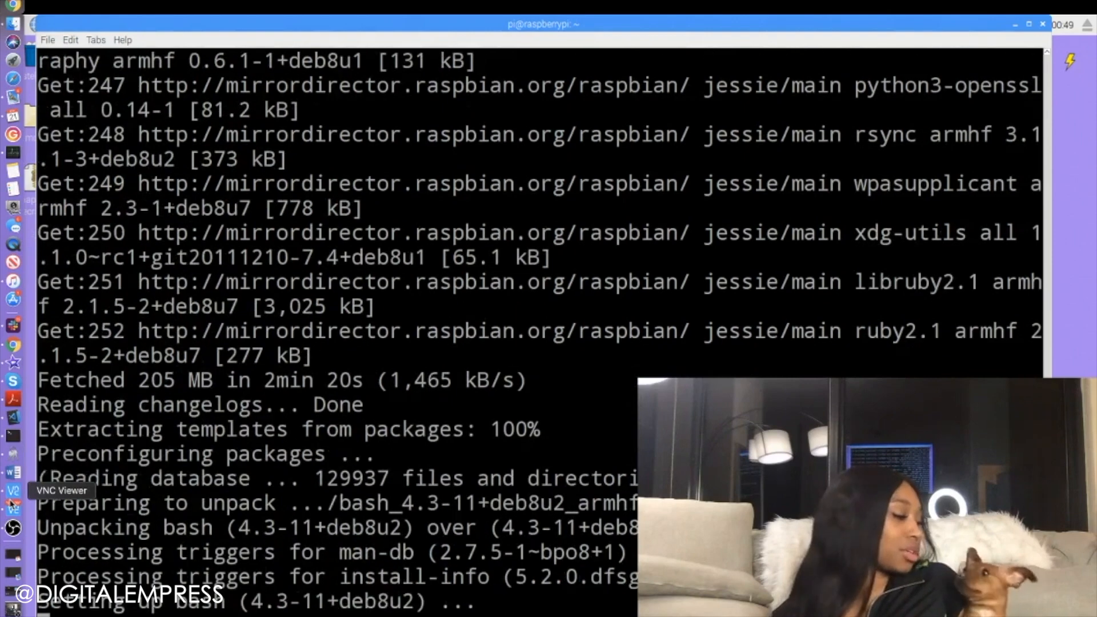
Scroll the terminal to follow the apt-get dist-upgrade unpacking progress.
scroll(down, 3)
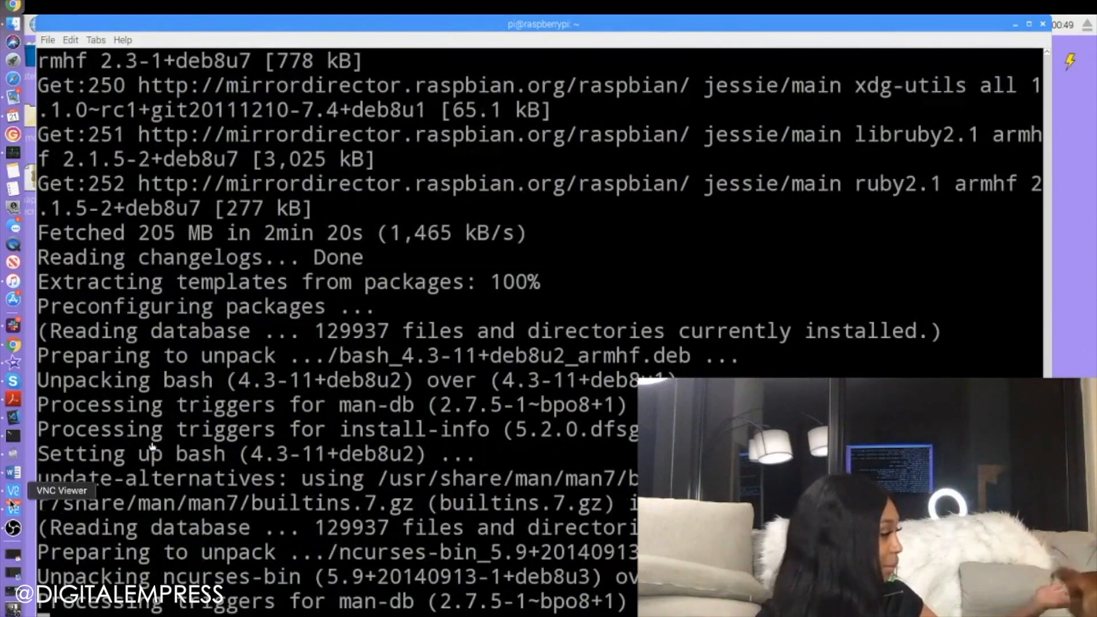
scroll(down, 3)
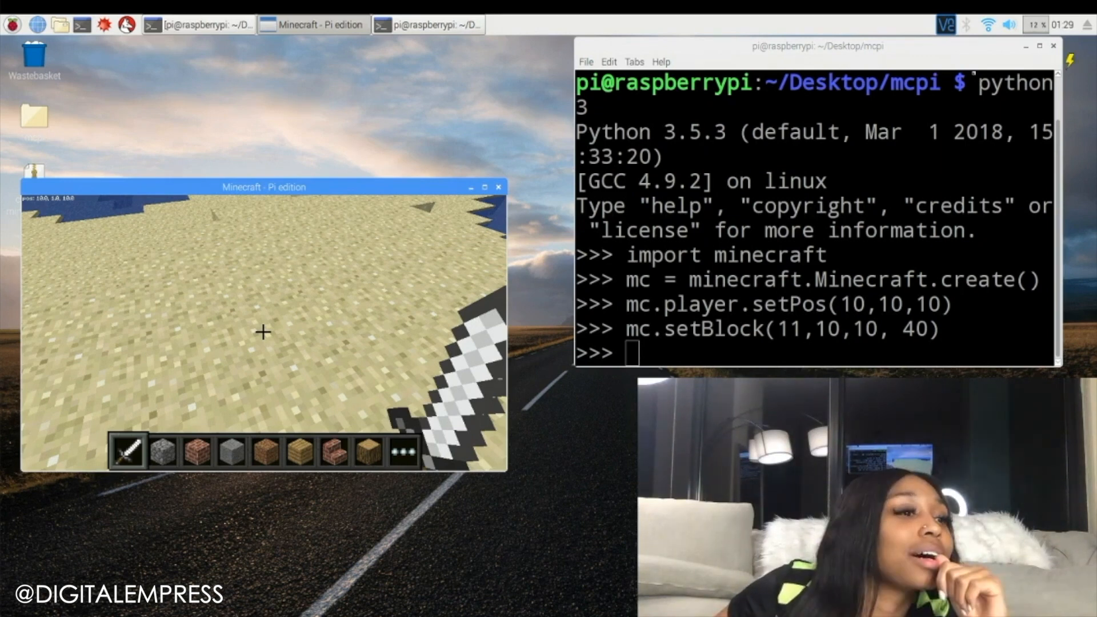
Run mc.setBlock(11,1,10, 40) and switch to the Minecraft window to check the block.
text(mc. setBlock(11,1,)
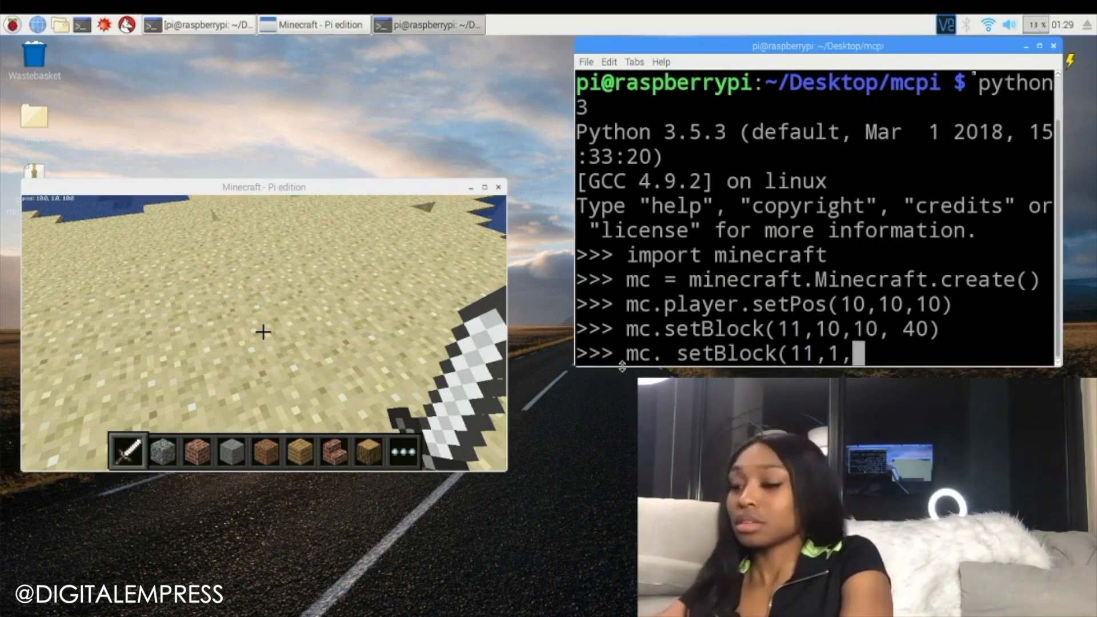
text(0, 4)
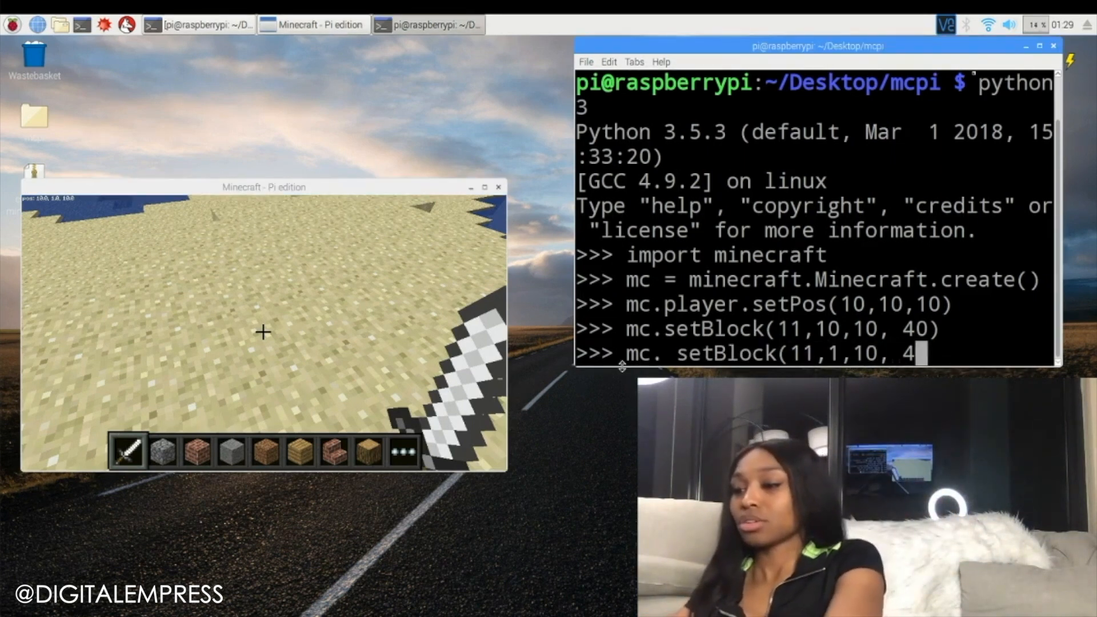
text(0))
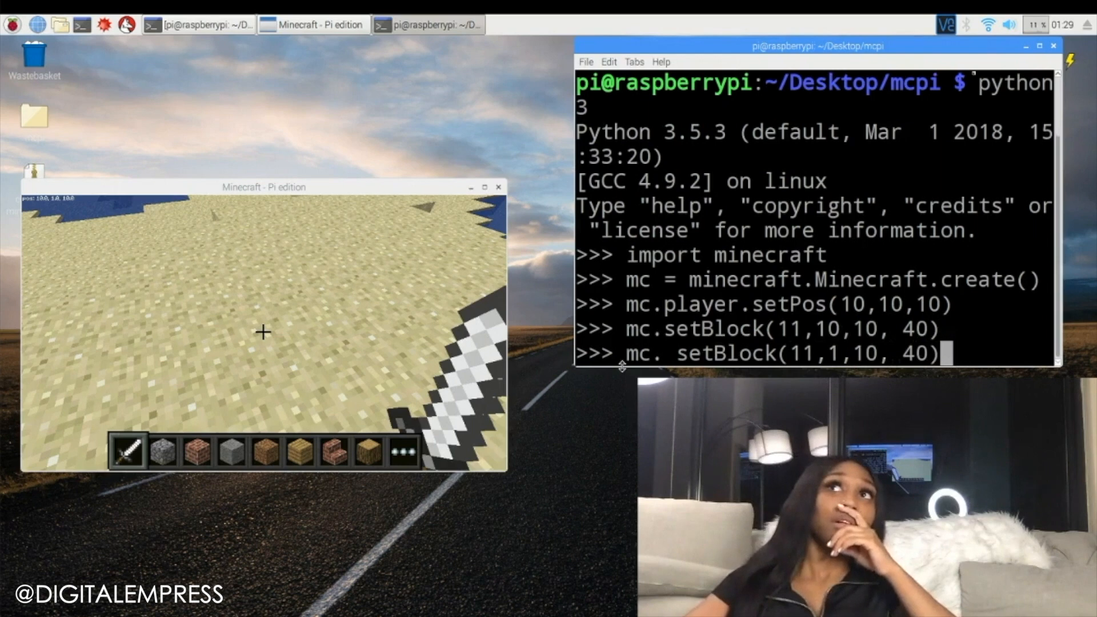
key(Return)
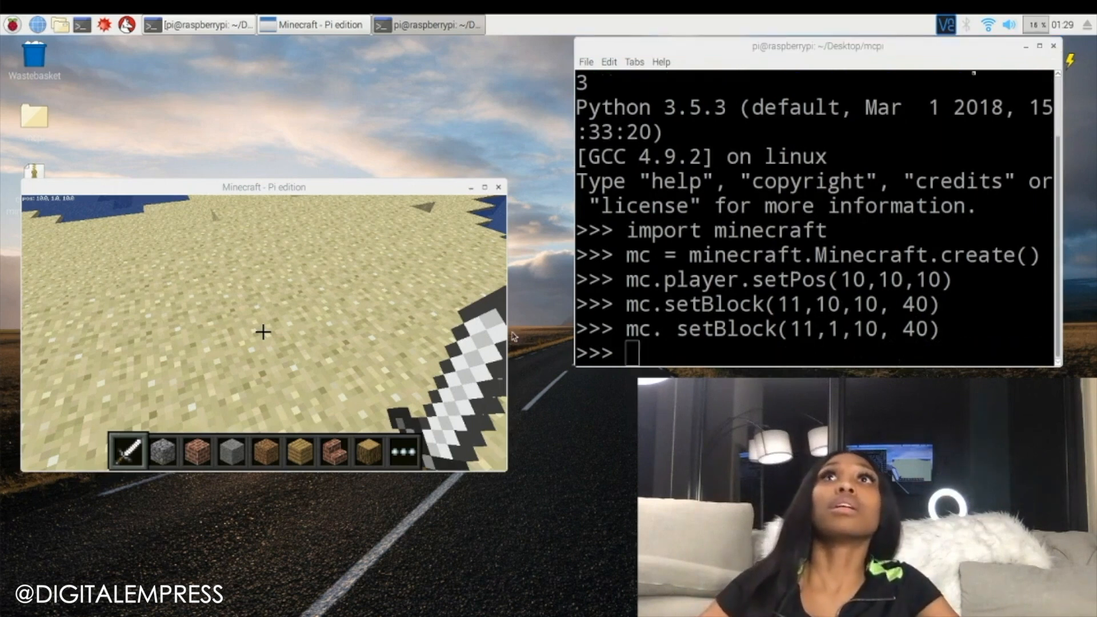
click(264, 186)
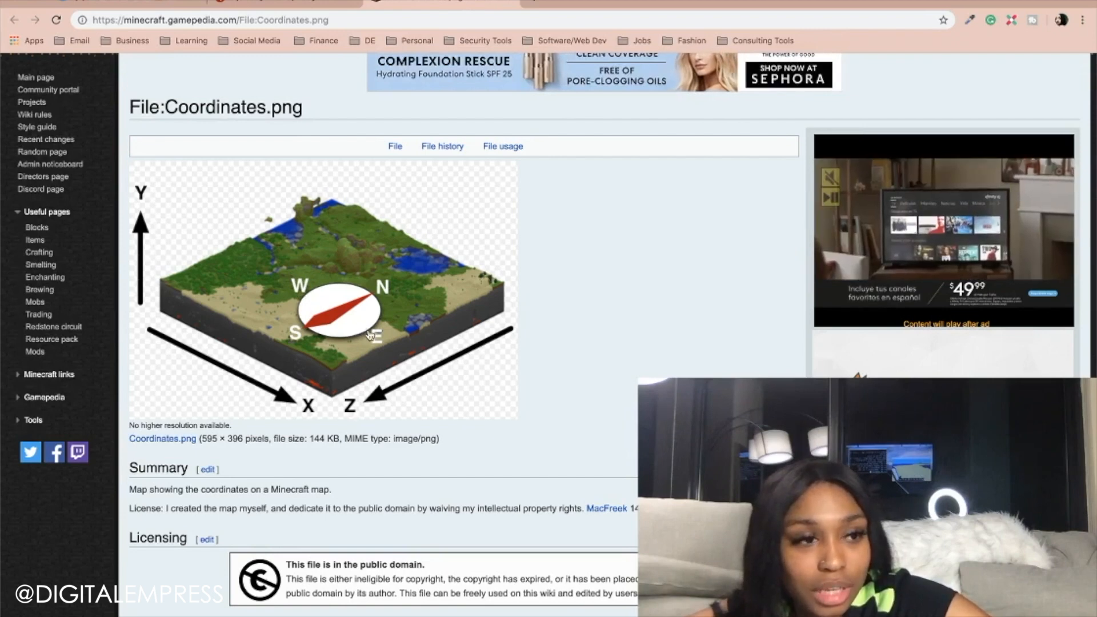
mouse_move(419, 366)
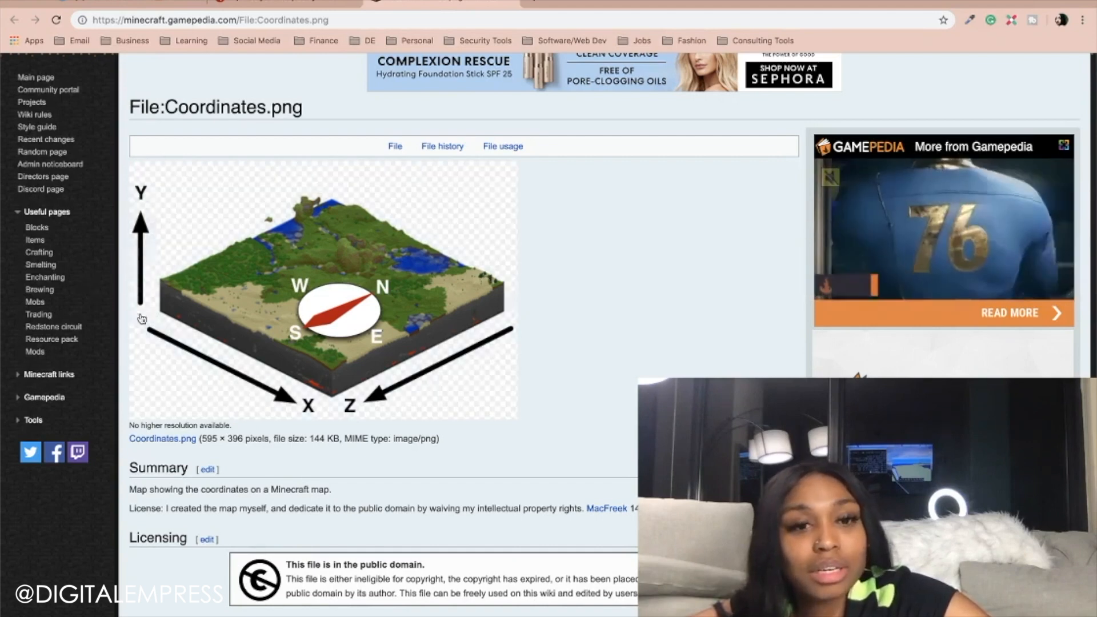
mouse_move(240, 385)
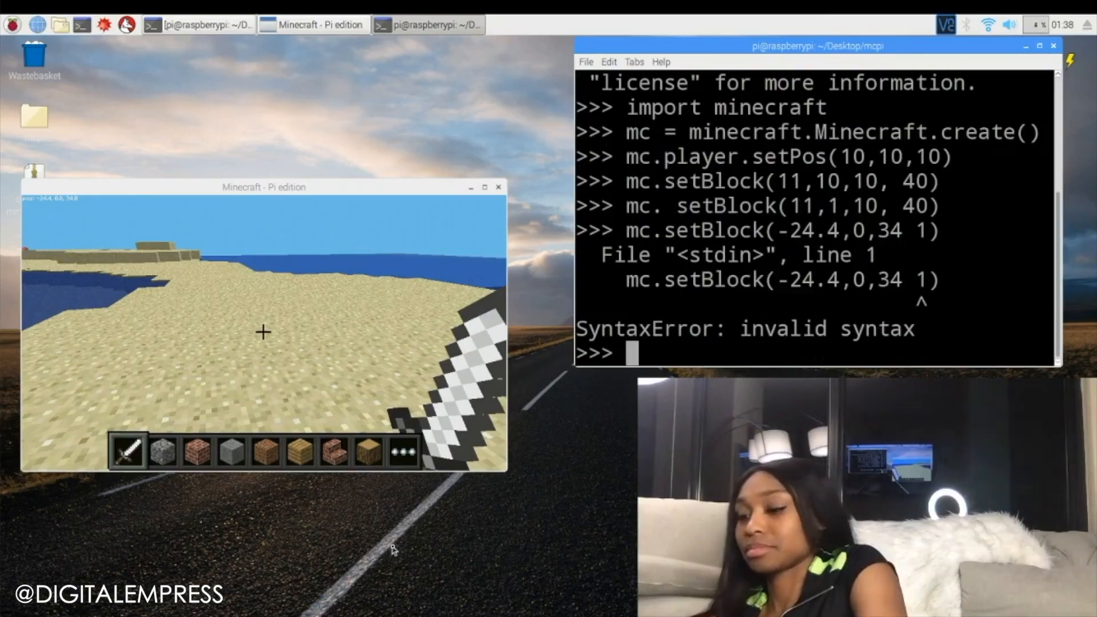
Enter the five-number call mc.setBlock(-24,4,0,34, 1) in the Python shell.
text(mc.Set)
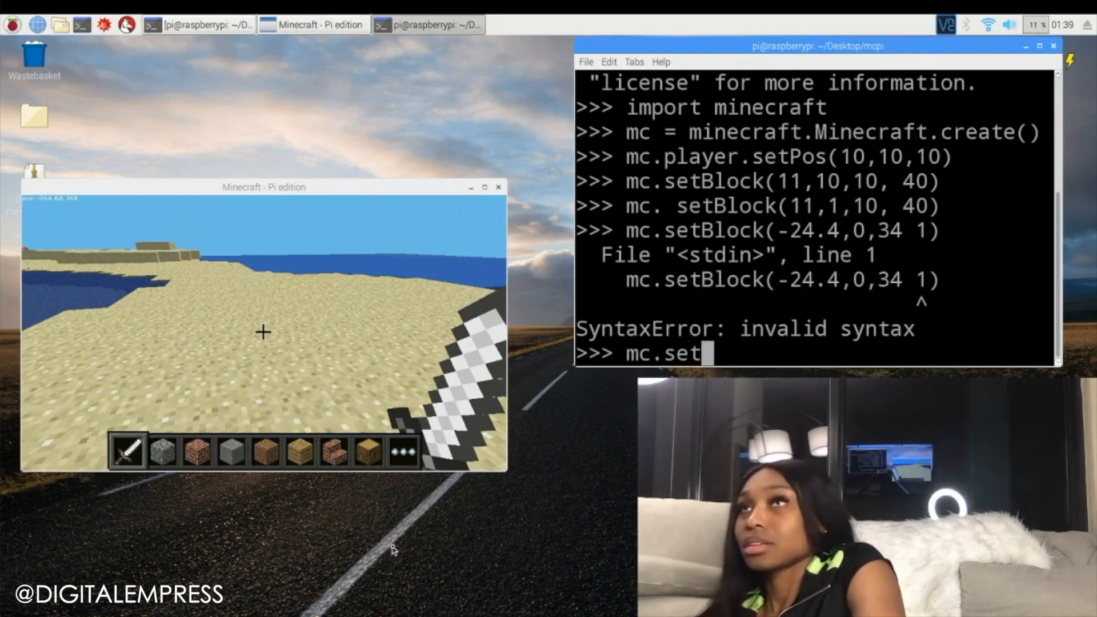
text(b)
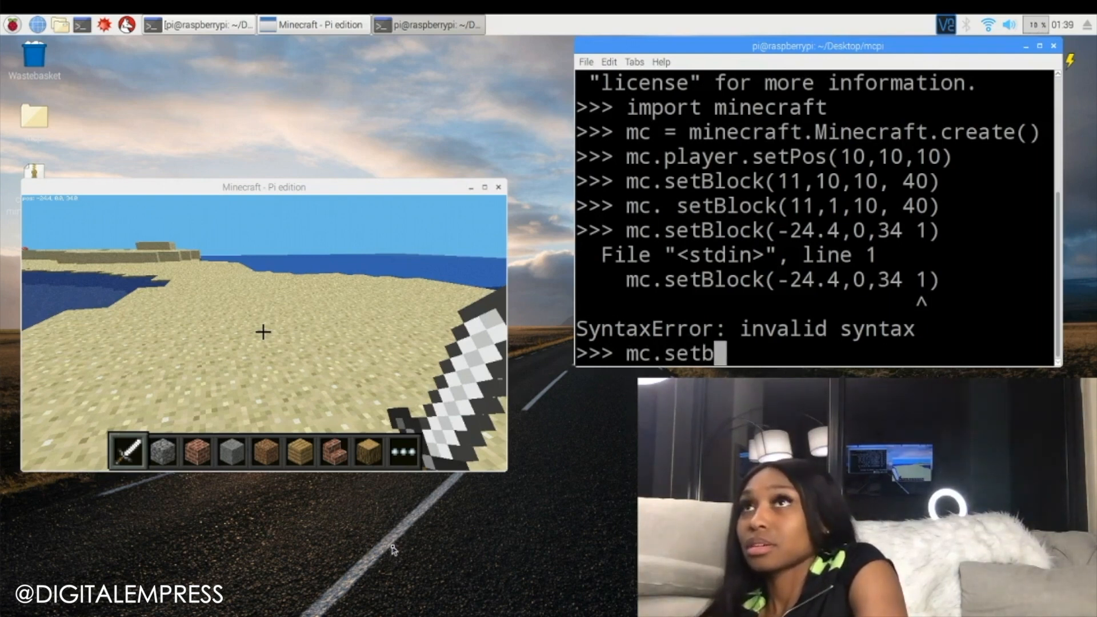
text(Block)
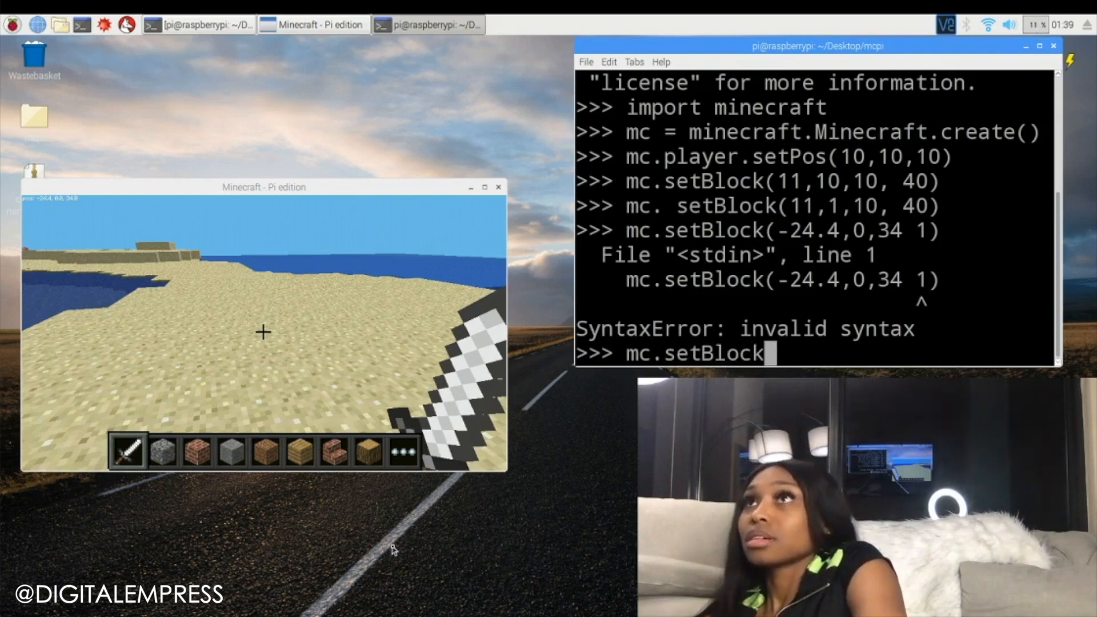
text(()
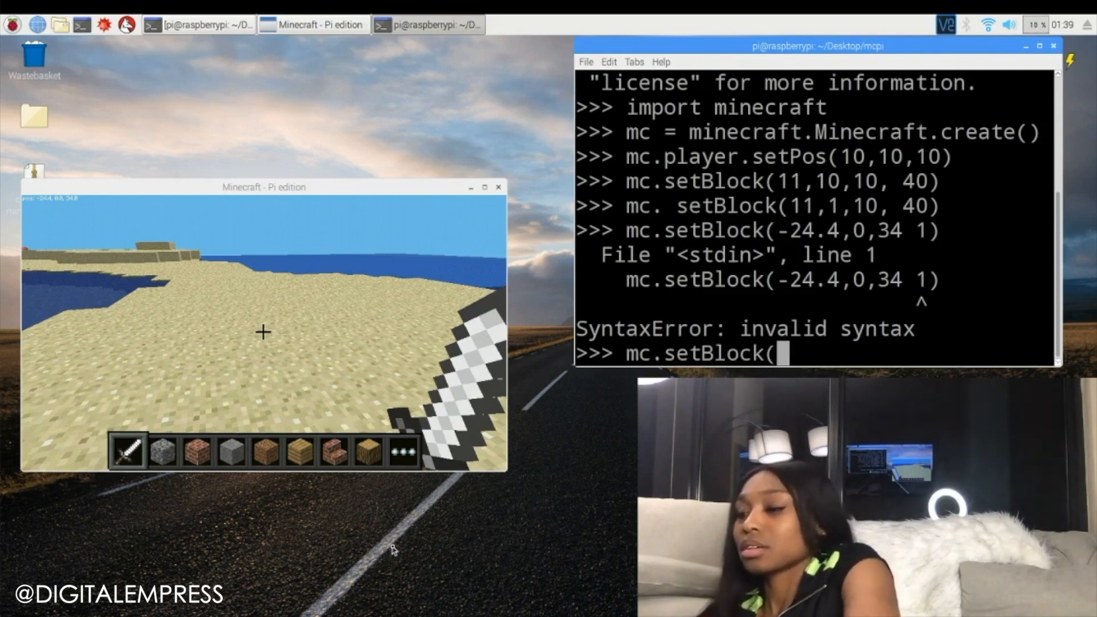
text(-24,4)
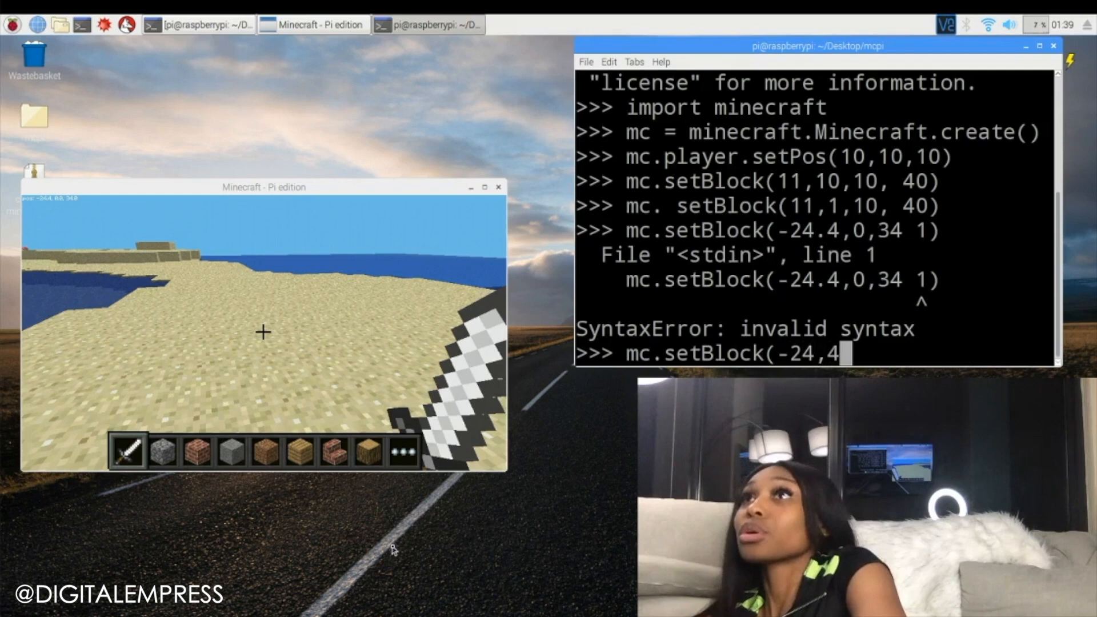
text(0,)
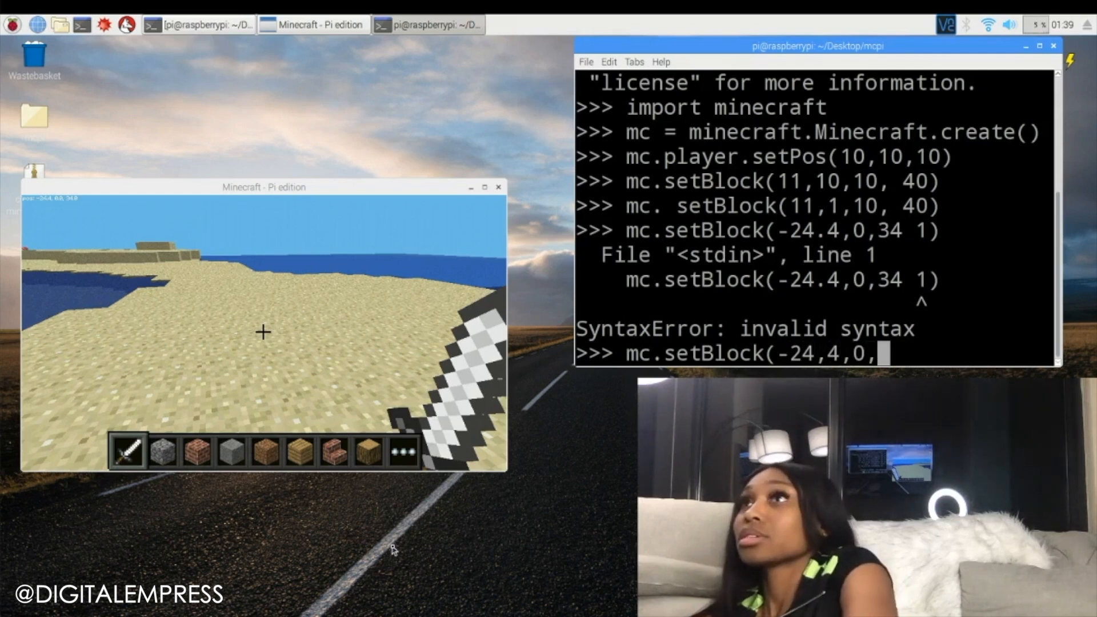
text(34,)
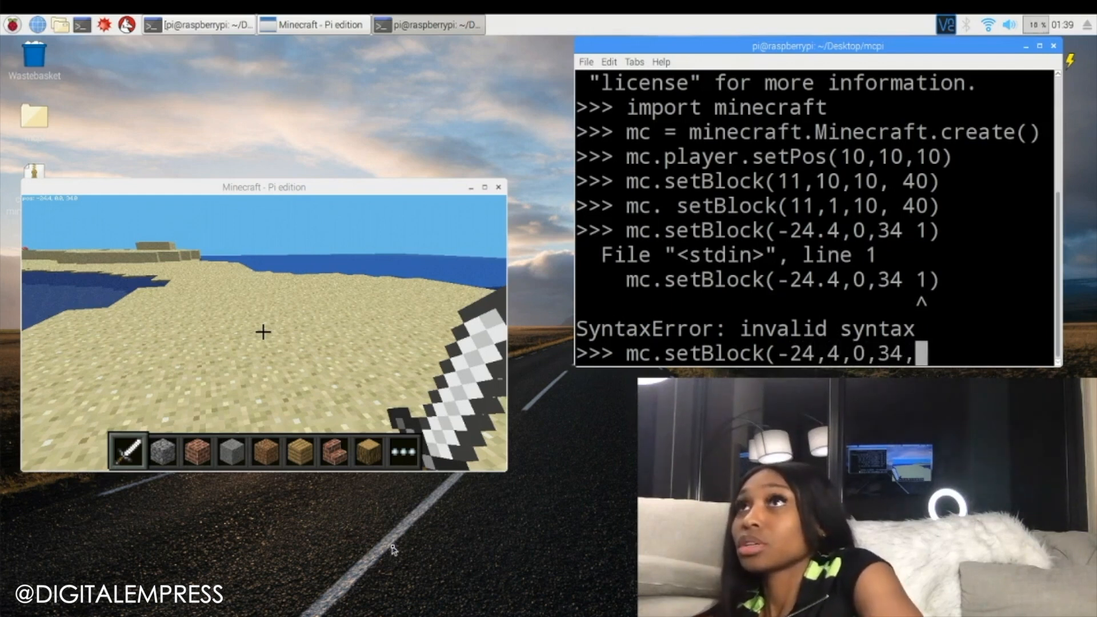
text(1)
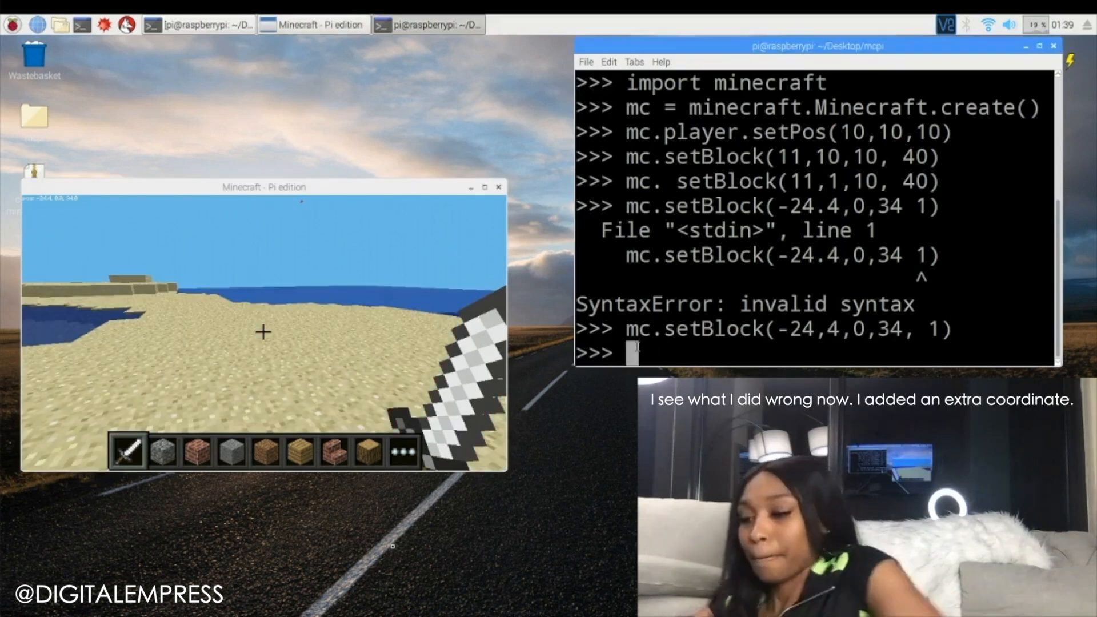
Run mc.setBlock(-24,0,34, 1) to stand a stone block on the sand.
text(mc.se)
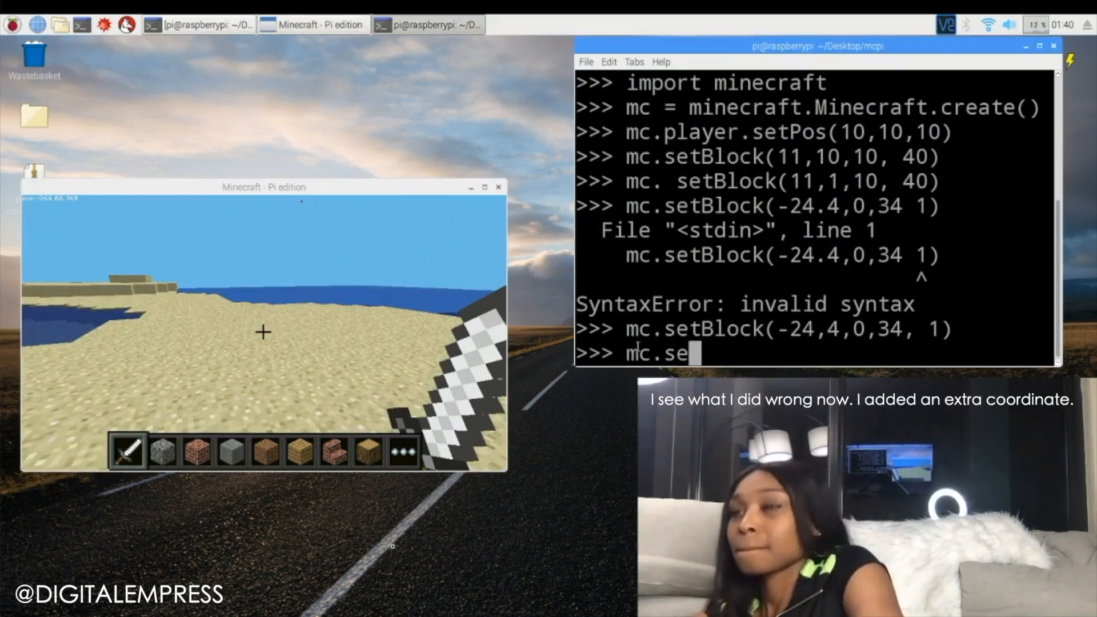
text(tBlock)
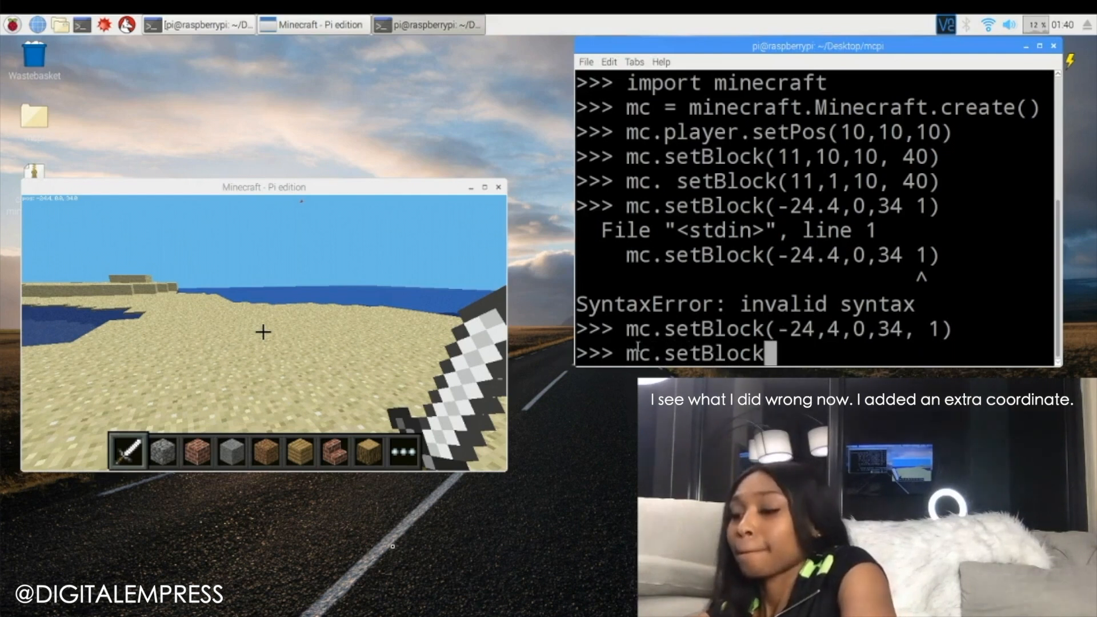
text((-2)
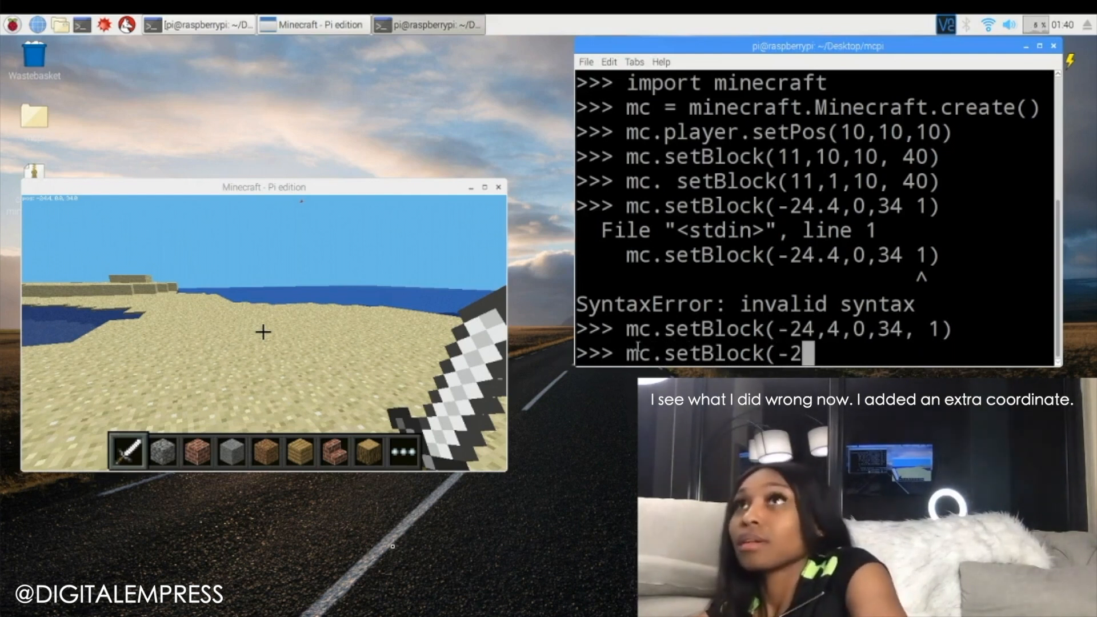
text(4)
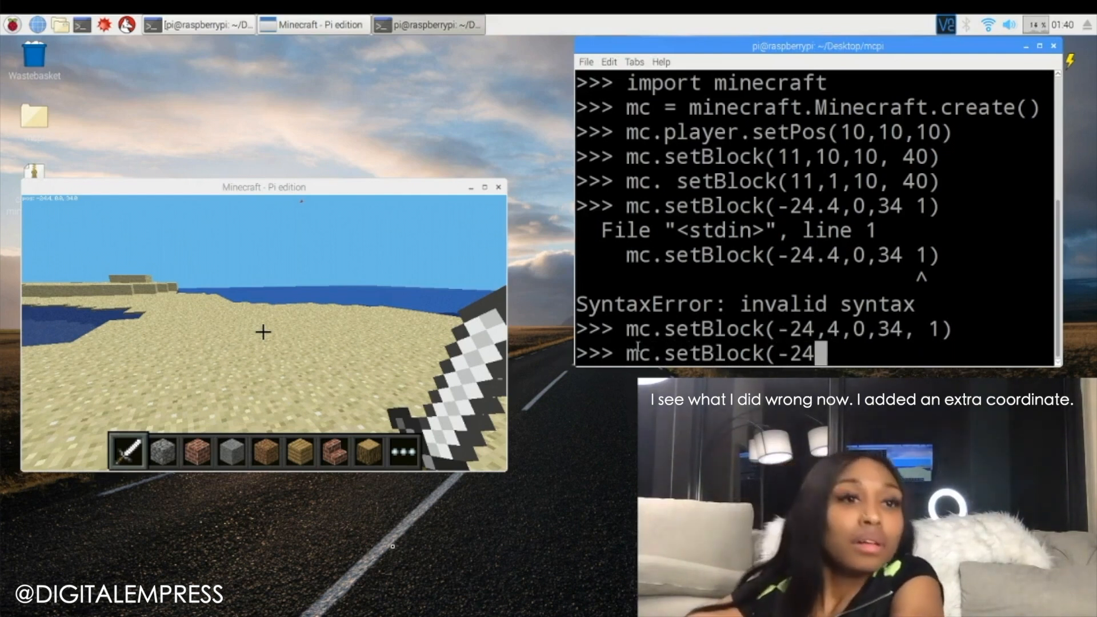
text(,)
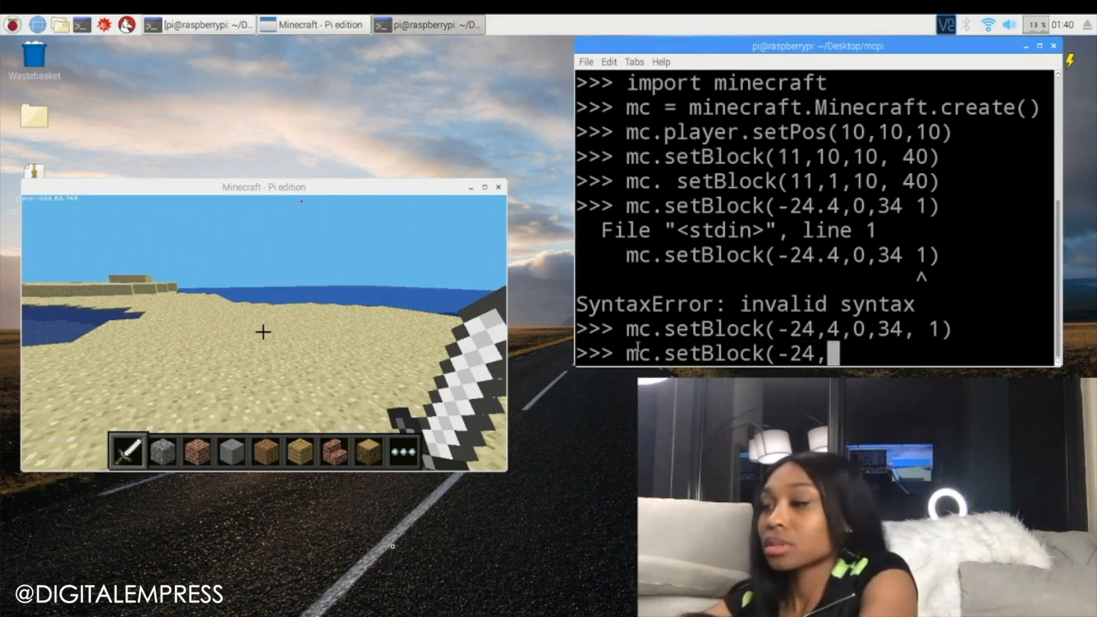
text(0,)
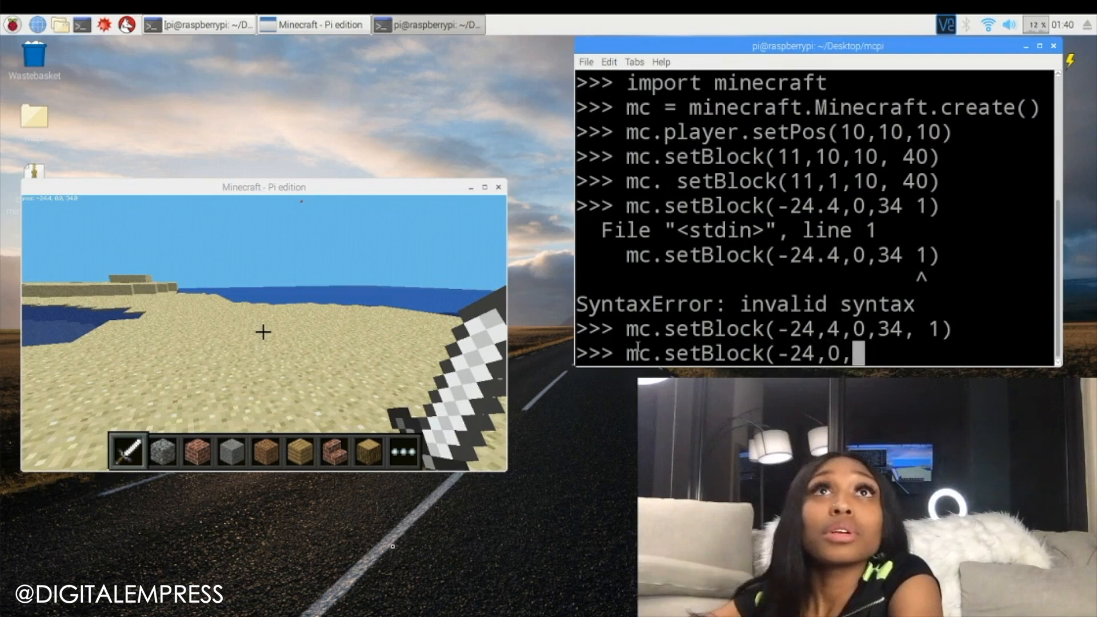
text(34,)
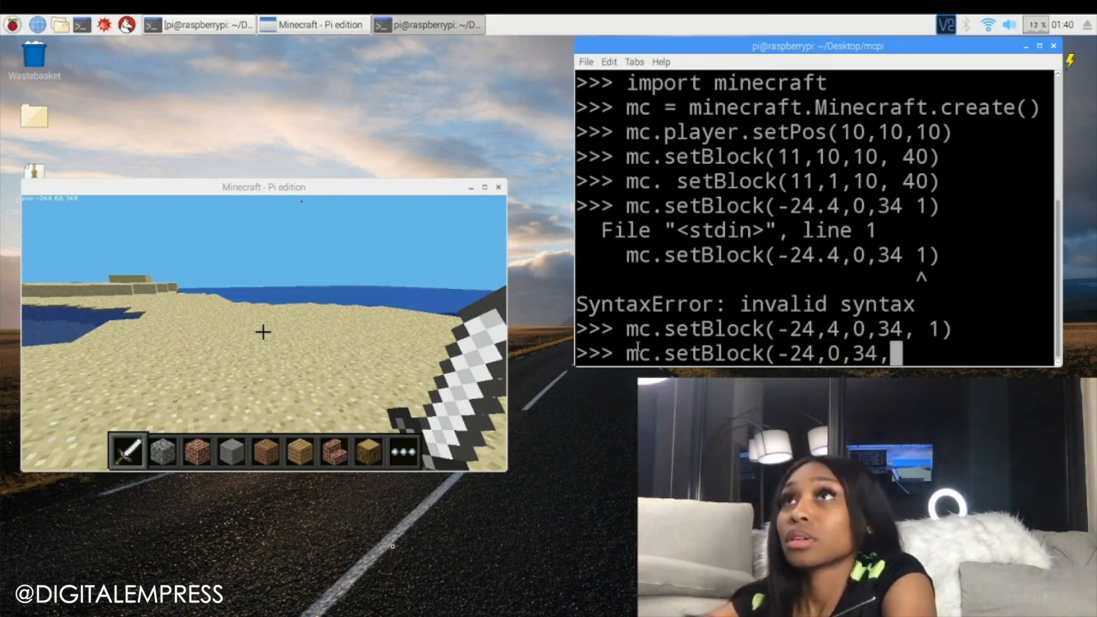
text(1)
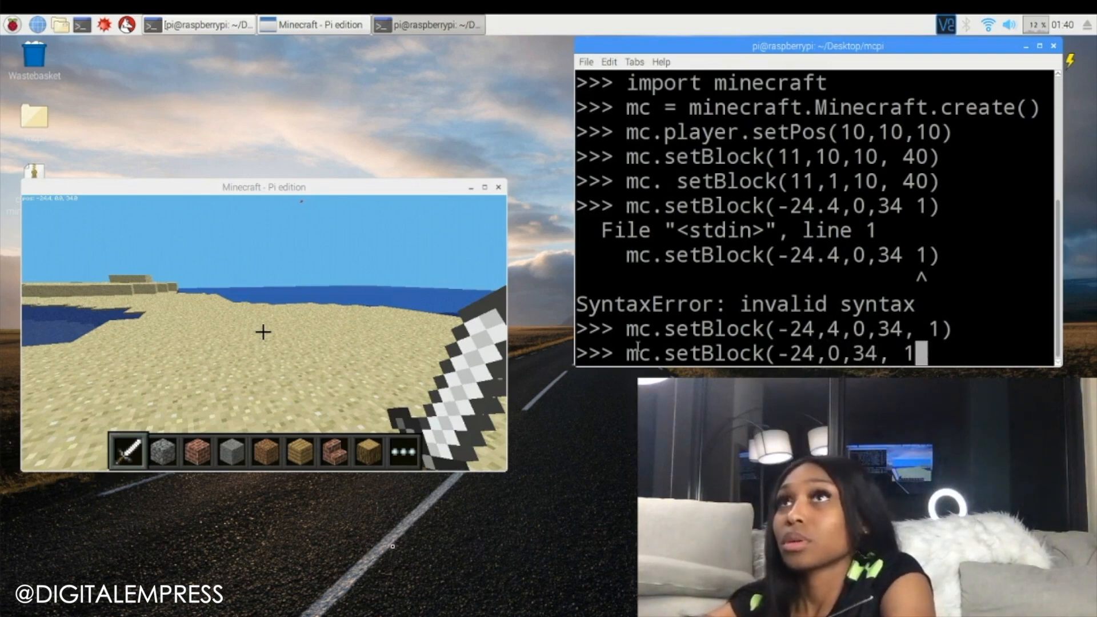
text())
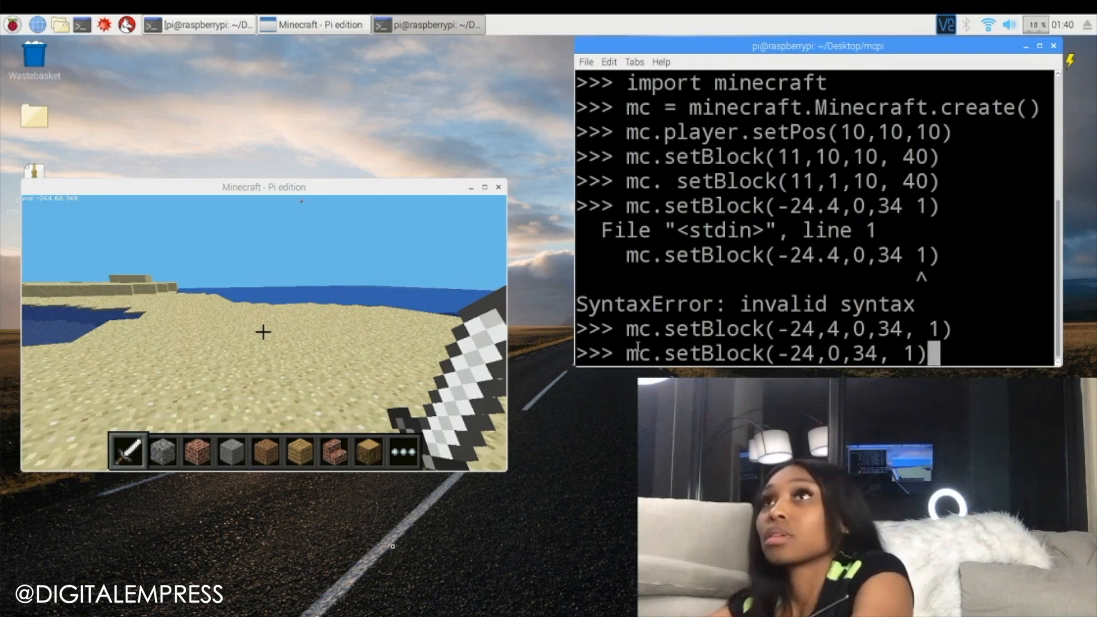
key(Return)
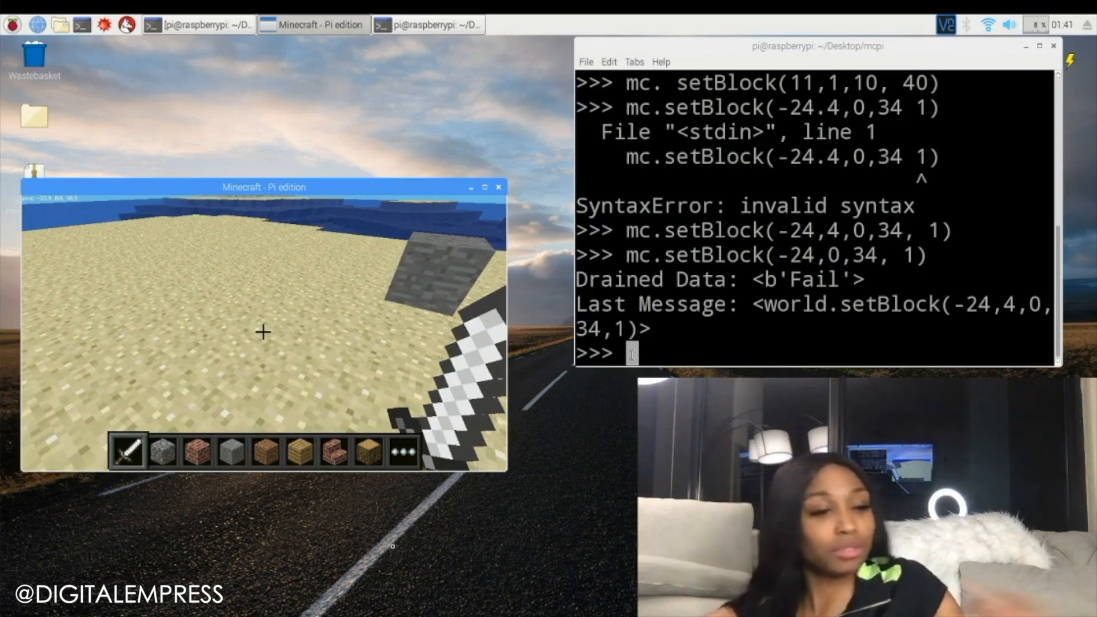
Run mc.setBlock(-23,0,39,0) to turn the sand block beside the stone into air.
text(mc)
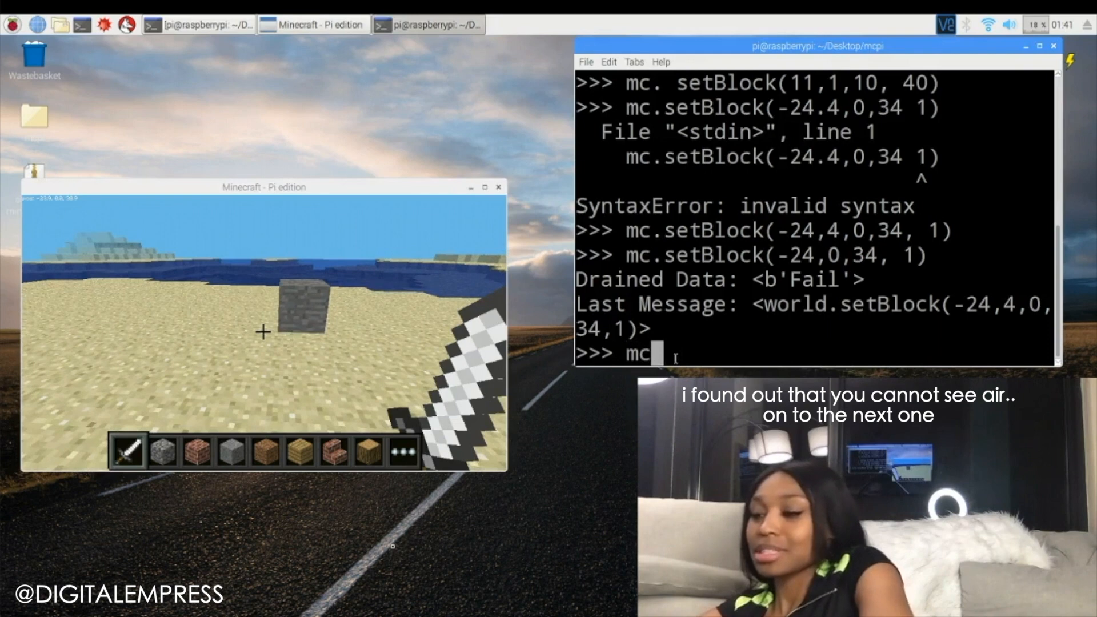
text(setBl)
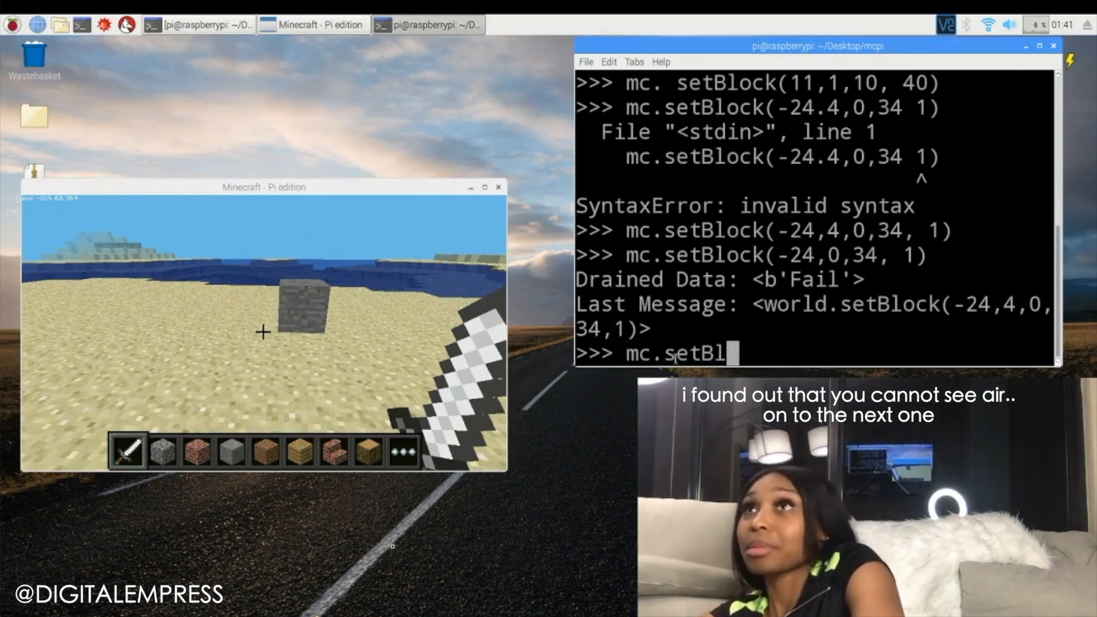
text(ock()
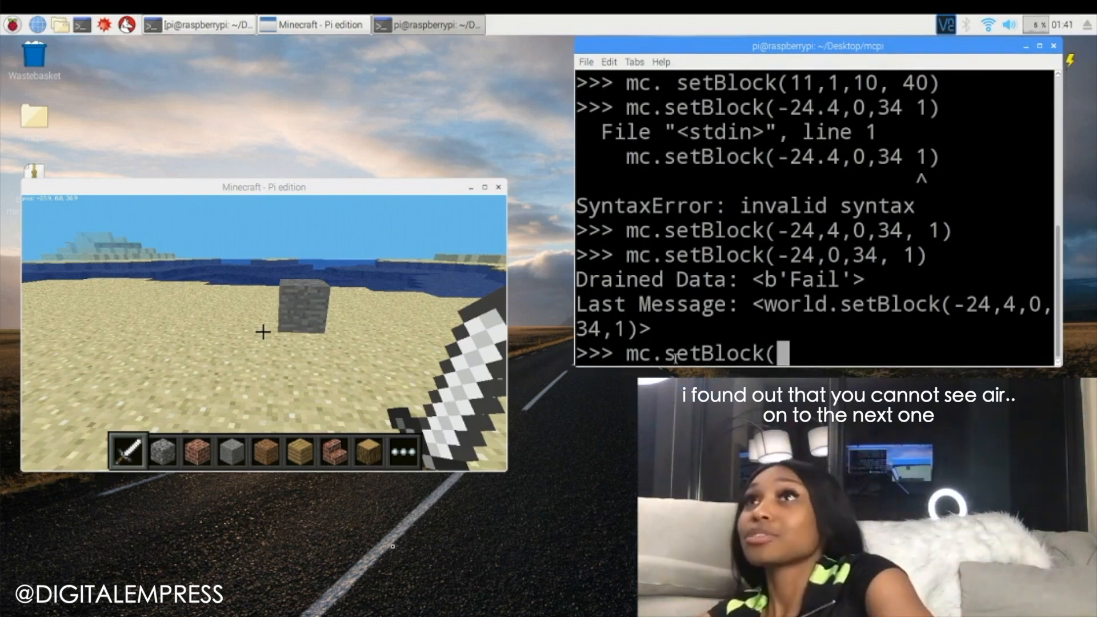
text(-23)
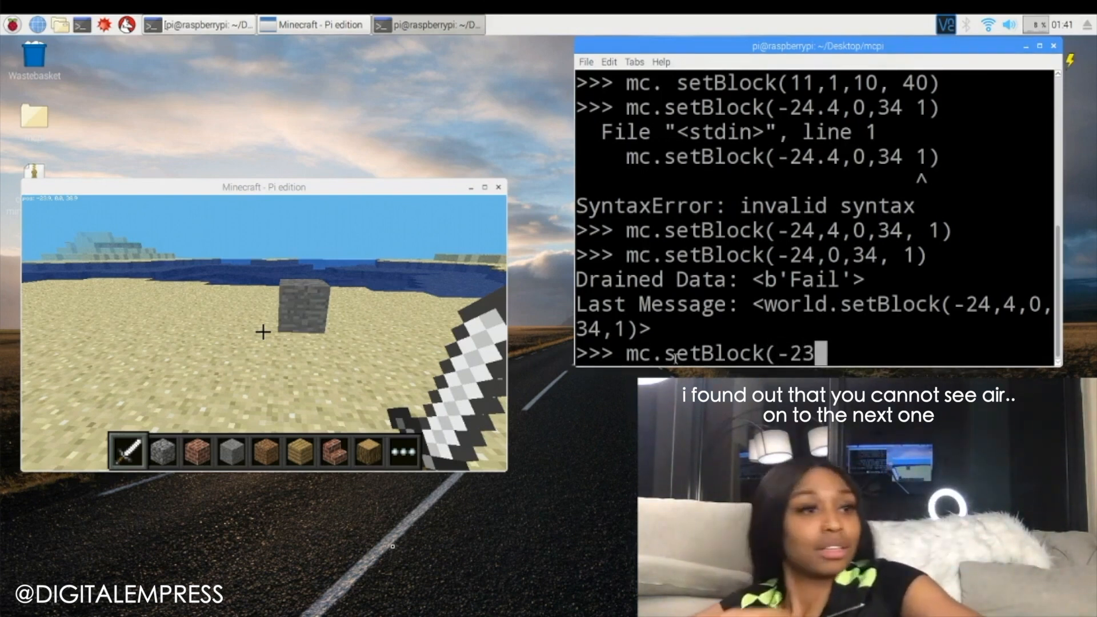
text(,)
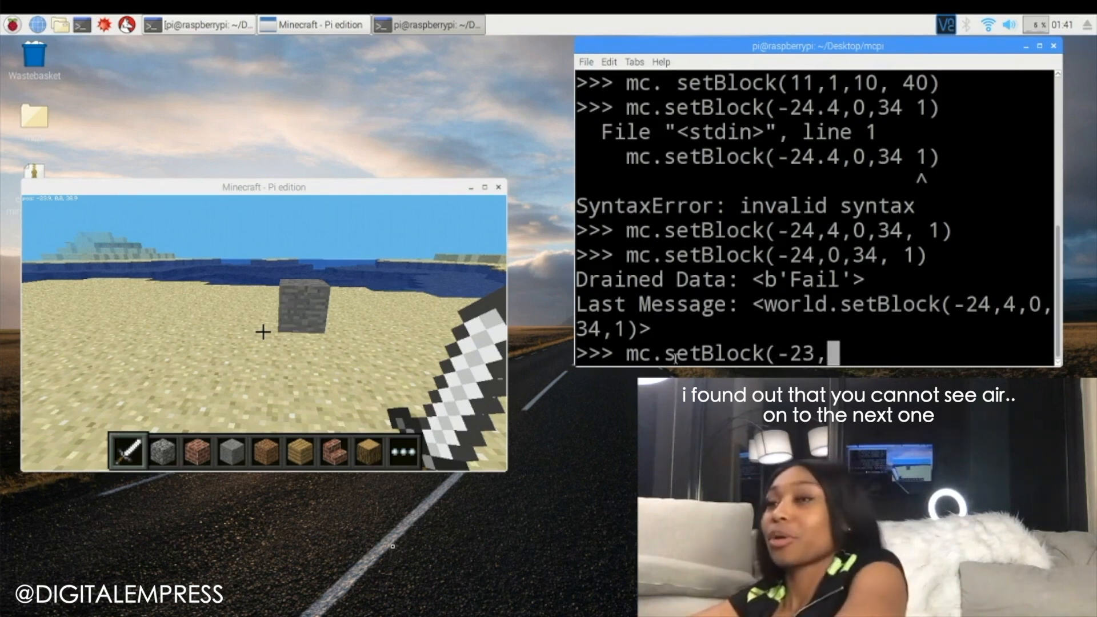
text(0,)
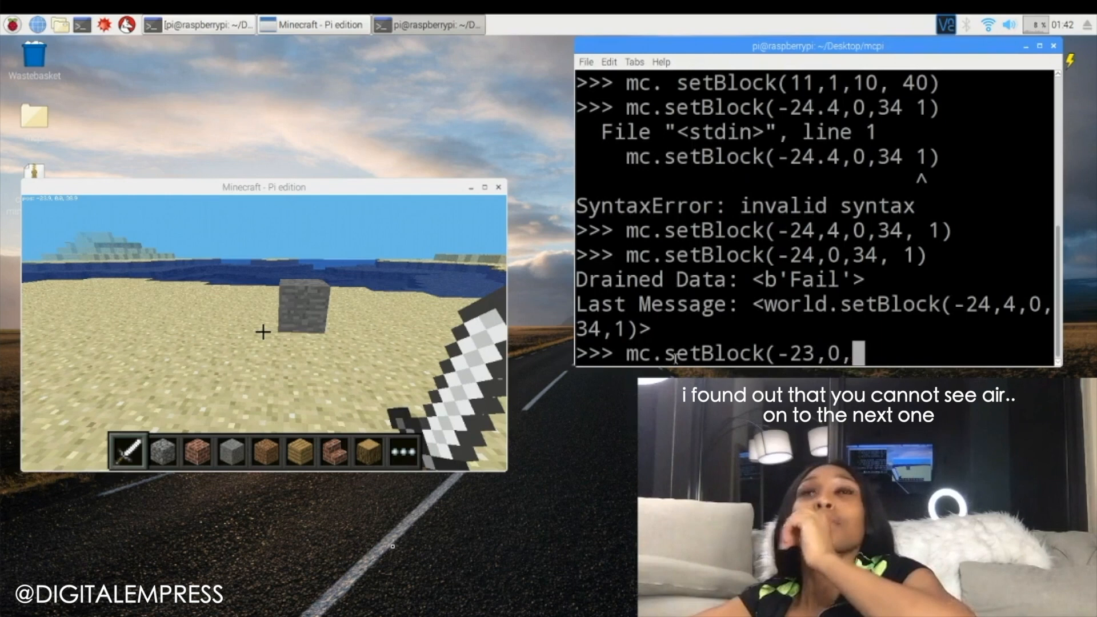
text(38)
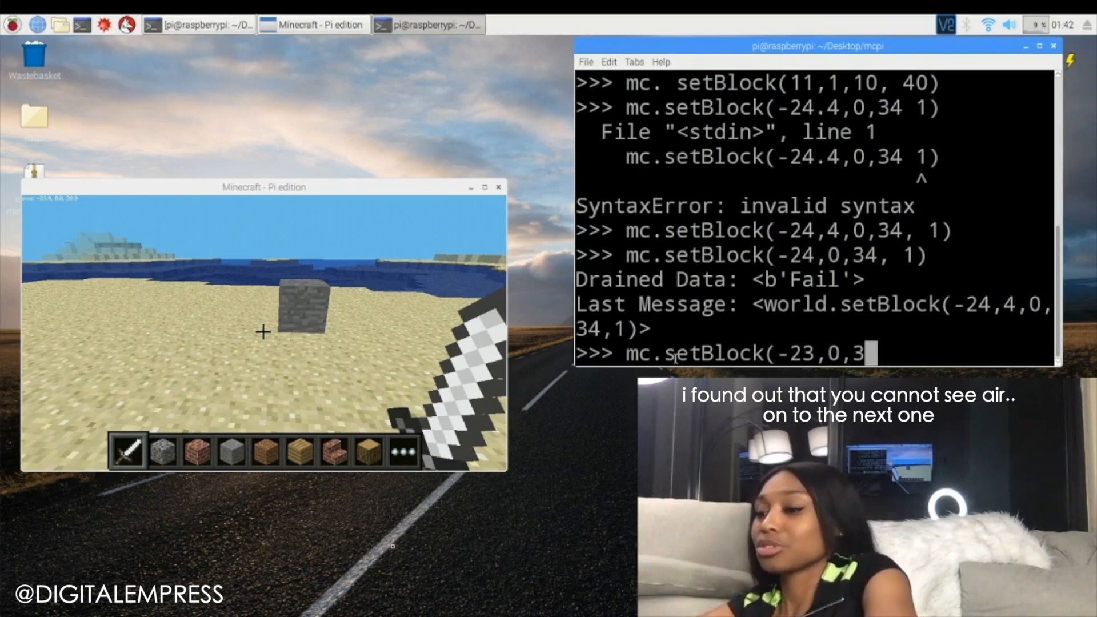
text(9,)
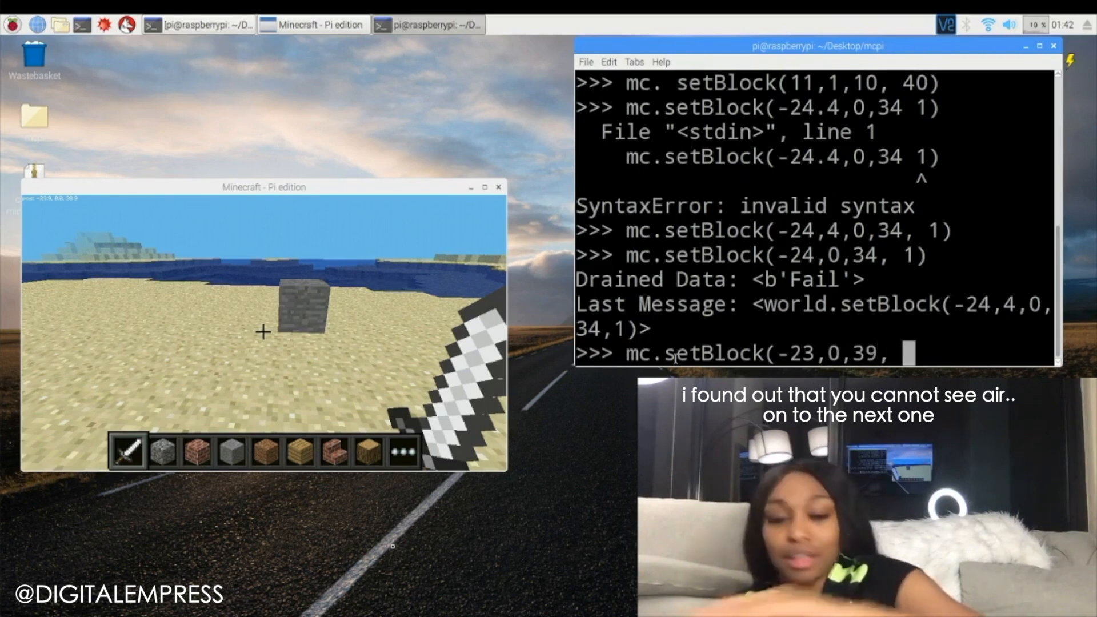
text(0)
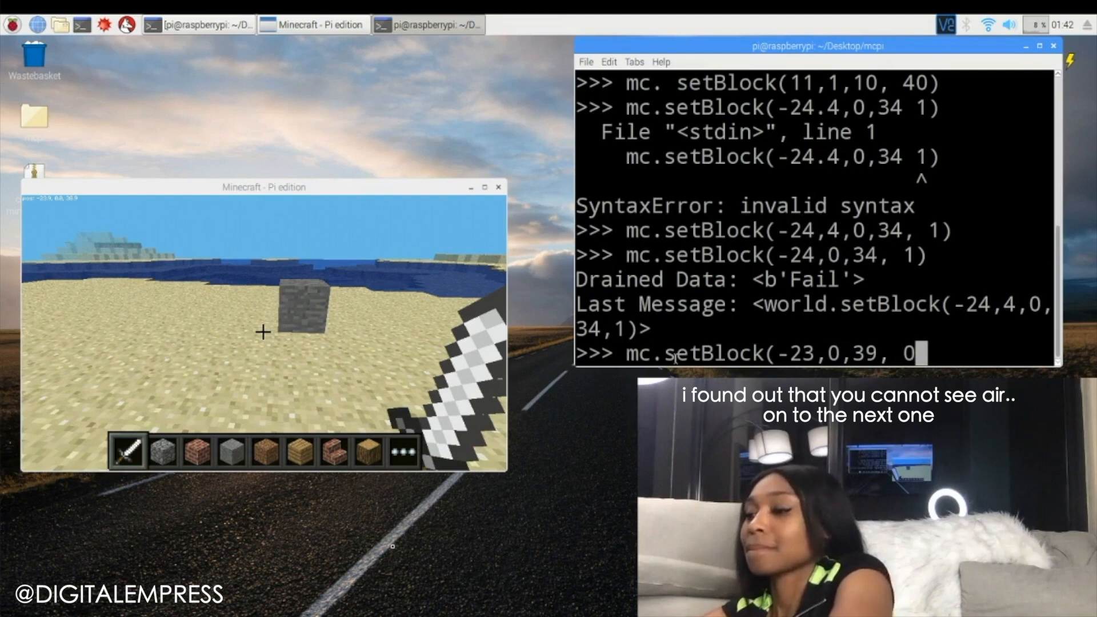
key(Return)
text(mc.setBlock(-22,-1,36,)
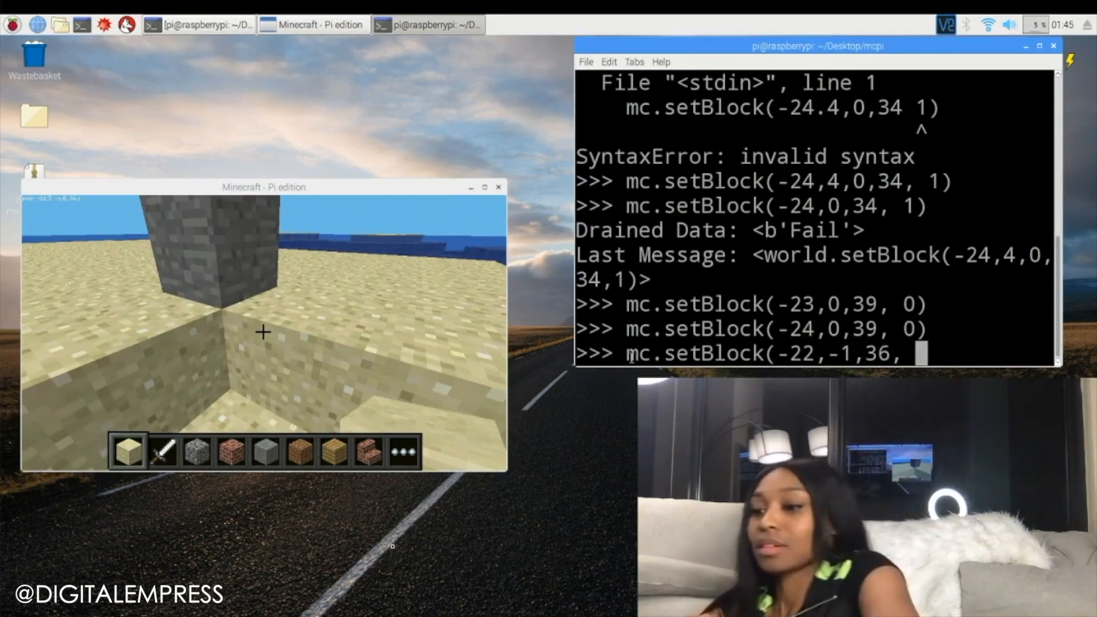
Place cobblestone (4) at -22,-1,36, then replace it with grass (2).
text(4))
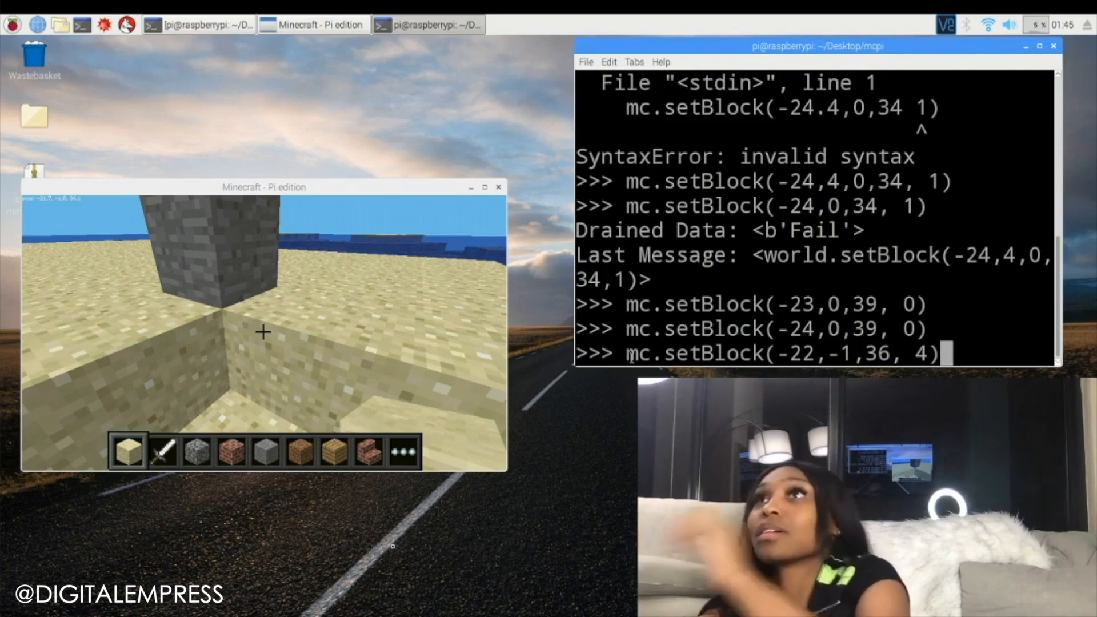
key(Return)
text(mc.setBlock(-22,-1,36,)
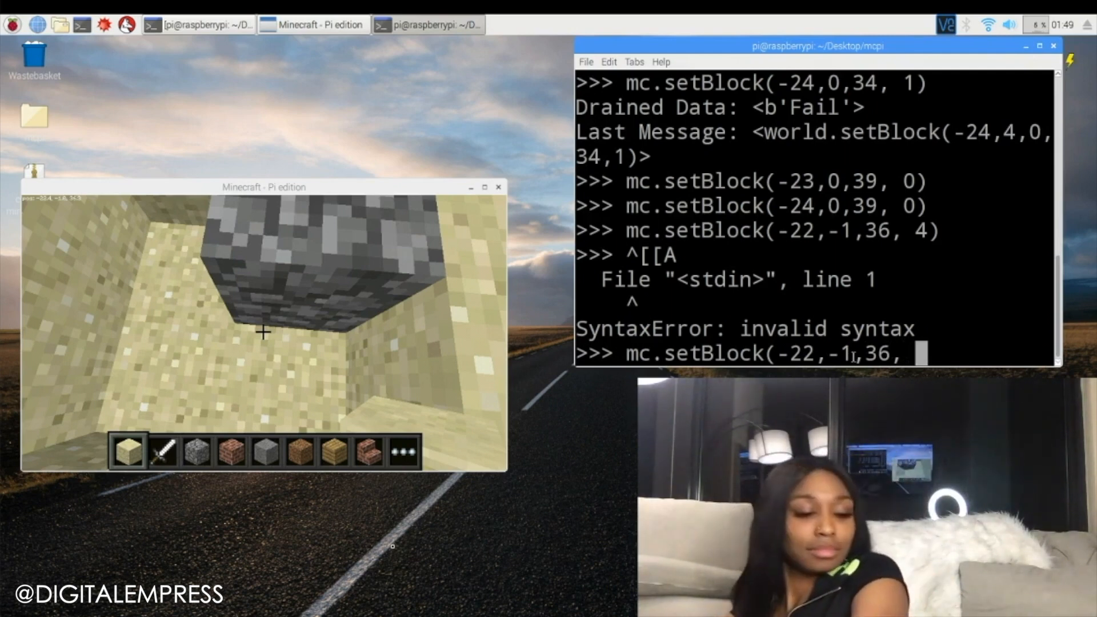
text(2)
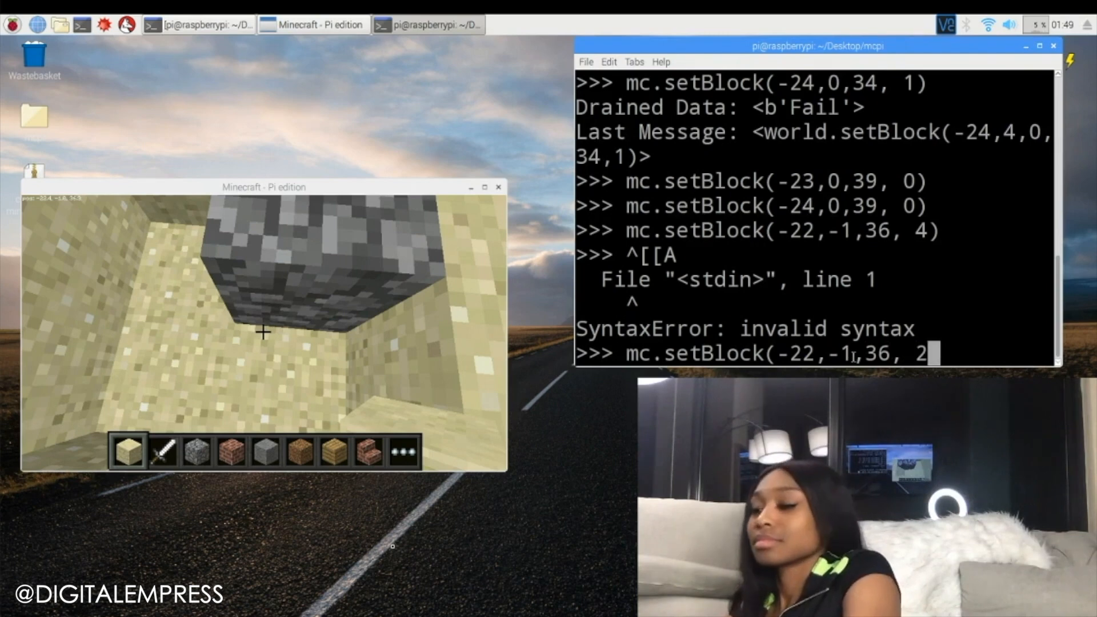
text())
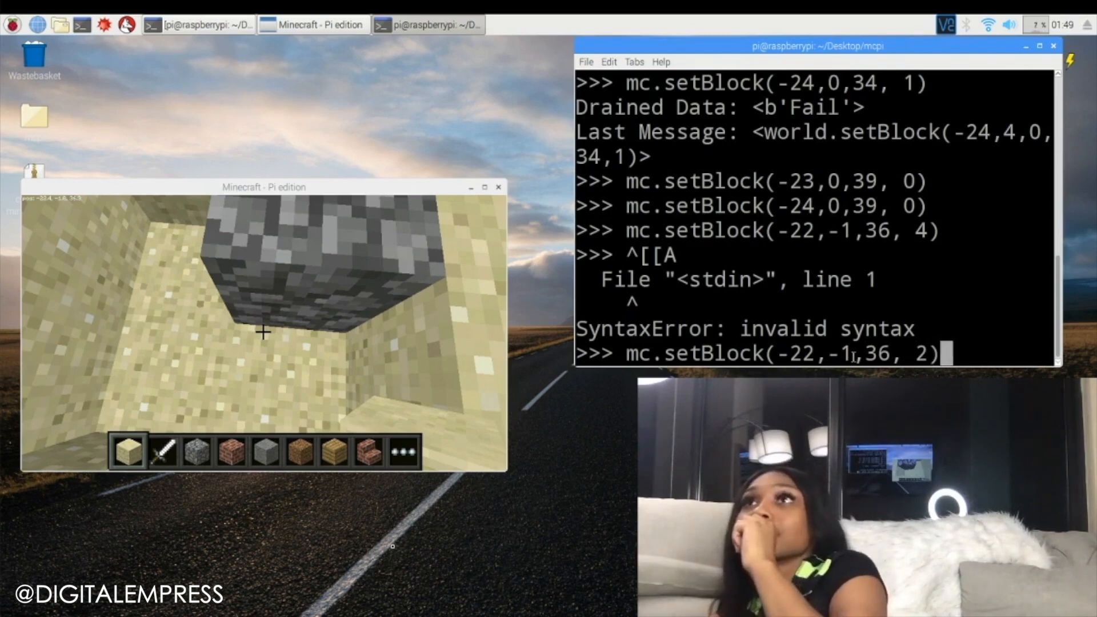
key(Return)
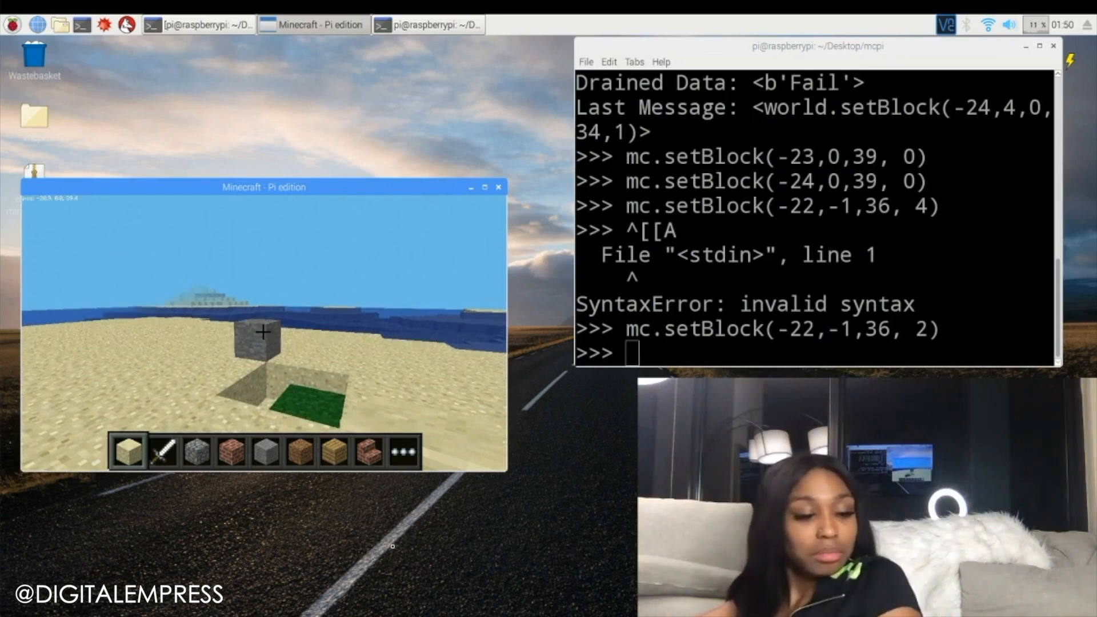
Place a sapling (6) at -21,0,39 and lava (10) at 23,0,39.
text(mc.setBlock(-21,0,39,)
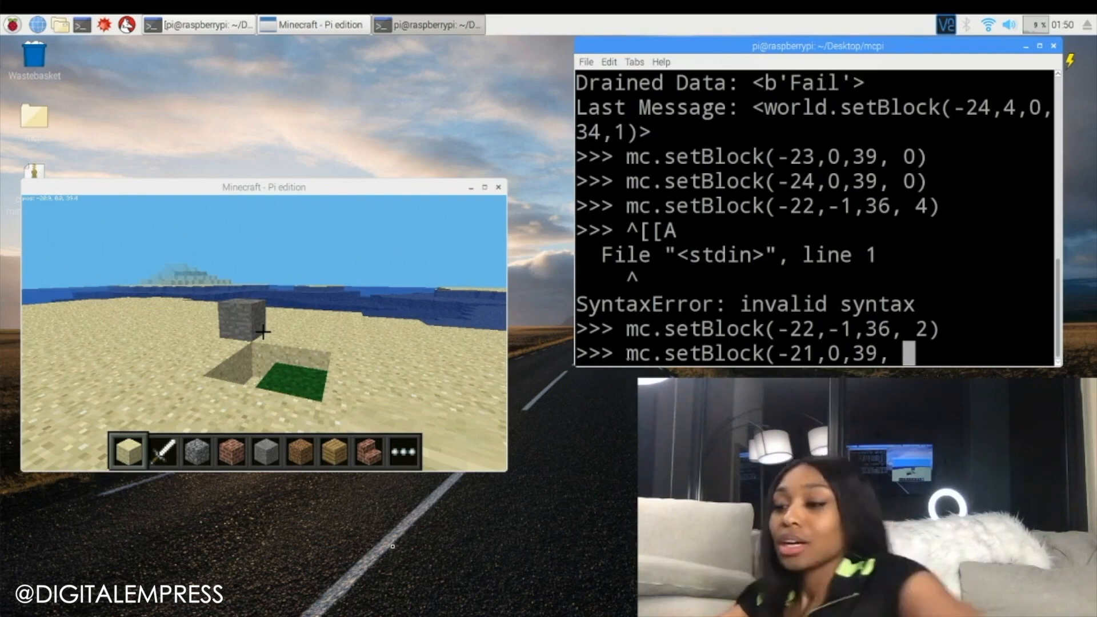
text(6))
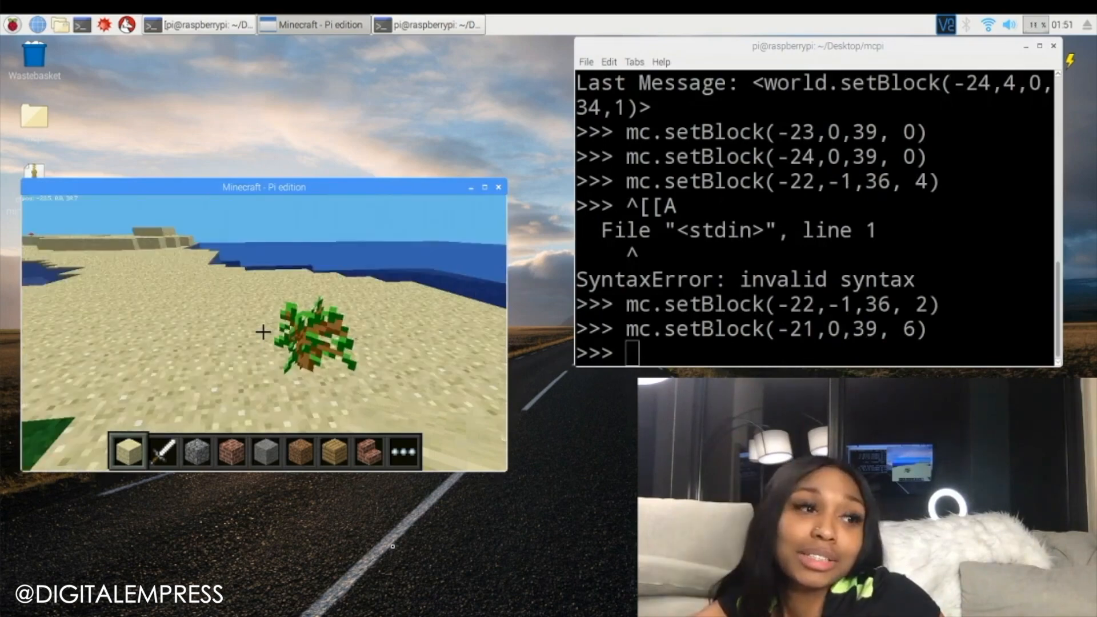
text(mc.setBlock(23,0,39,)
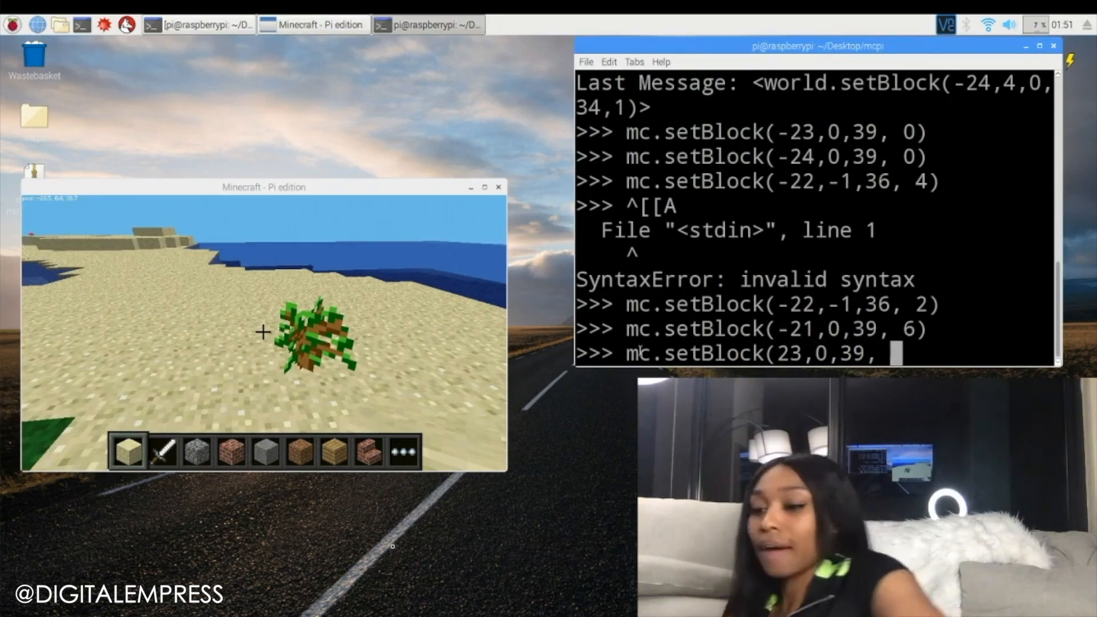
text(10))
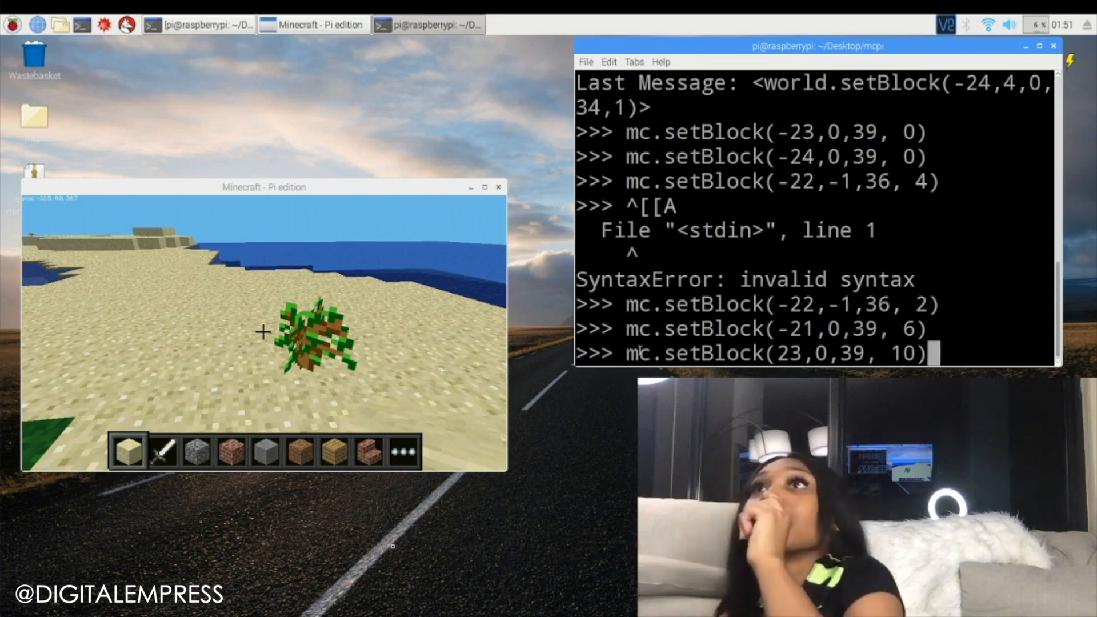
key(Return)
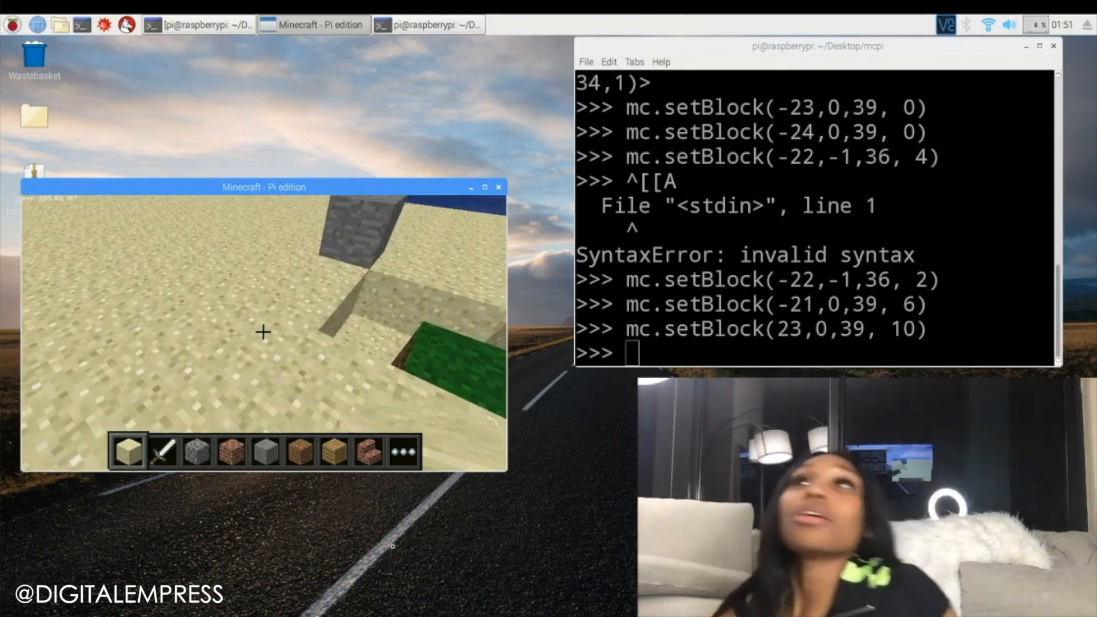
Place lava (10) at -23,0,39 beside the hole and start the next setBlock call.
text(mc.setBlock(-23,0,3)
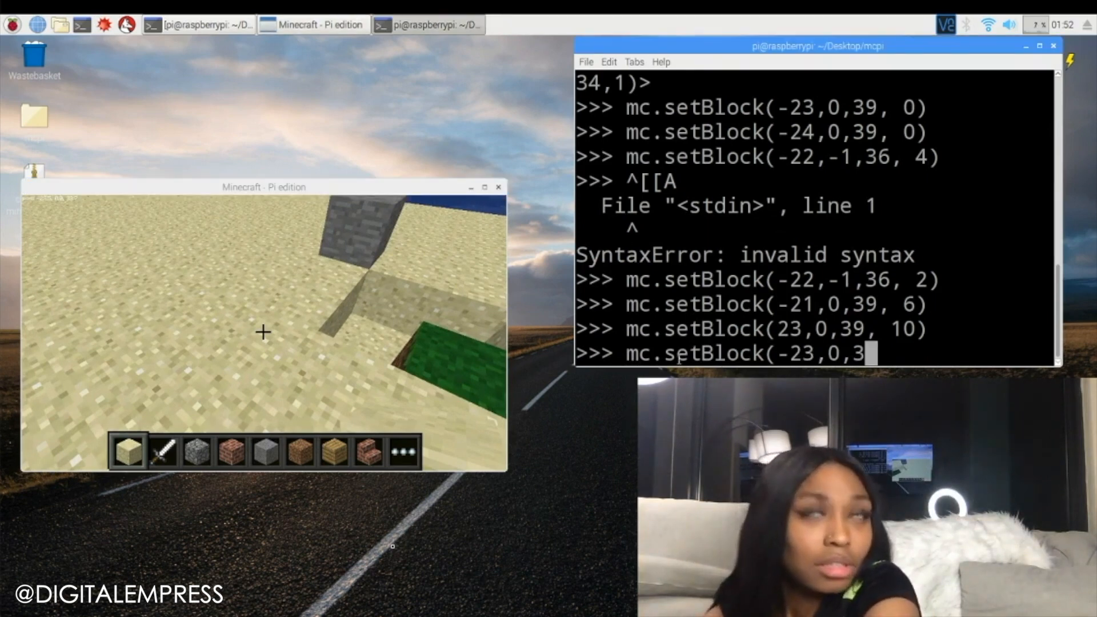
text(9, 1)
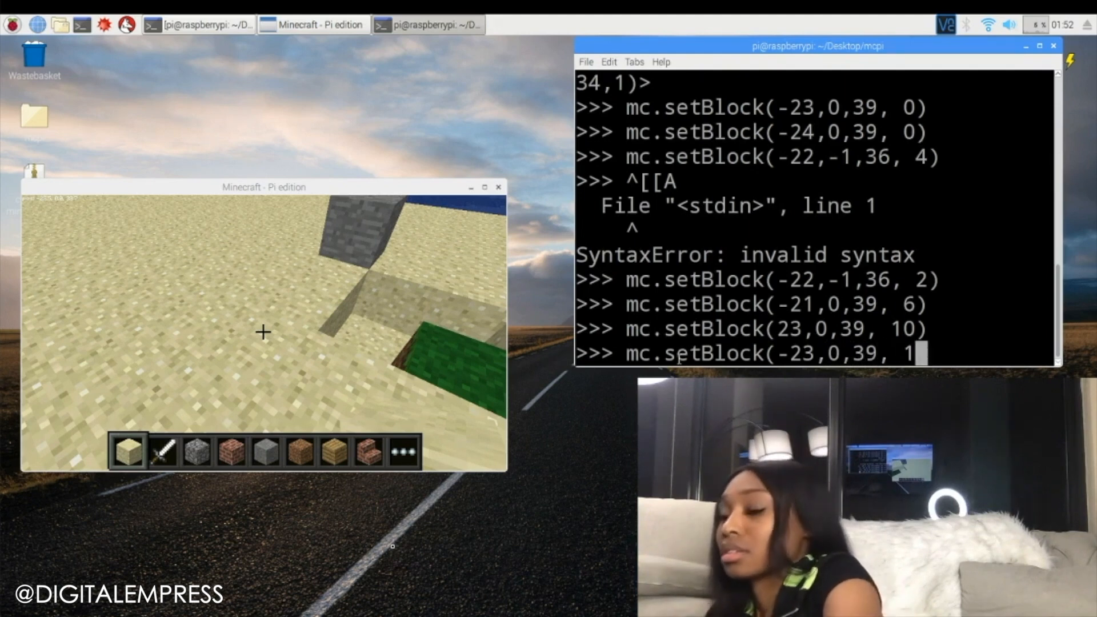
text(0))
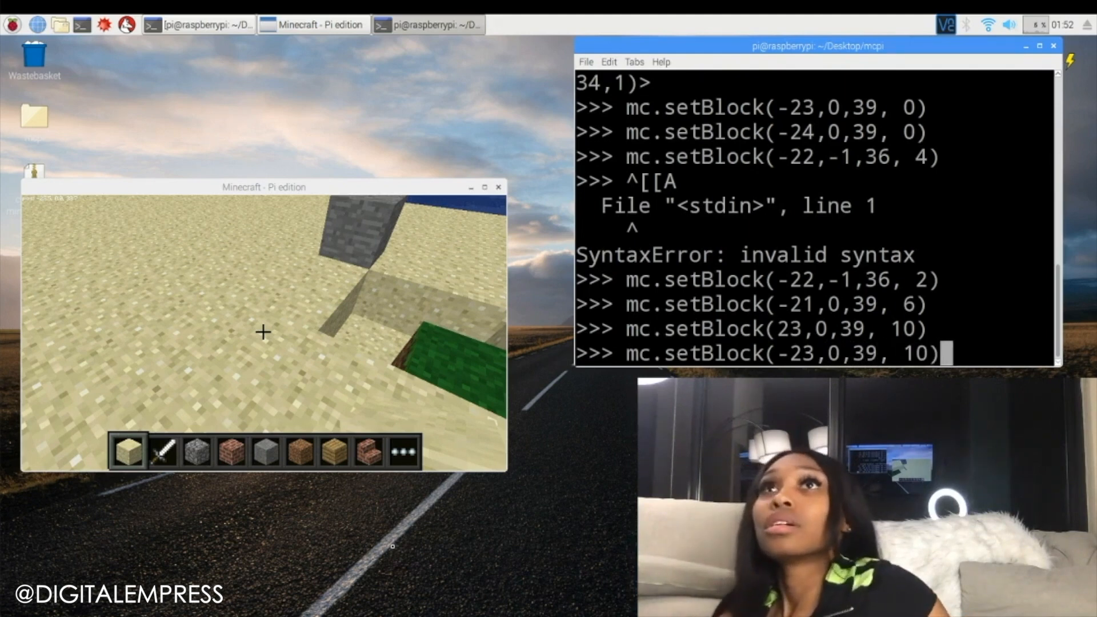
key(Return)
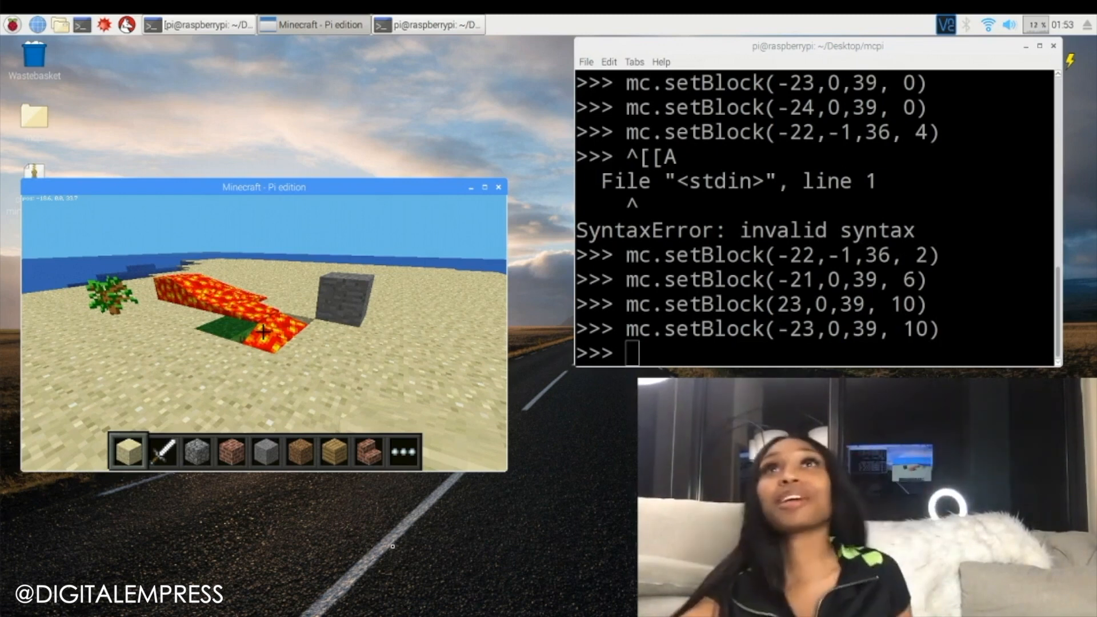
text(mc.setBlock()
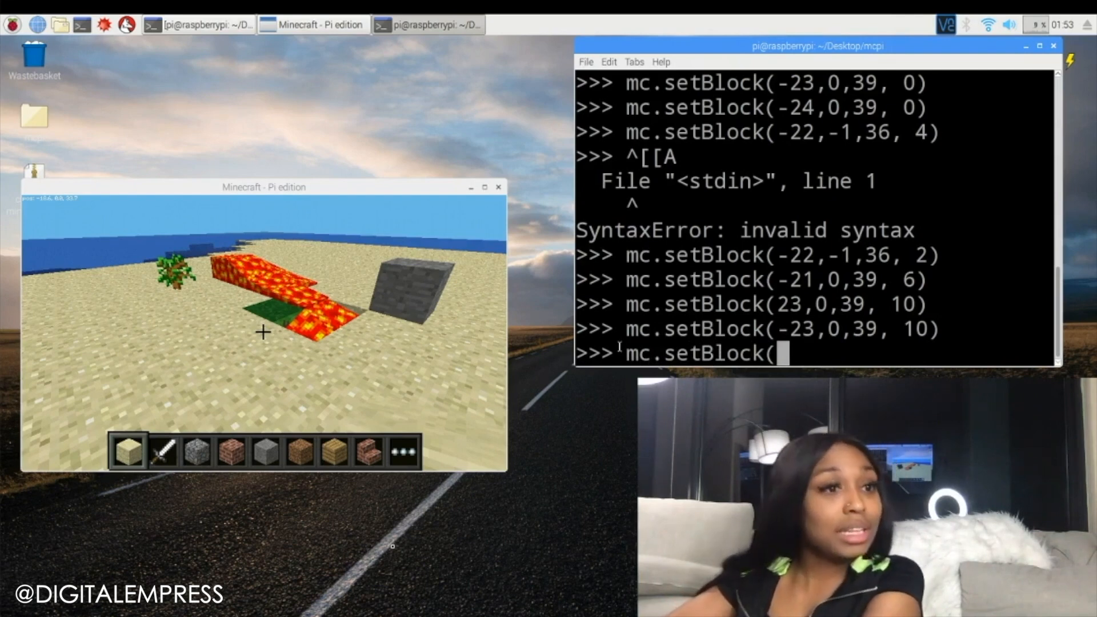
Place a lapis lazuli block (22) on the sand at -19,0,34 with mc.setBlock.
text(-19,0,34,)
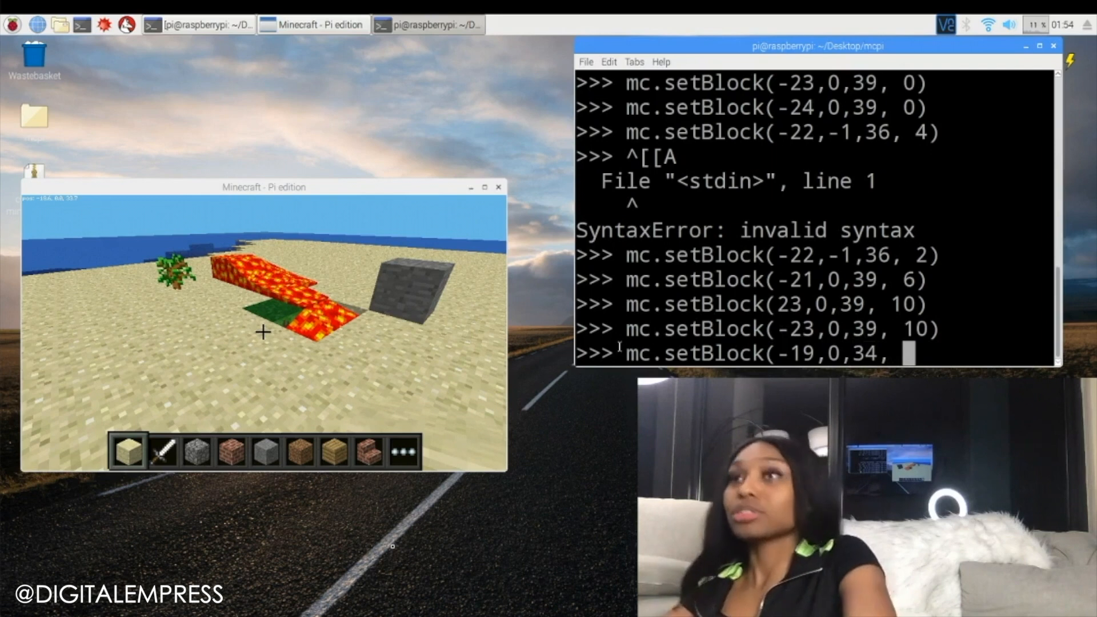
text(22))
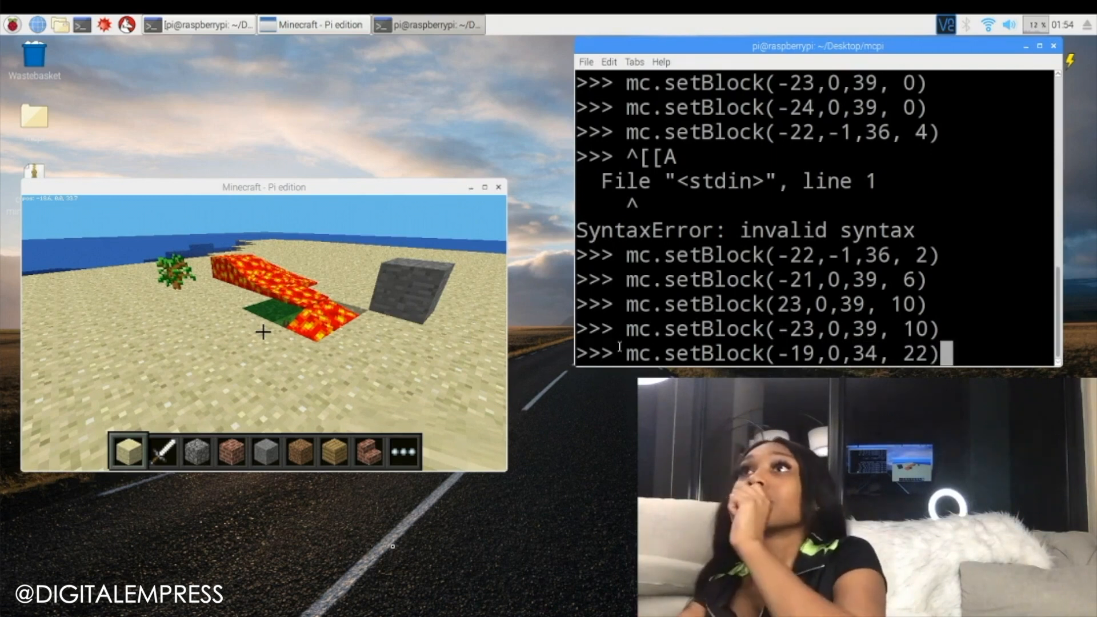
key(Return)
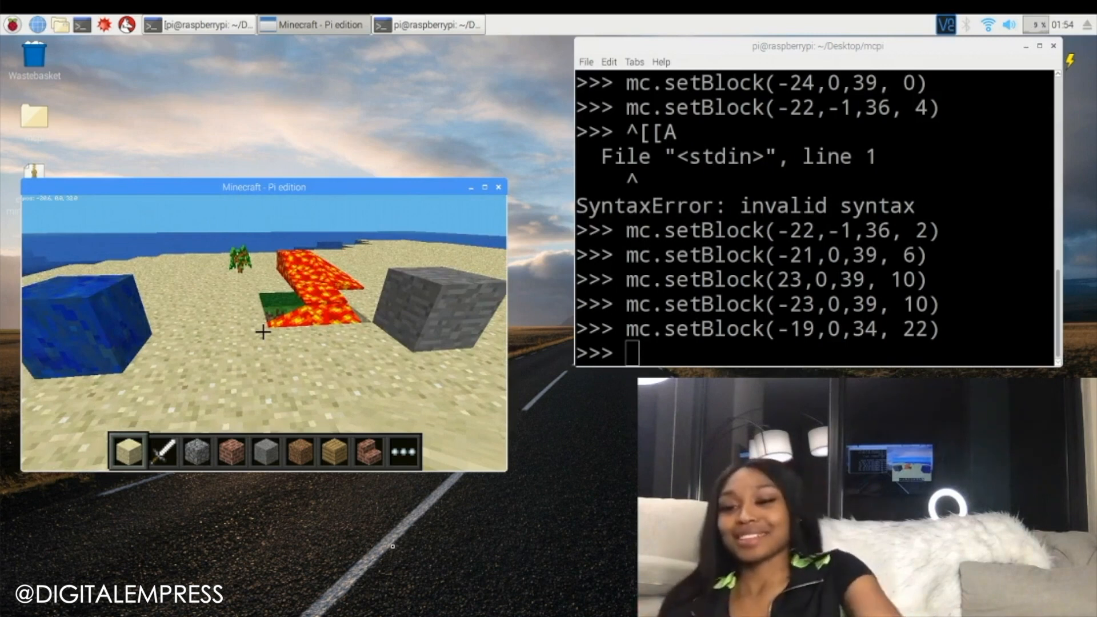
Place a gold block (41) on the sand at -21,0,32 with mc.setBlock.
text(mc.setBlock(-21,0,32,)
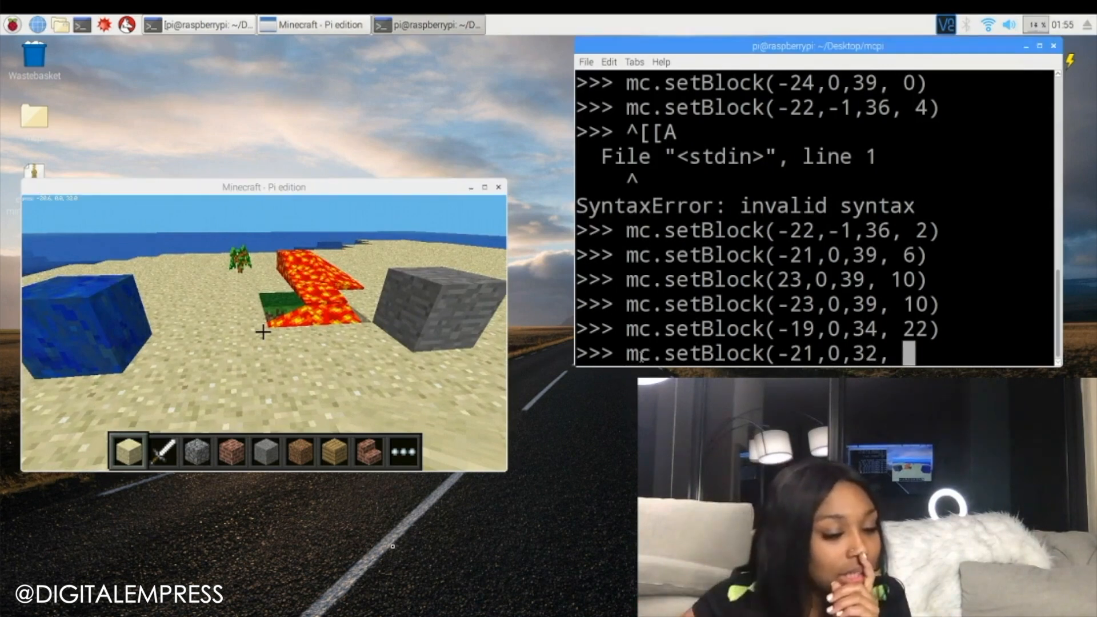
text(41))
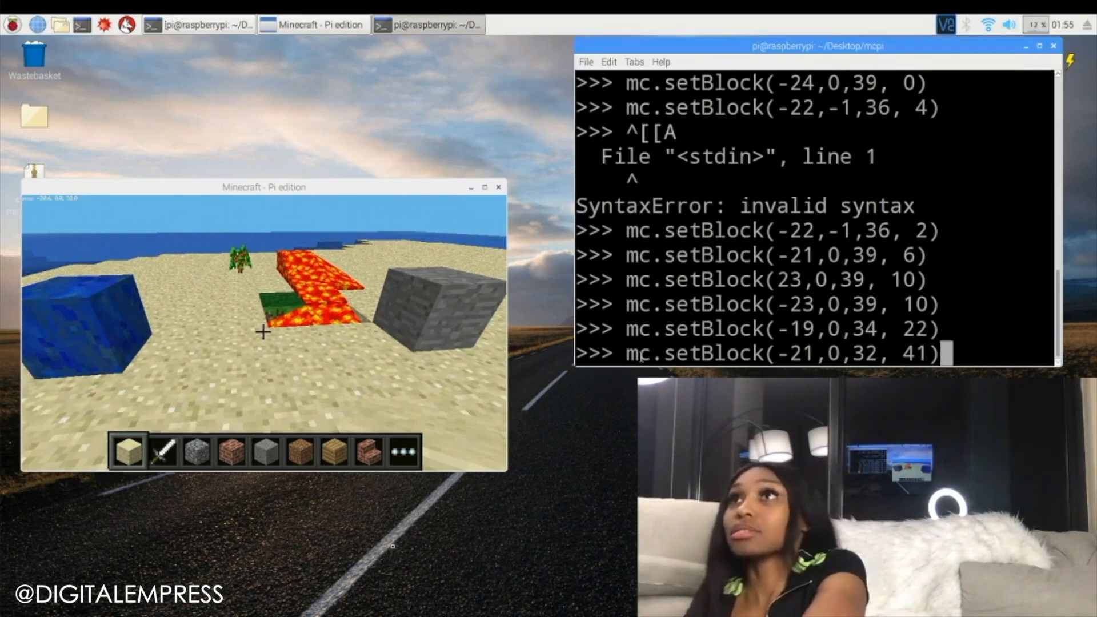
key(Return)
text(mc.setBlock(-15,0,37,)
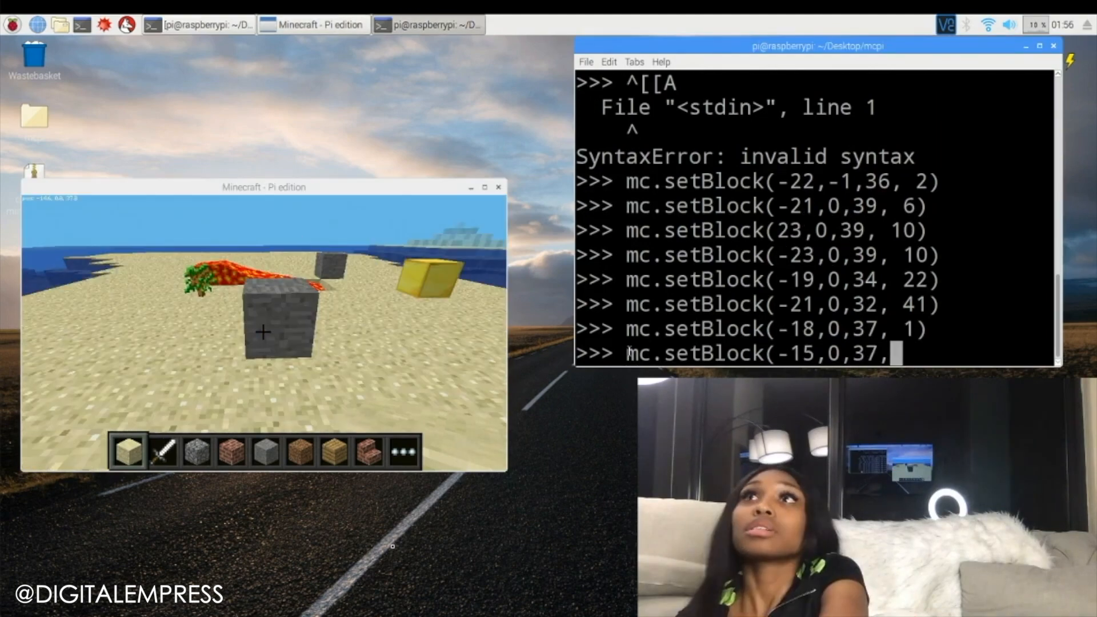
Correct the z coordinate to 38 and place a dirt block (3) at -15,0,38.
key(backspace)
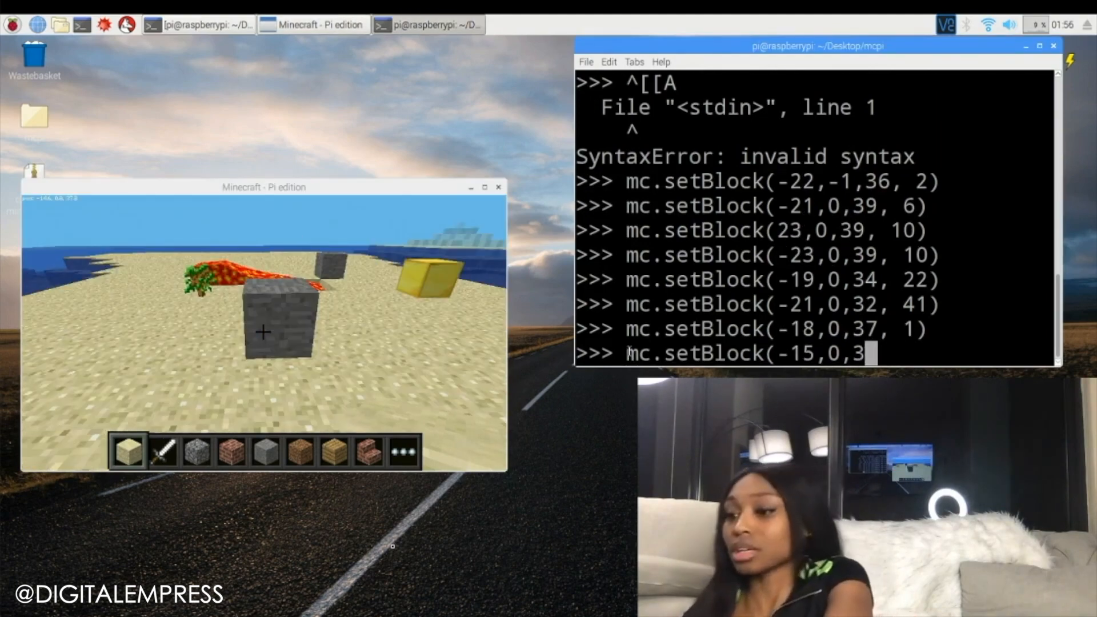
text(8,)
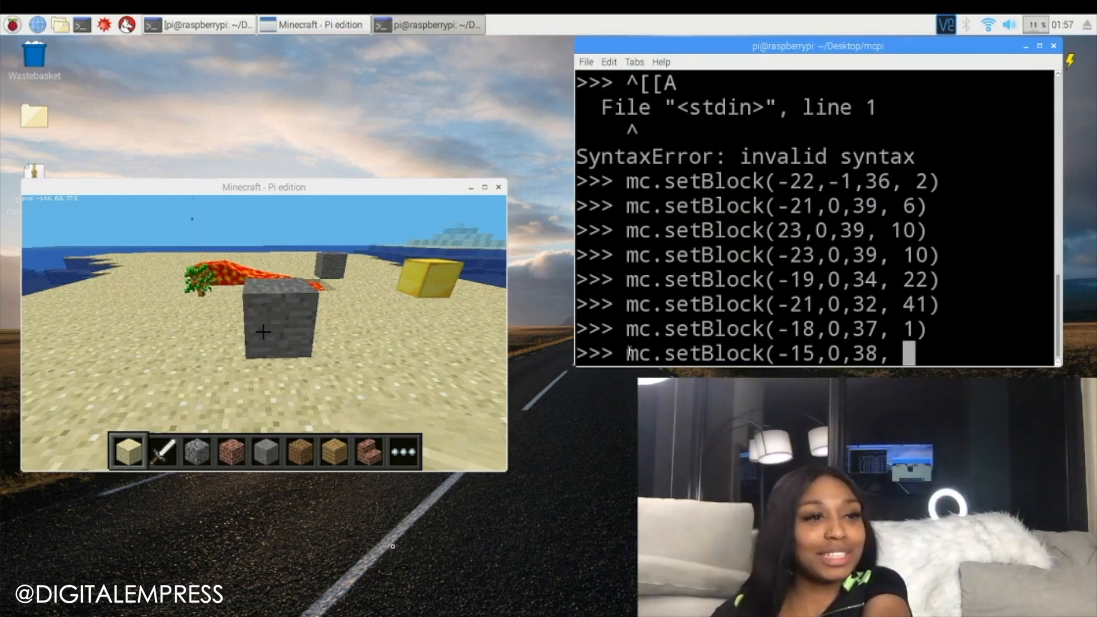
text(3)
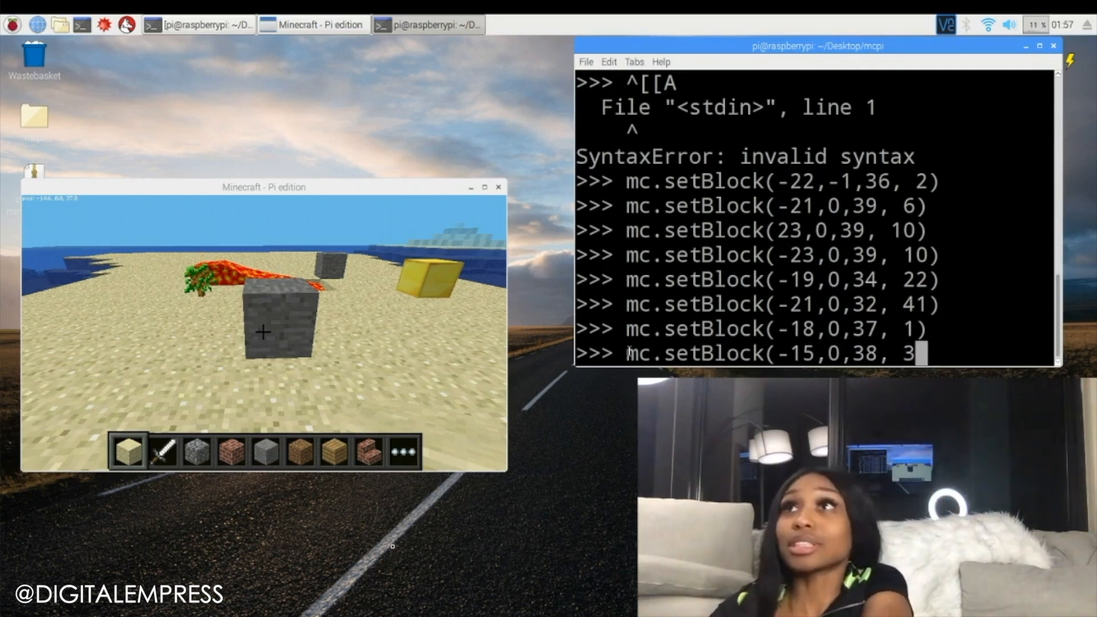
text())
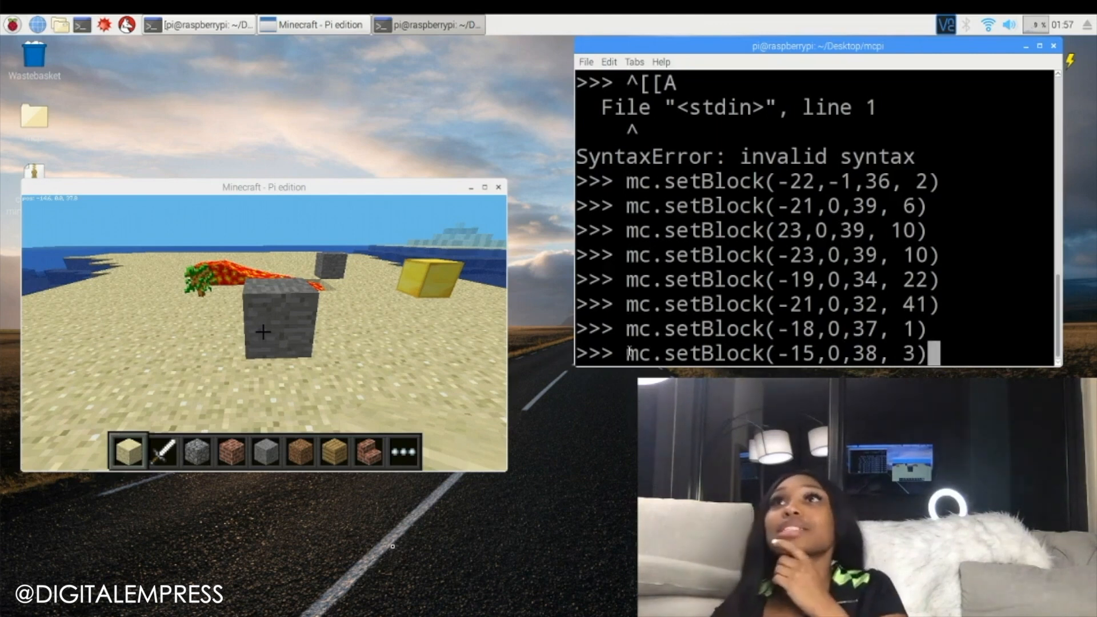
key(Return)
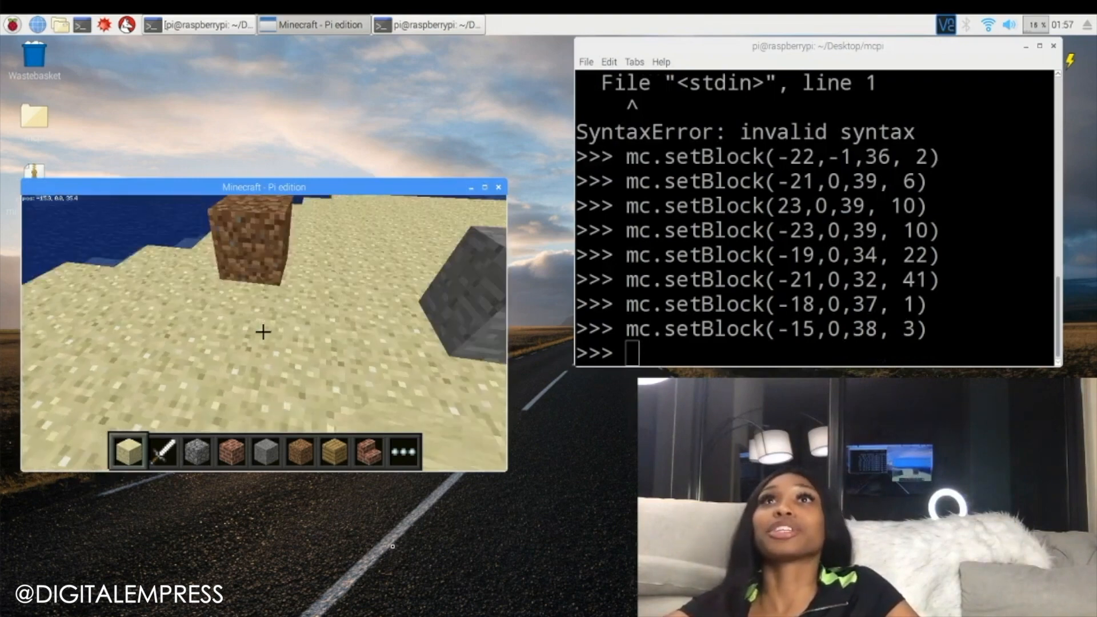
Place a wooden plank block (5) on the sand at -15,0,34 with mc.setBlock.
text(mc.setBlo)
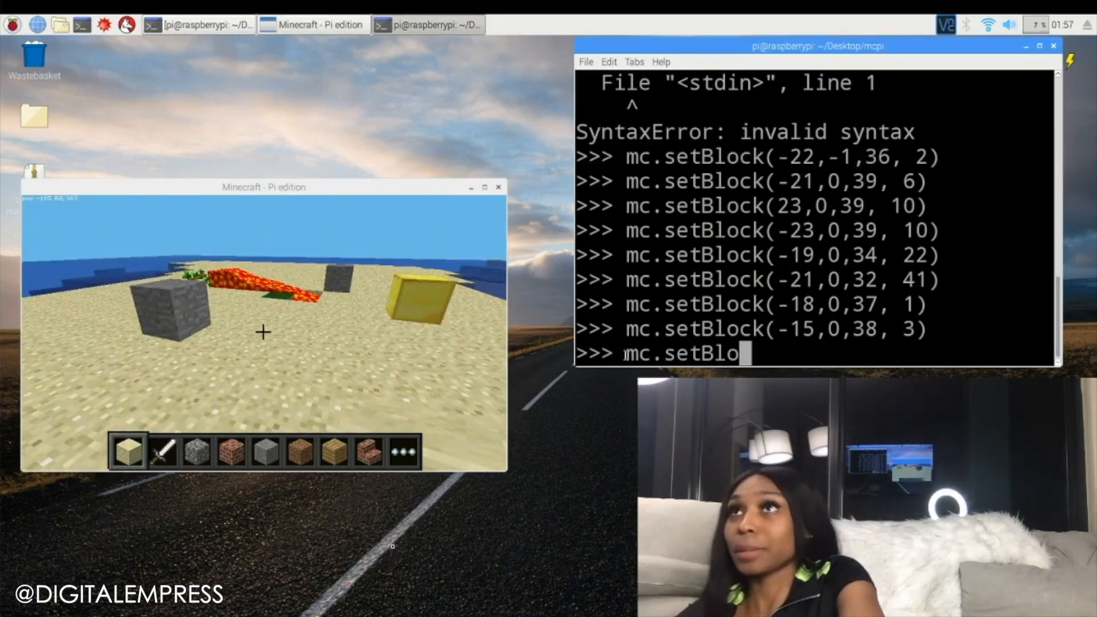
text(ck)
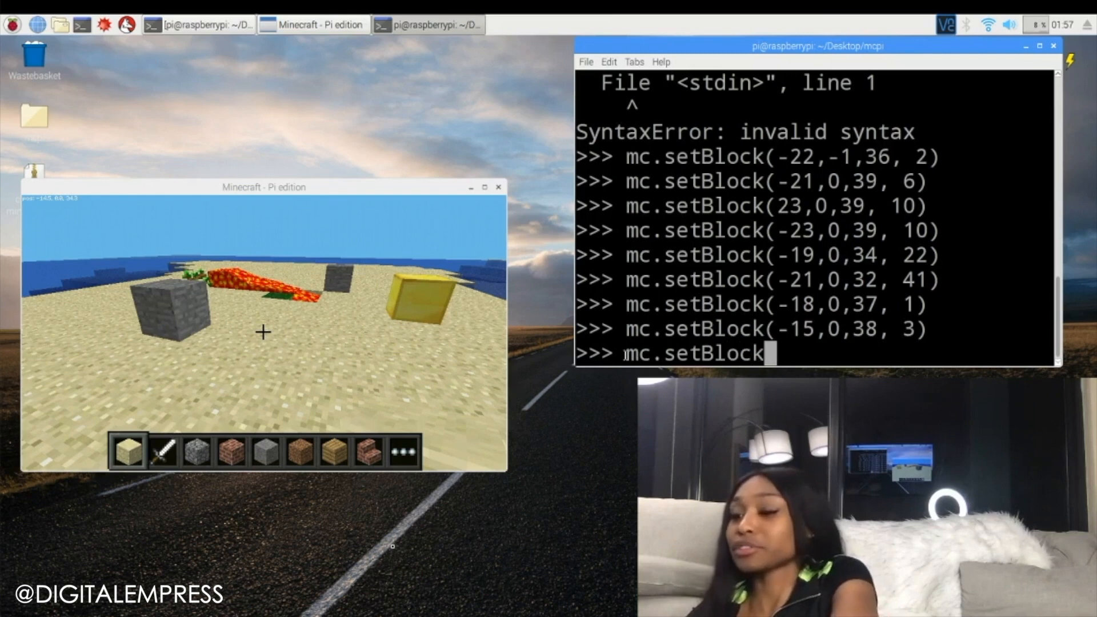
text((-15,0,34,)
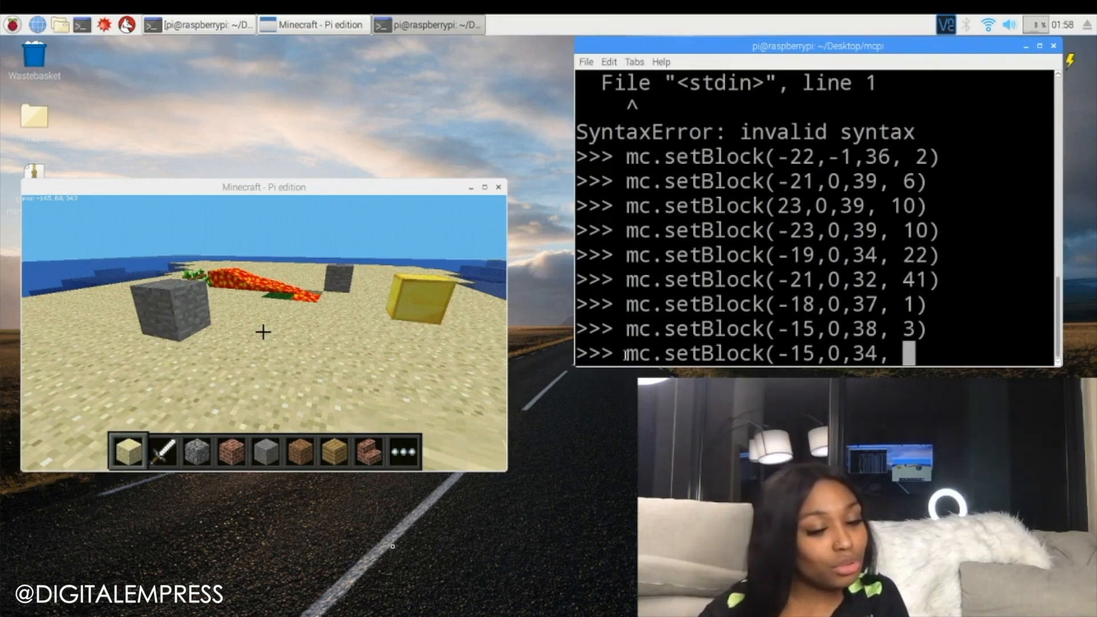
text(5)
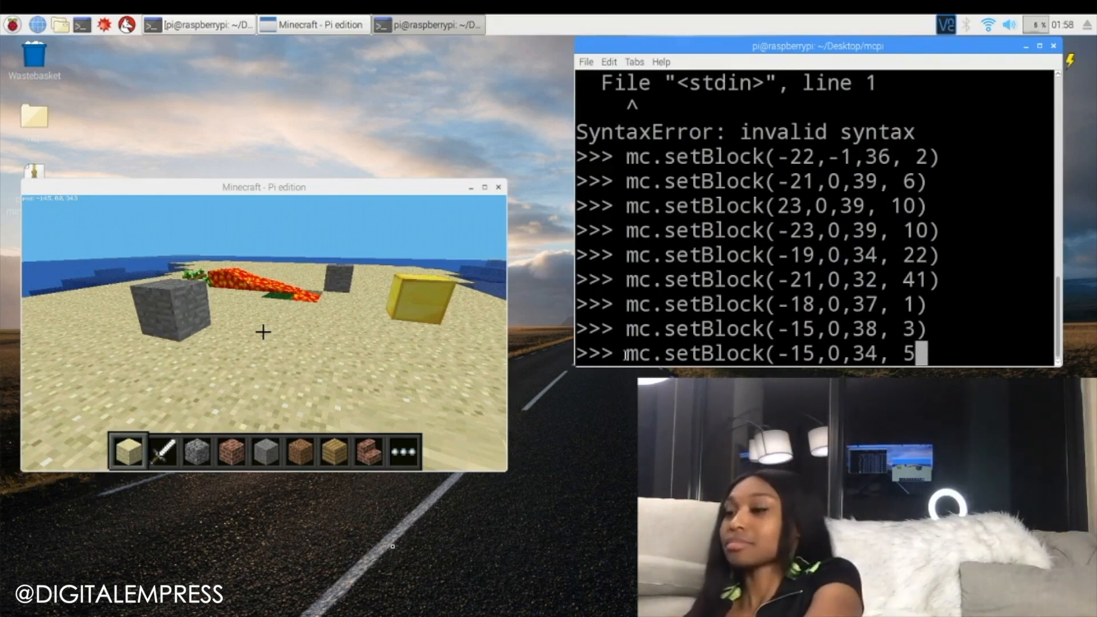
key(Return)
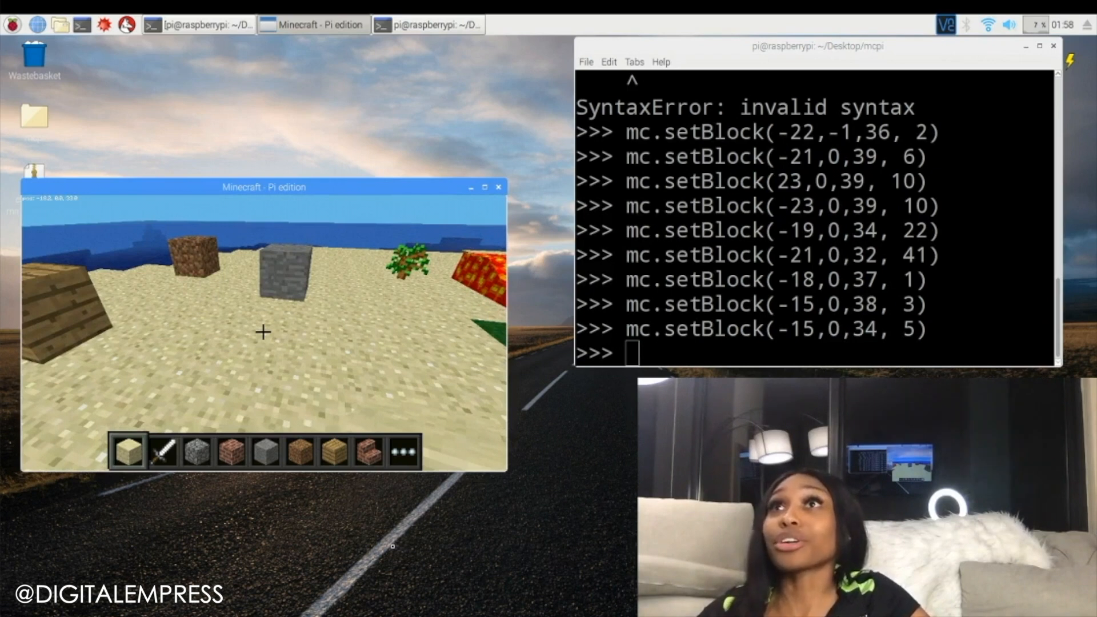
Place a water block (8) at -18,0,33 so it spreads across the sand.
text(mc)
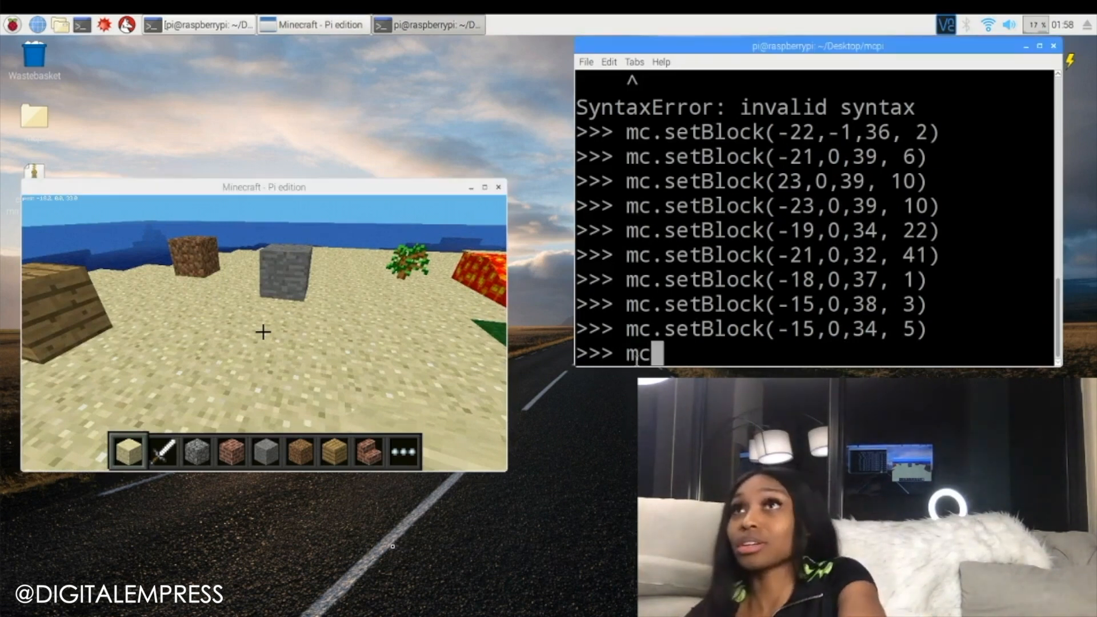
text(.setBloc)
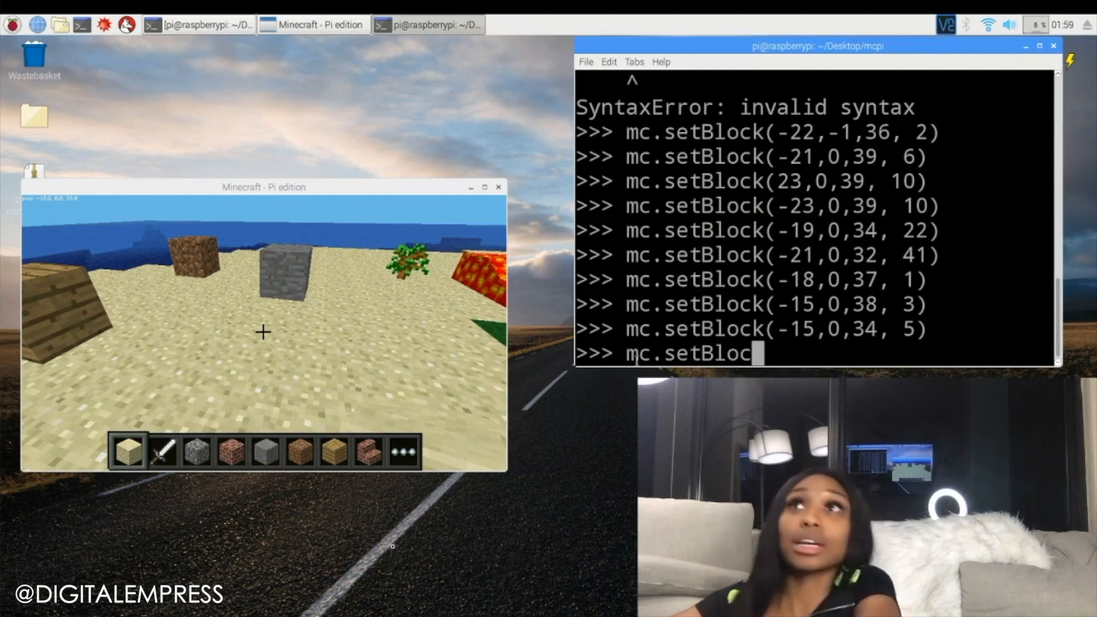
text(k()
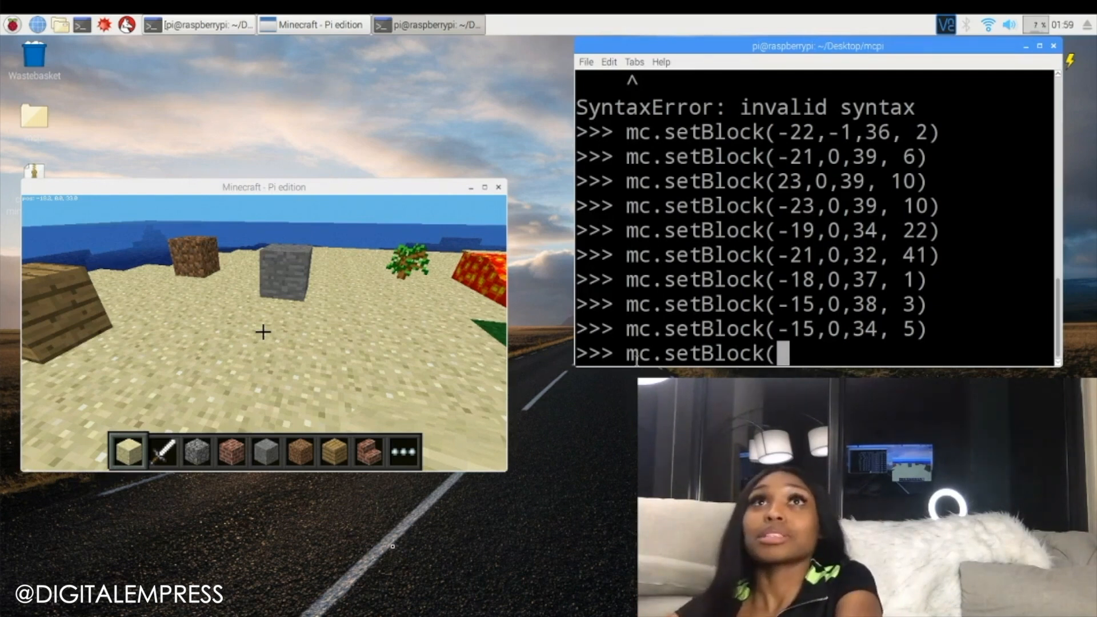
text(-)
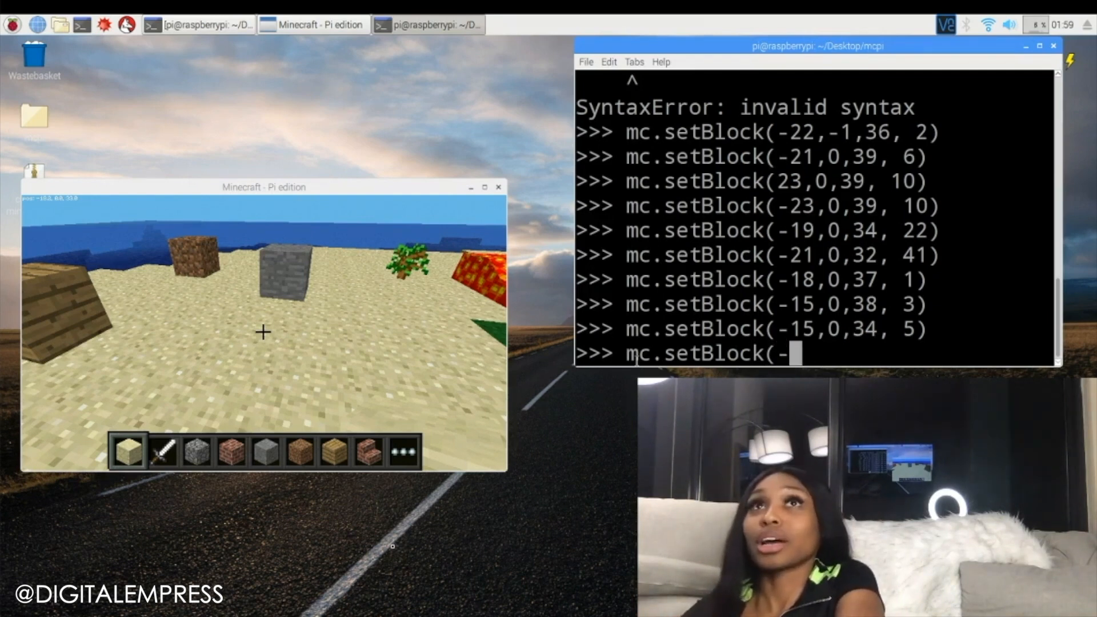
text(18,)
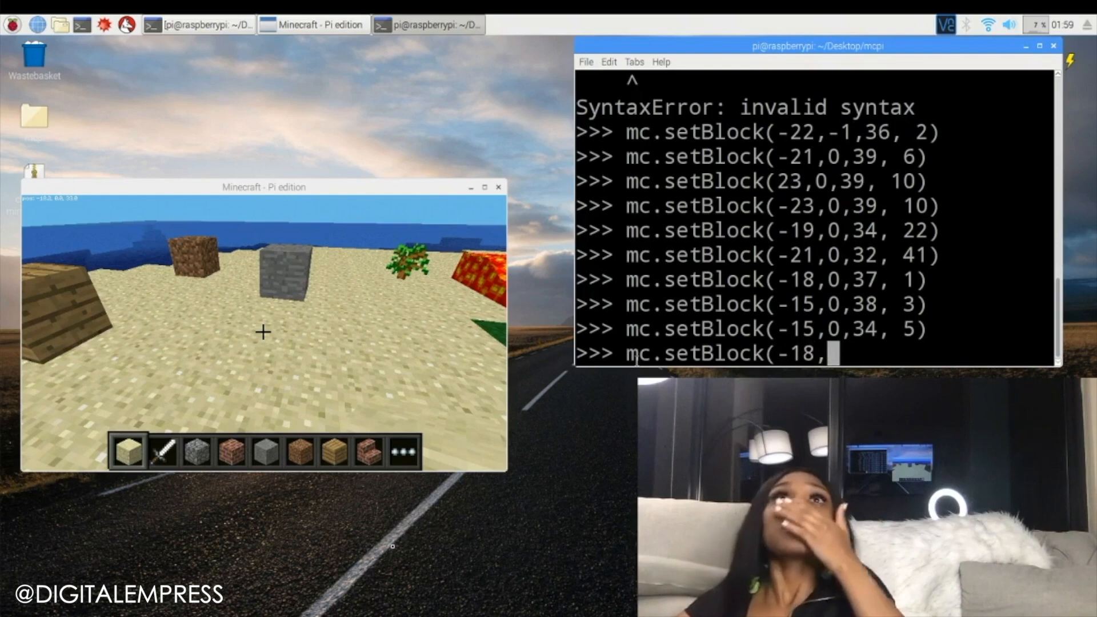
text(0,33,)
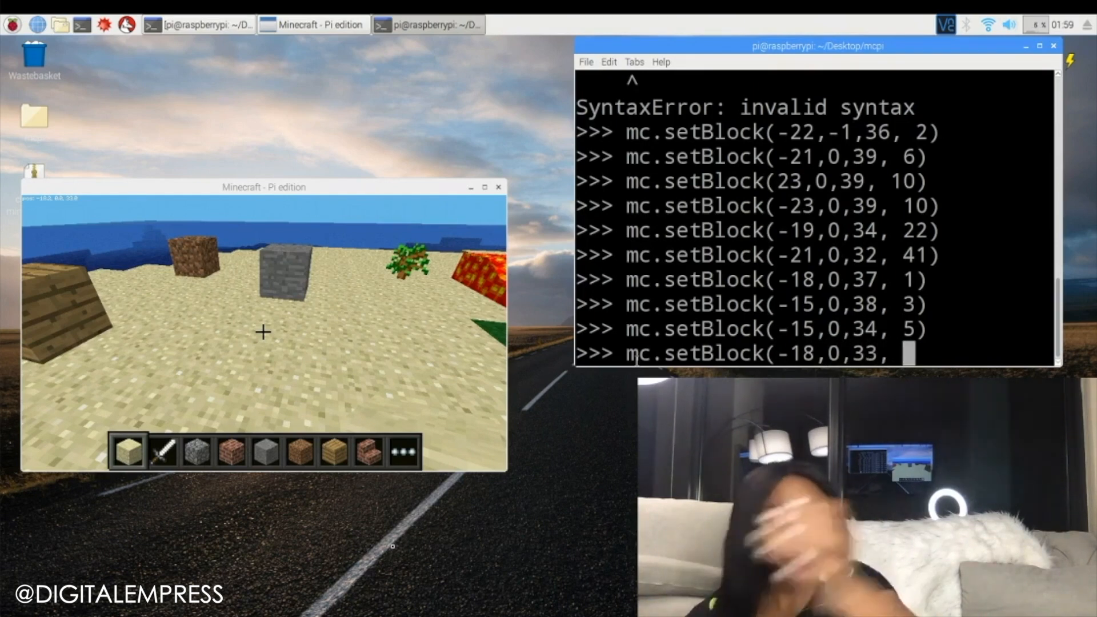
text(8))
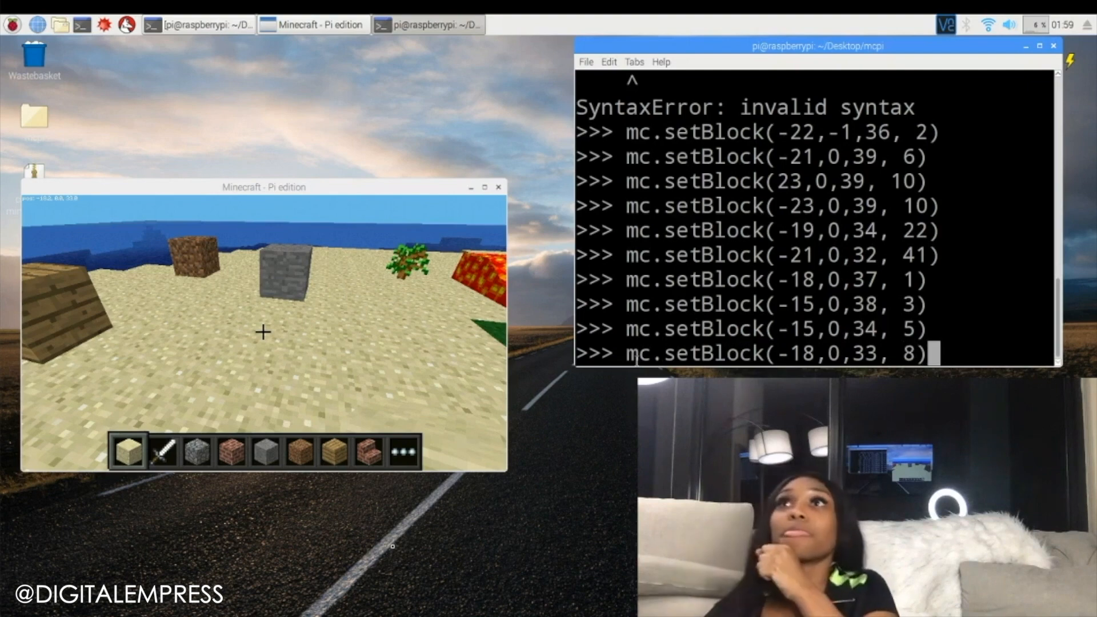
key(Return)
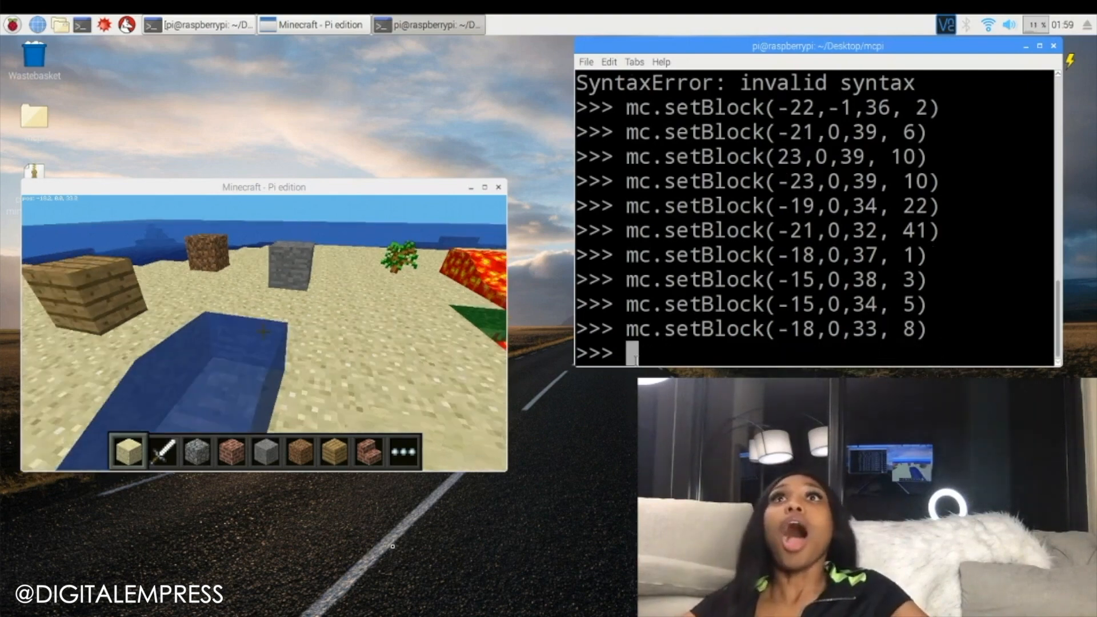
text(d)
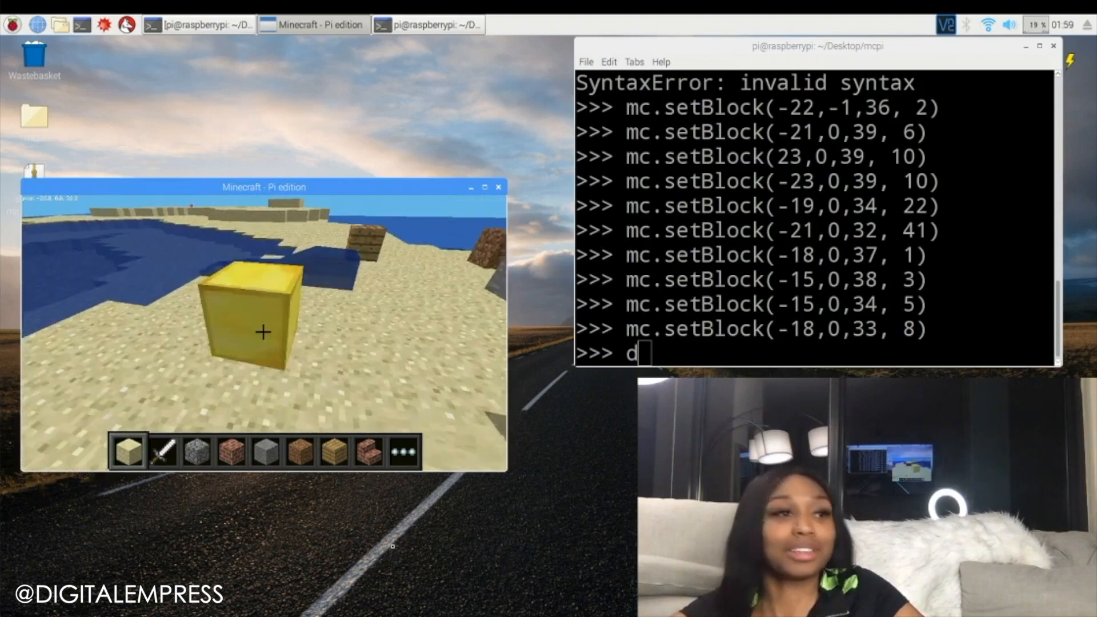
Place a leaves block (18) on the sand at -18,0,43 with mc.setBlock.
text(mc.setBlock(-18,0,43, 1)
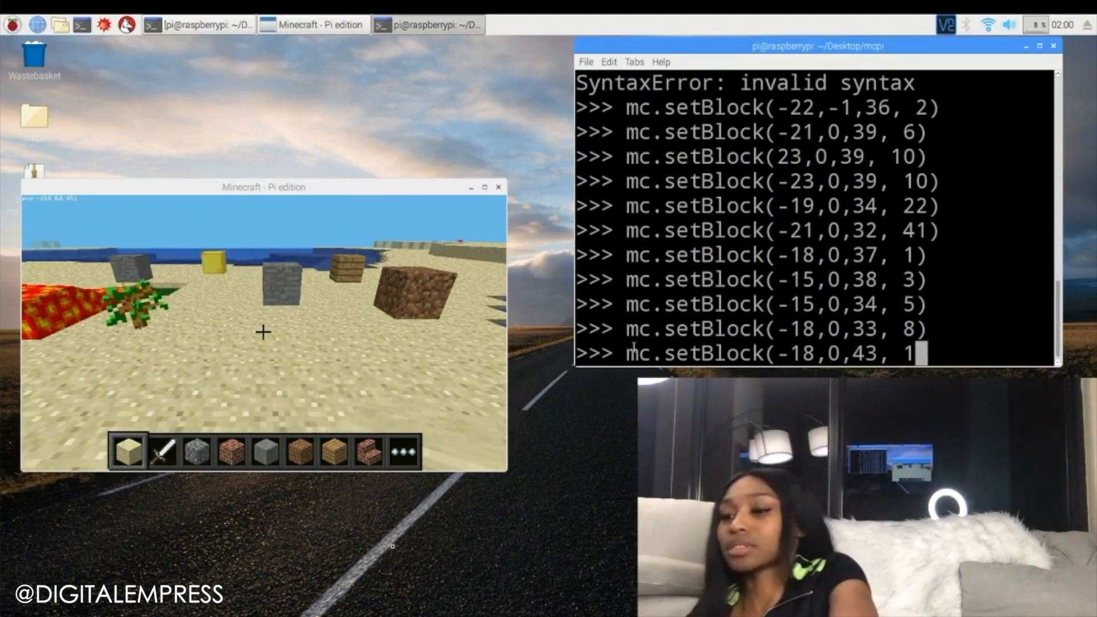
key(Return)
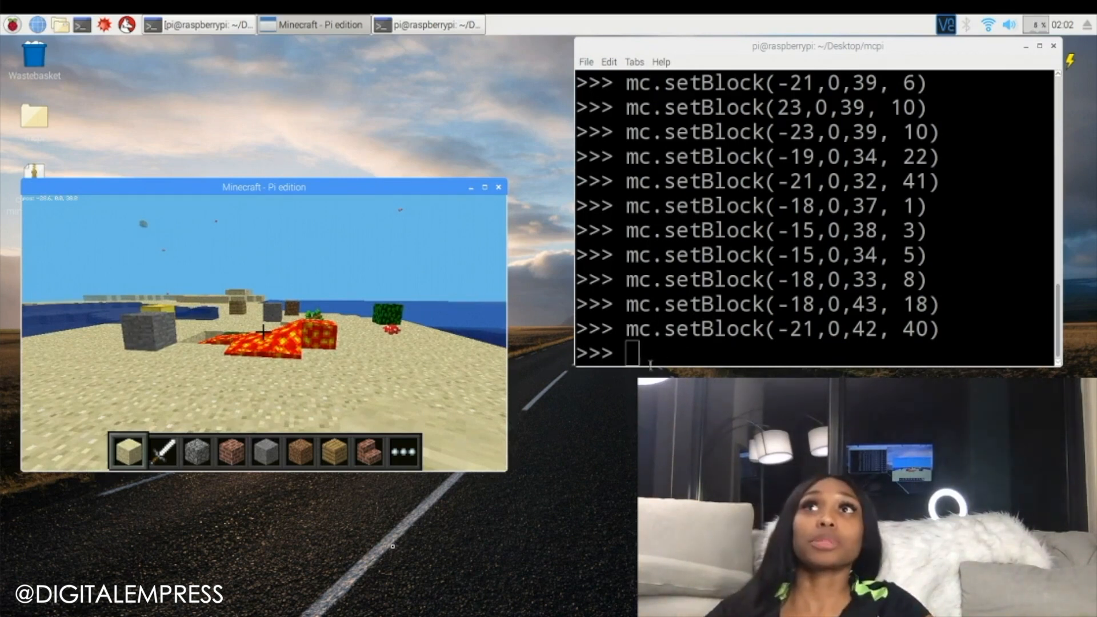
Place a glowing obsidian block (246) at -29,0,39 with mc.setBlock.
text(m)
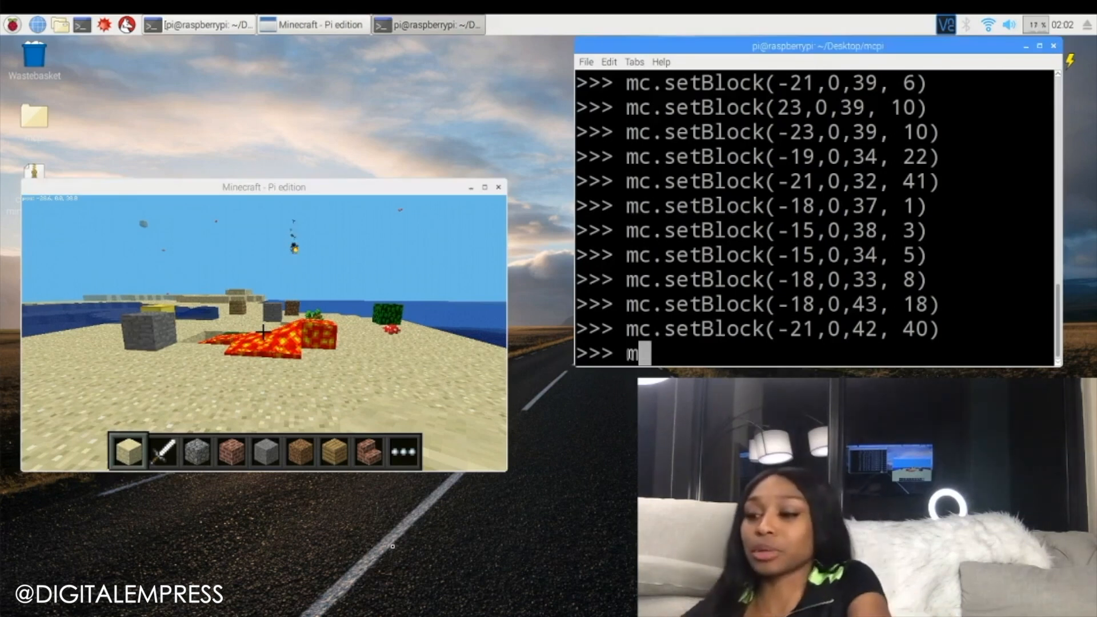
text(c.s)
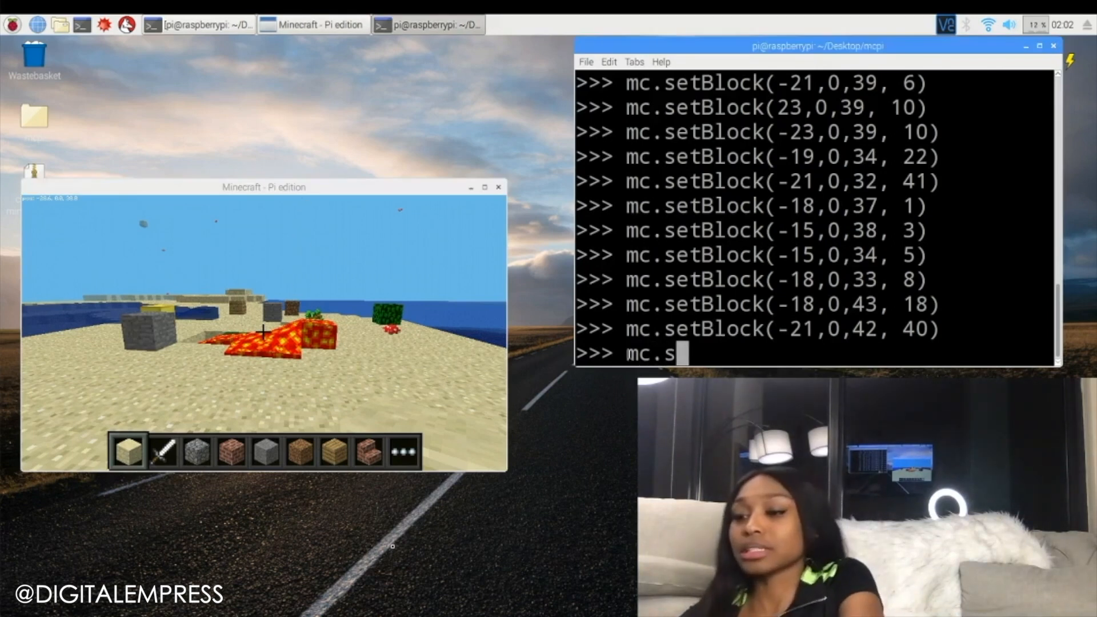
text(etBlock)
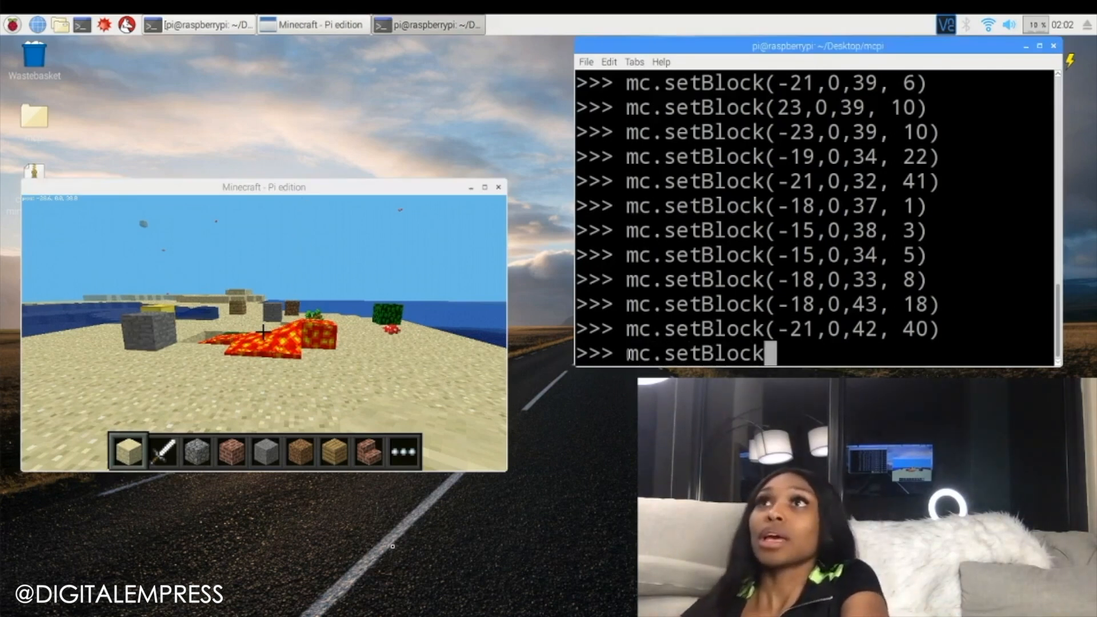
text(()
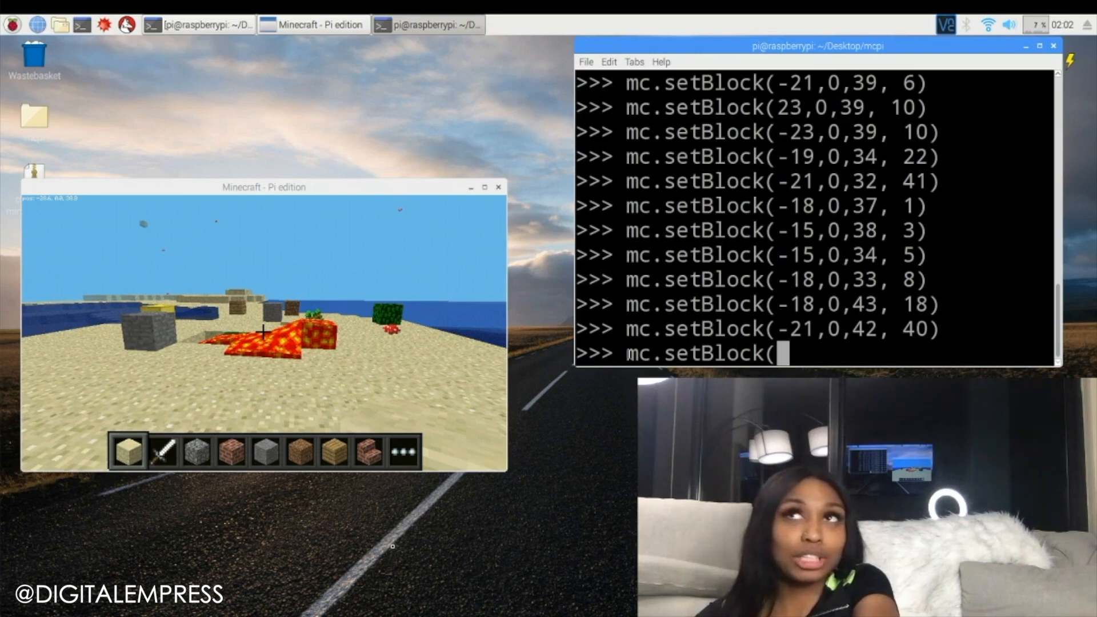
text(-)
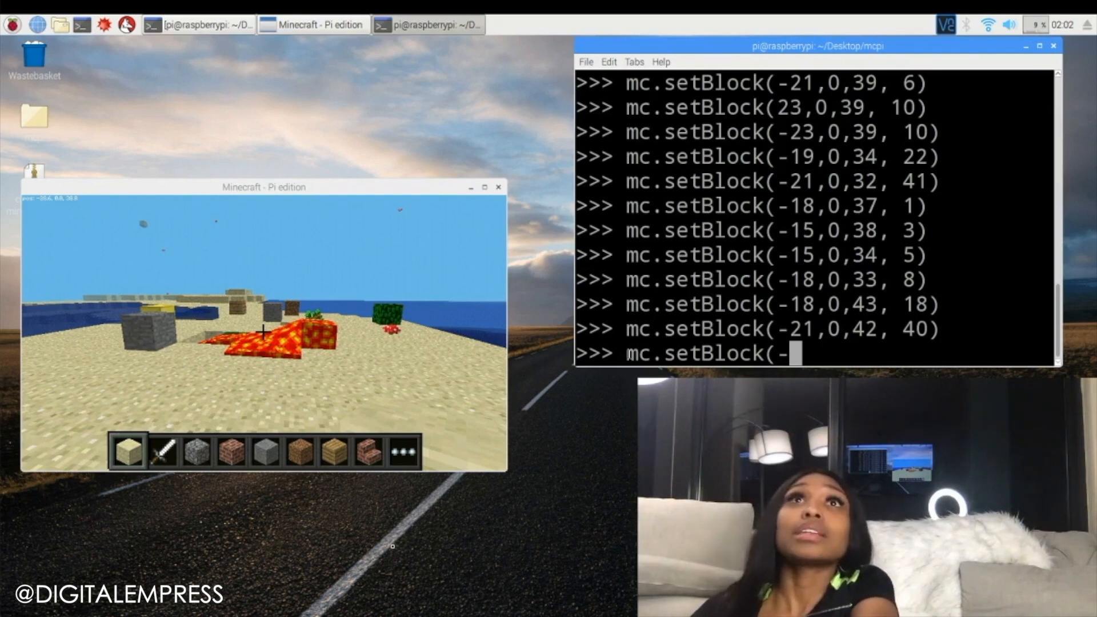
text(29,)
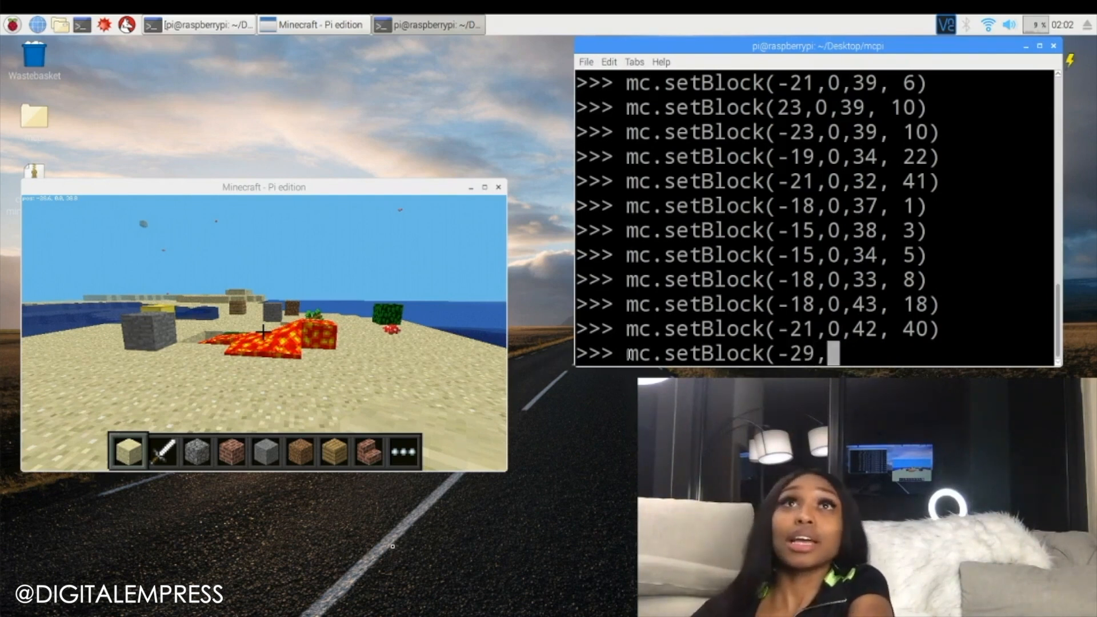
text(0,)
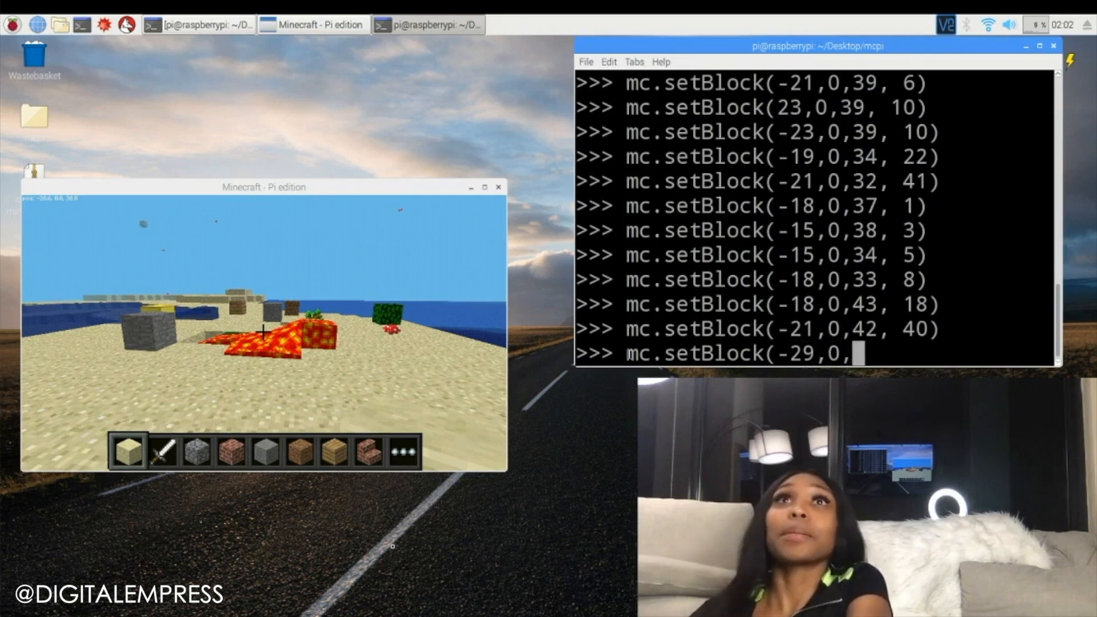
text(39,)
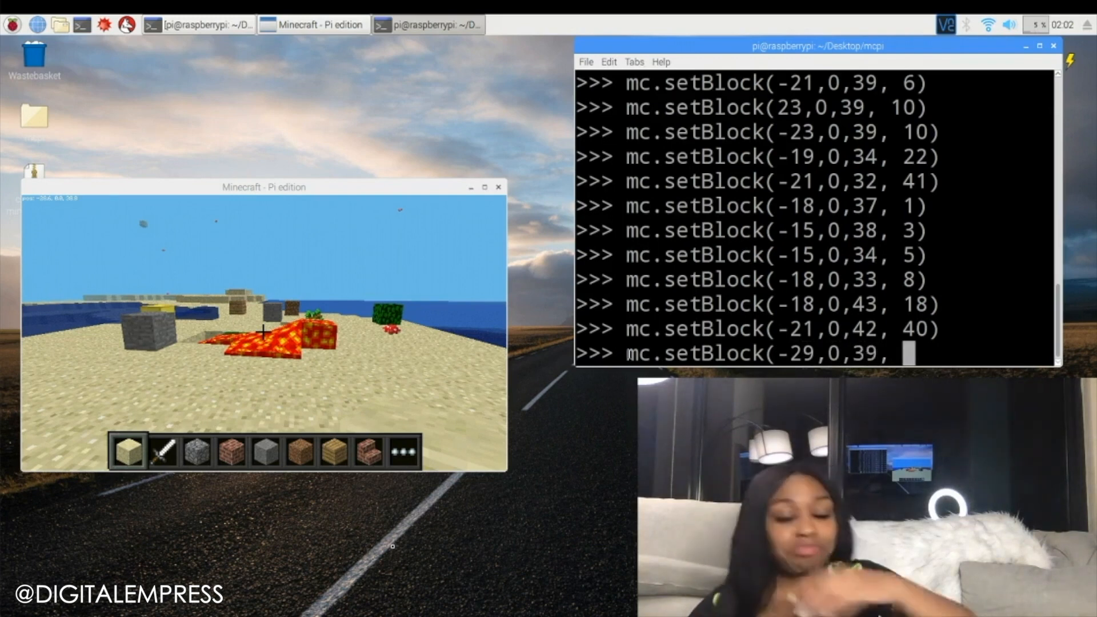
text(2)
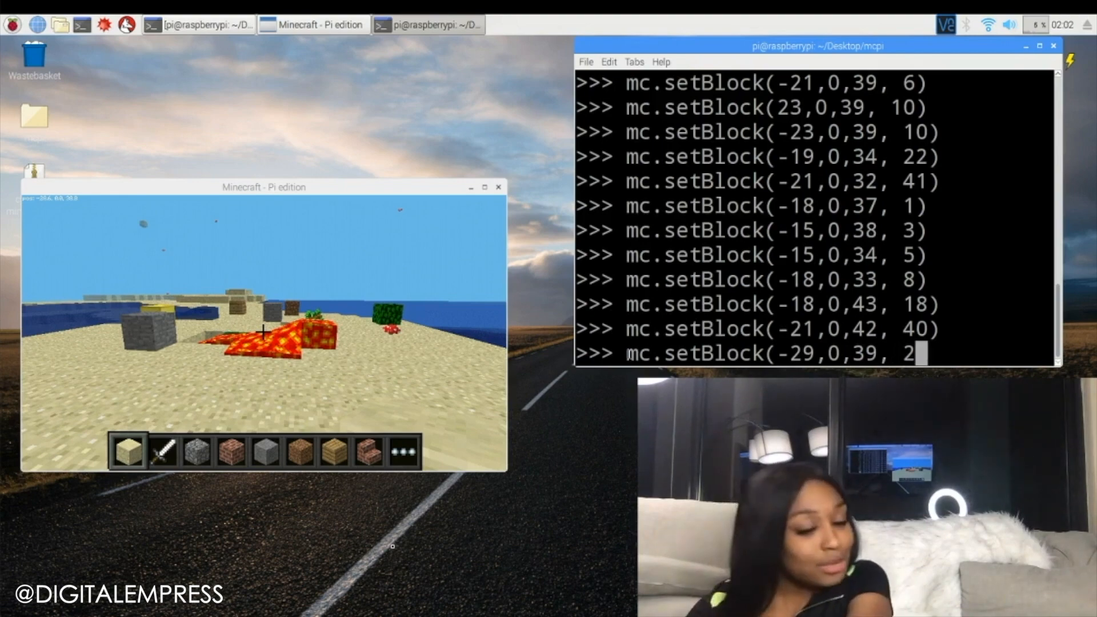
text(46))
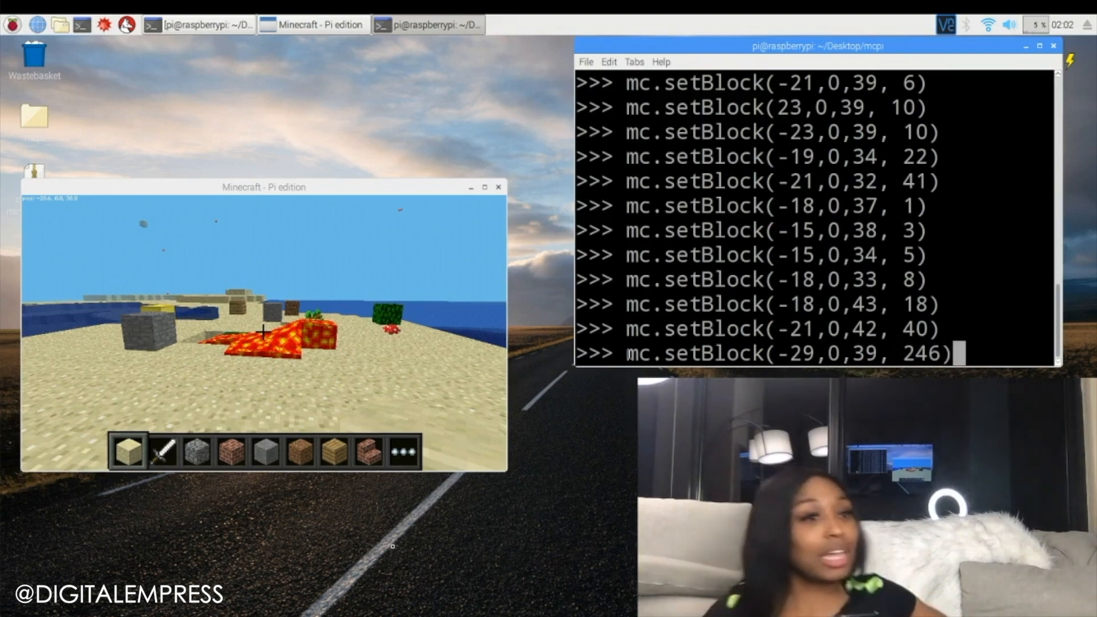
key(Return)
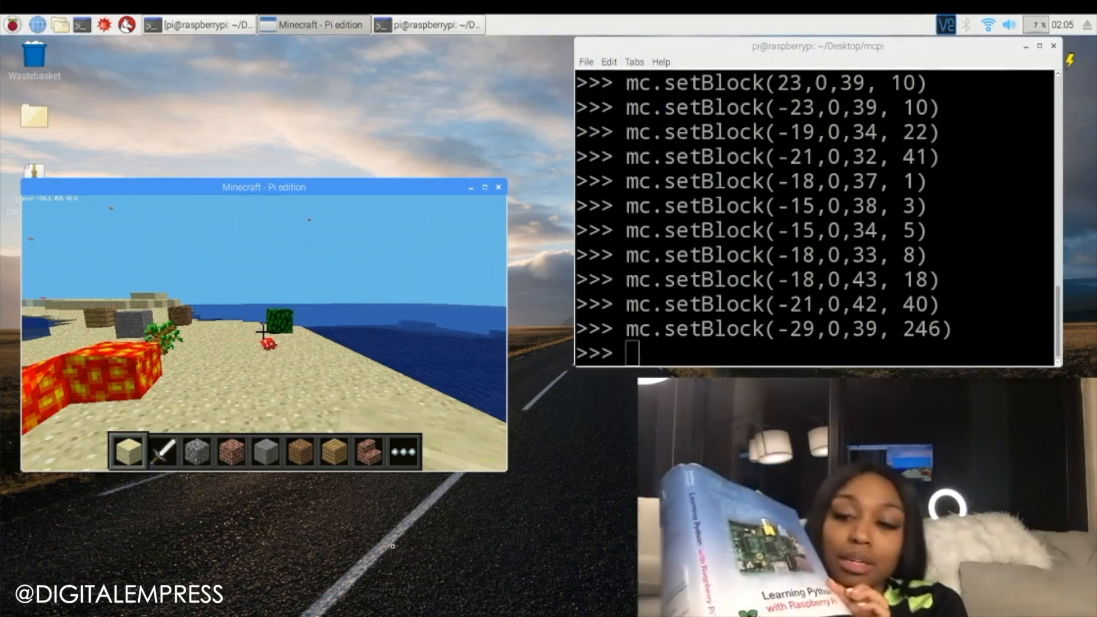